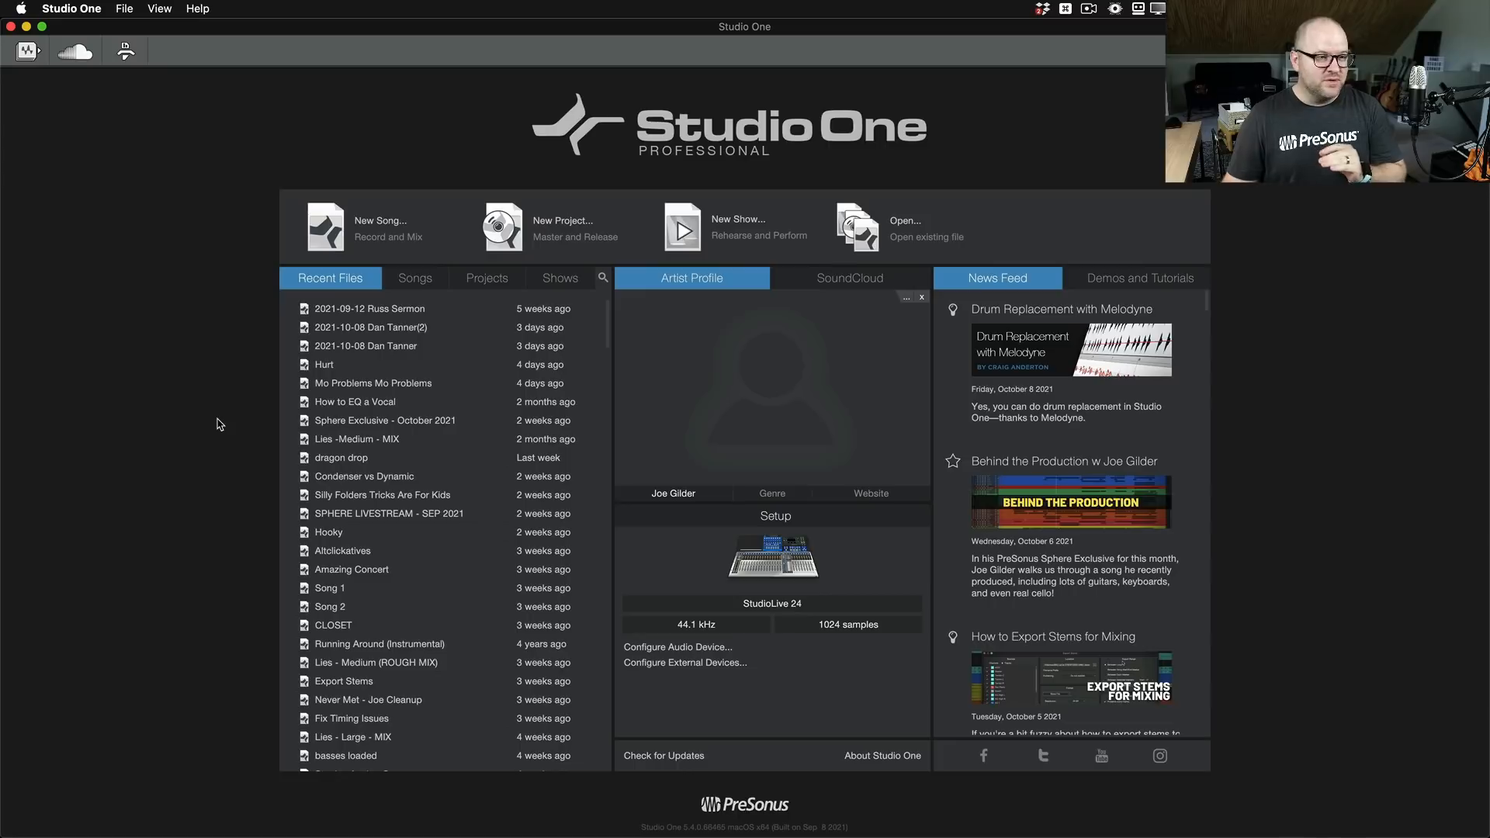
{"action": "mouse_move", "coordinate": [427, 580]}
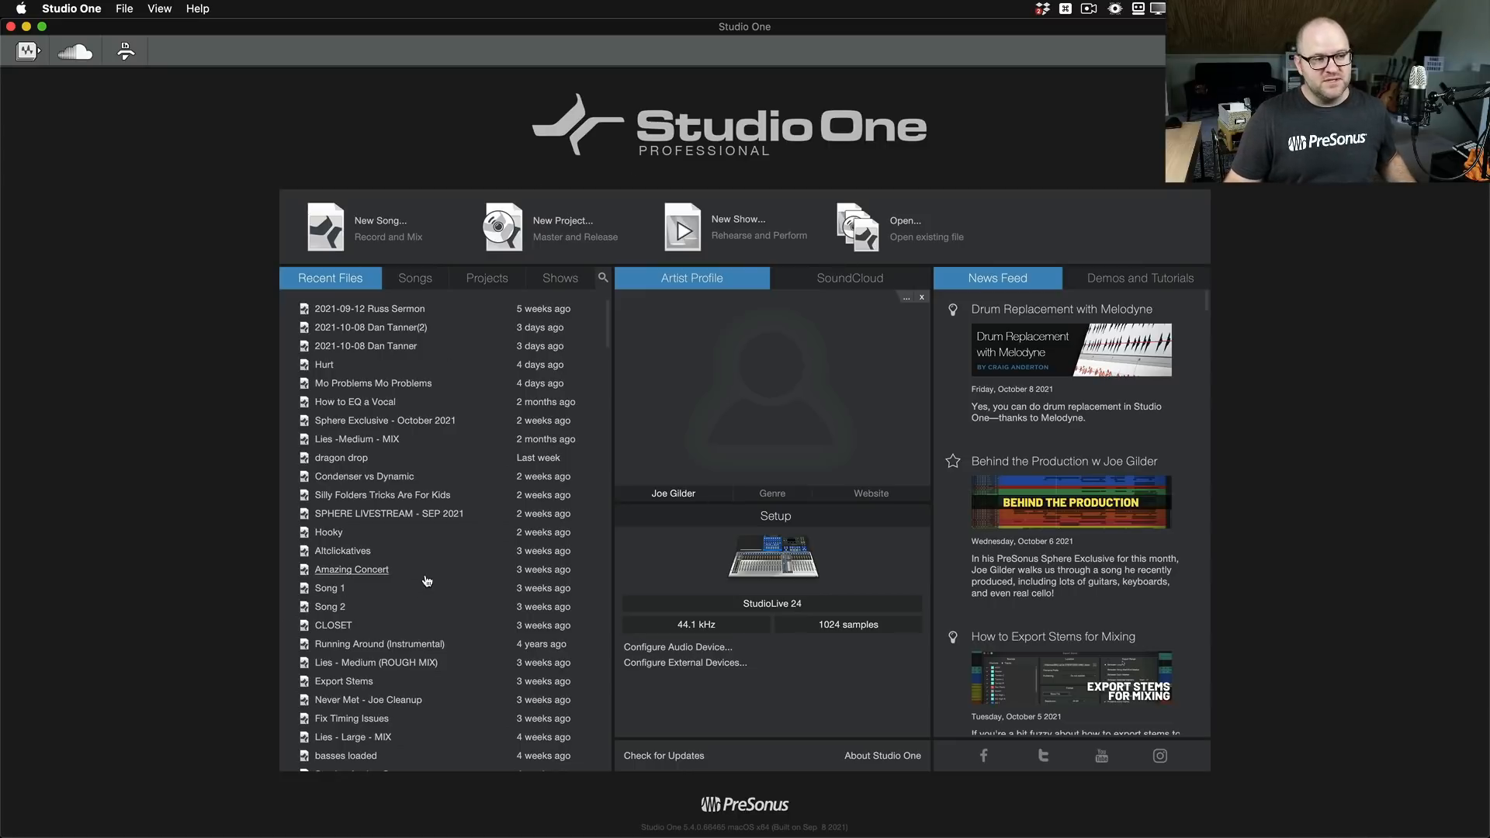
{"action": "mouse_move", "coordinate": [635, 729]}
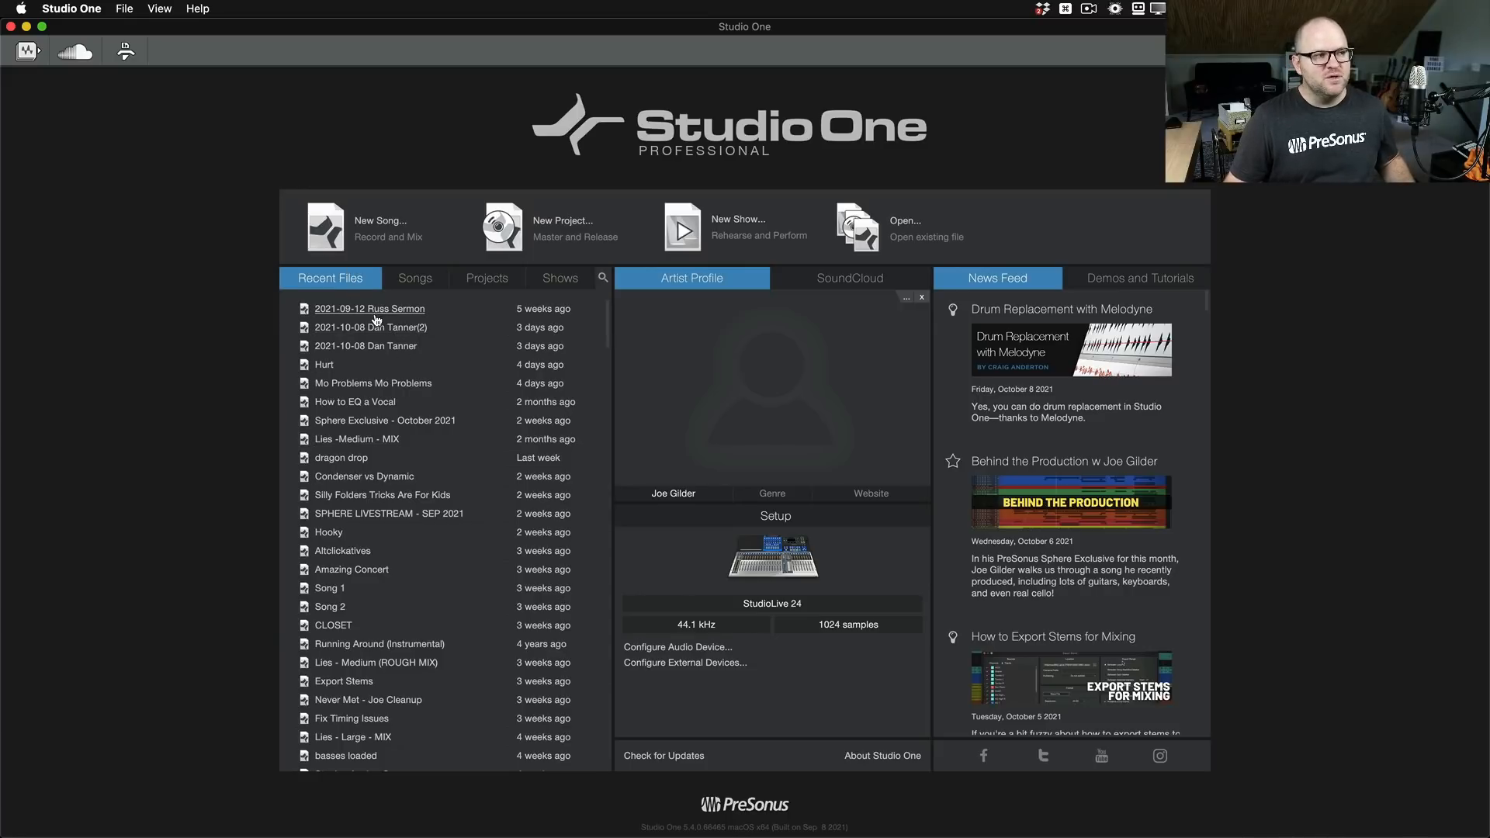
{"action": "mouse_move", "coordinate": [388, 513]}
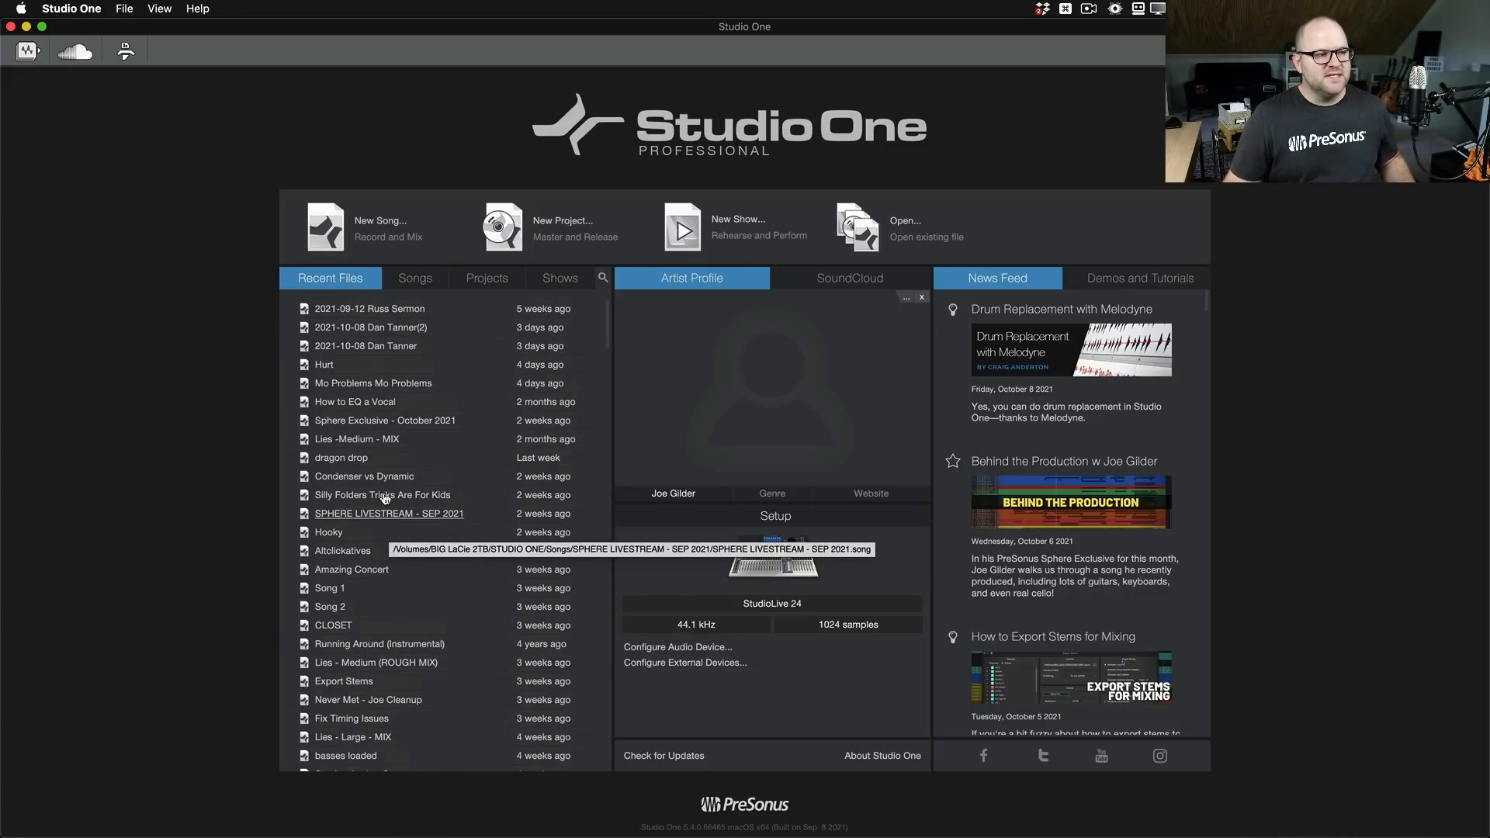
Step: Scroll up and down through the Recent Files list to review the pinned songs
{"action": "scroll", "scroll_direction": "down", "scroll_amount": 3}
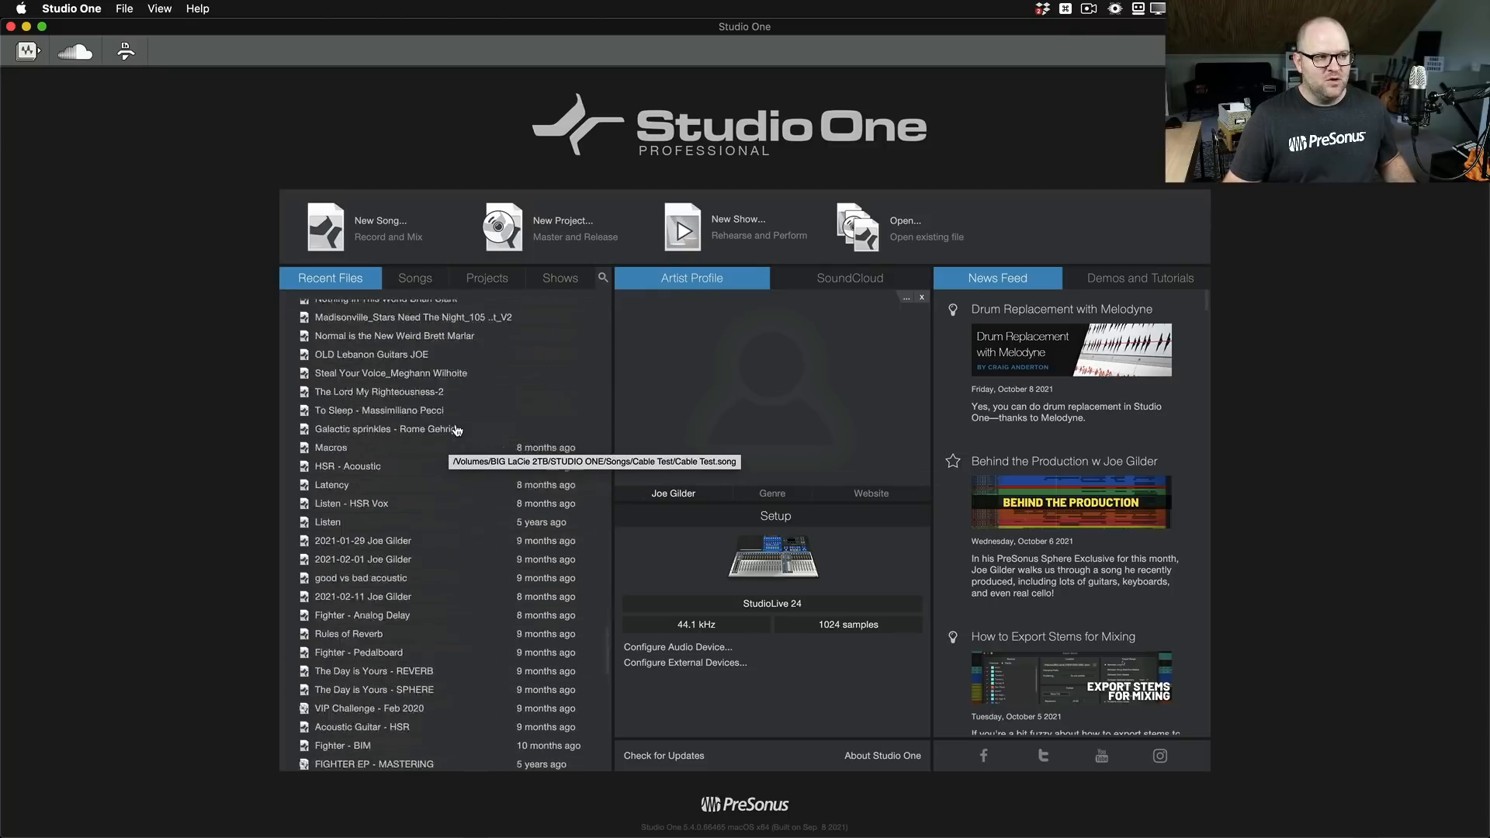
{"action": "scroll", "scroll_direction": "down", "scroll_amount": 3}
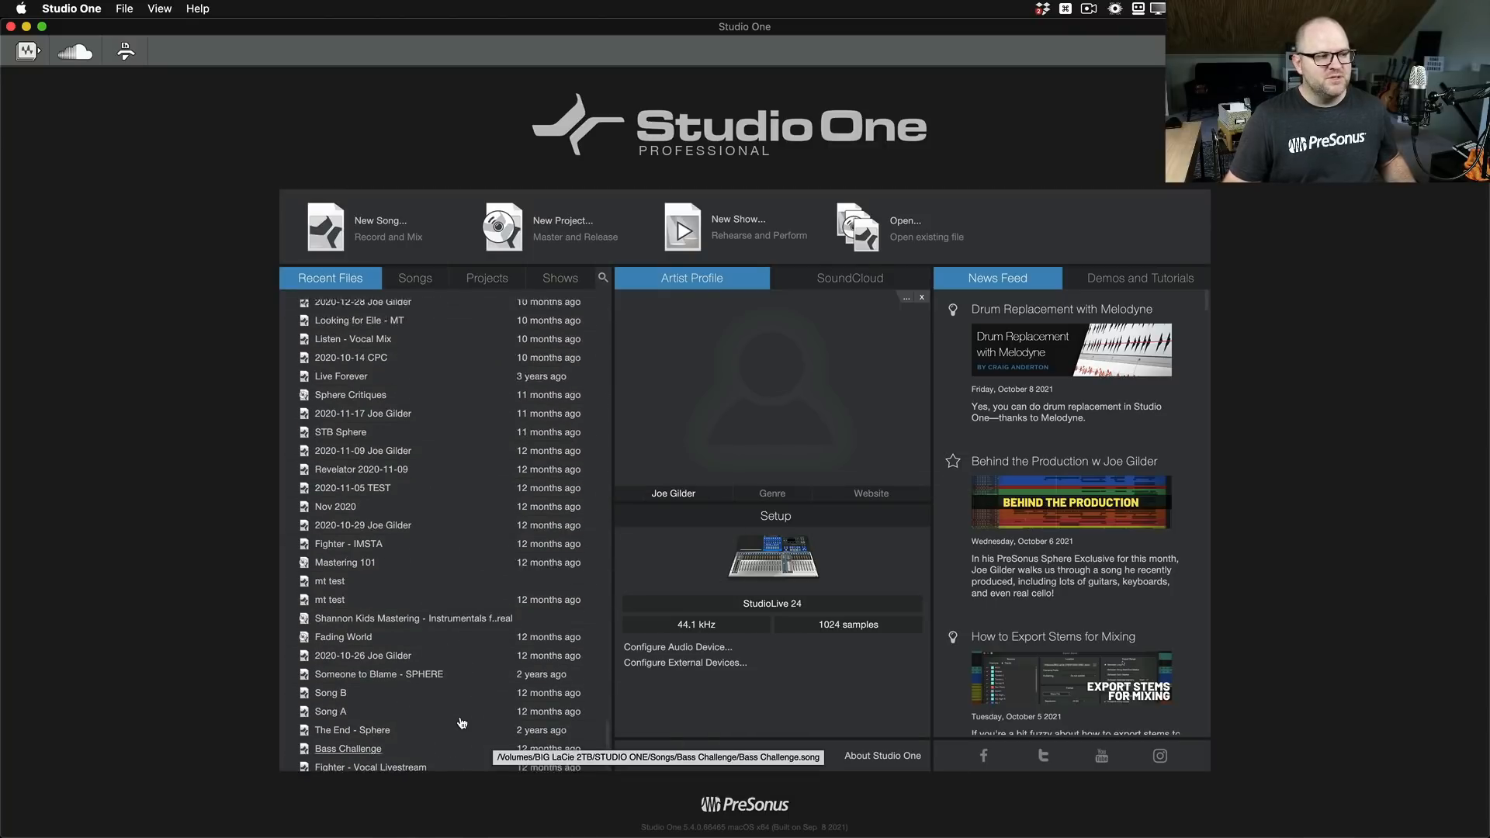
{"action": "scroll", "scroll_direction": "up", "scroll_amount": 3}
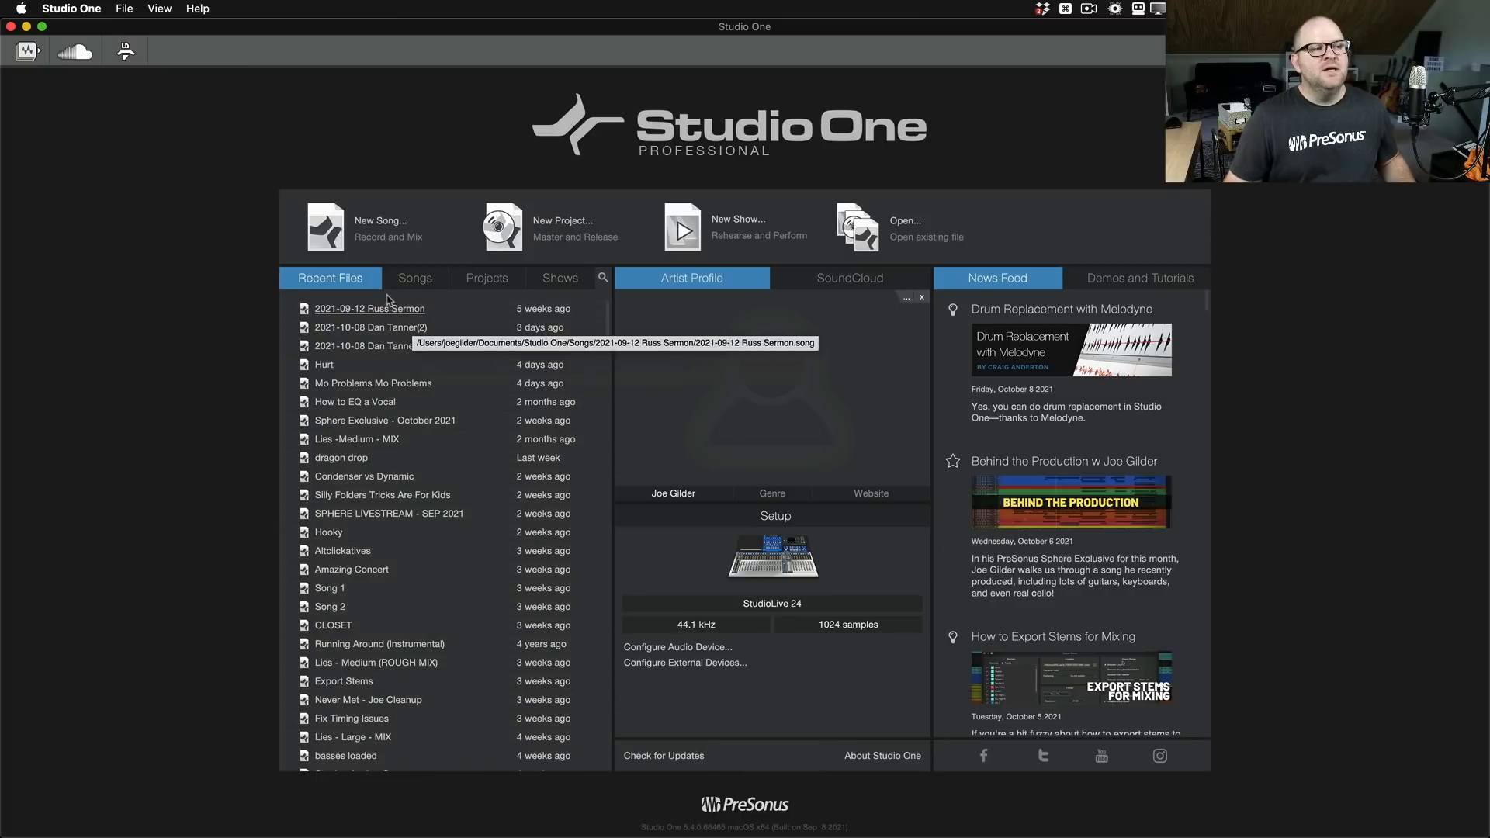
{"action": "mouse_move", "coordinate": [351, 569]}
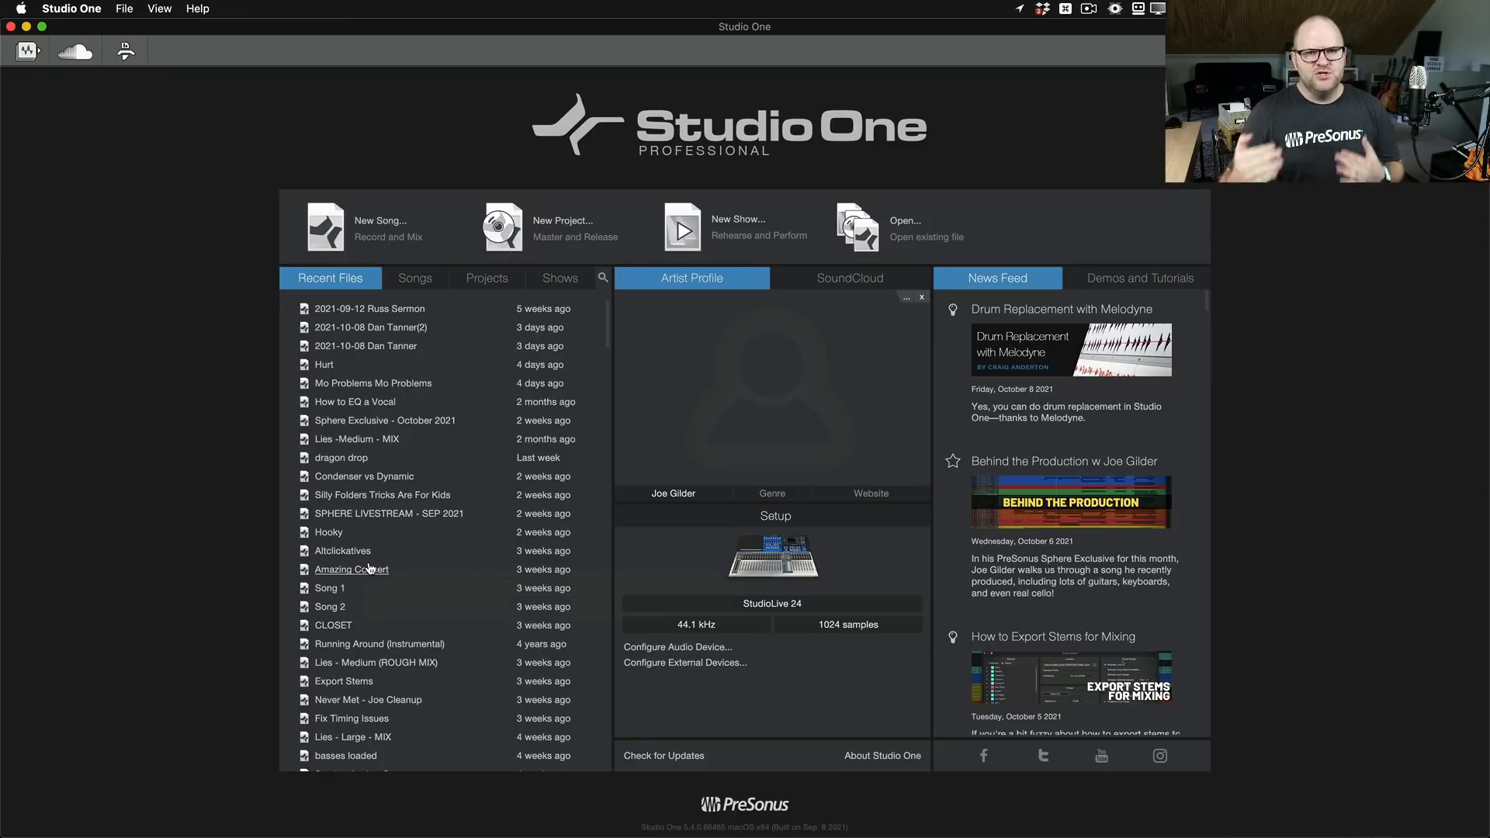
{"action": "scroll", "scroll_direction": "down", "scroll_amount": 3}
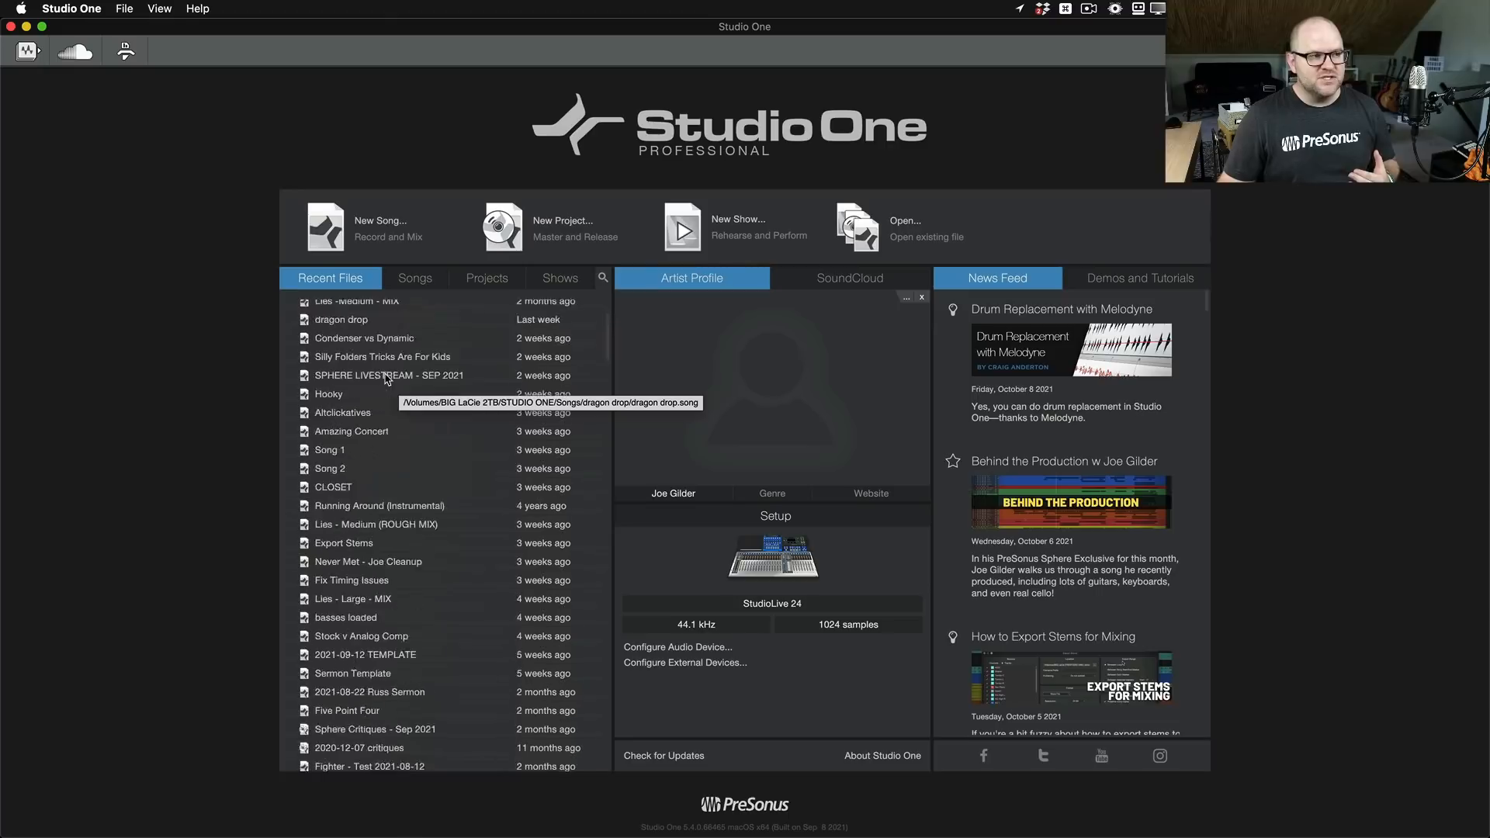
{"action": "scroll", "scroll_direction": "up", "scroll_amount": 3}
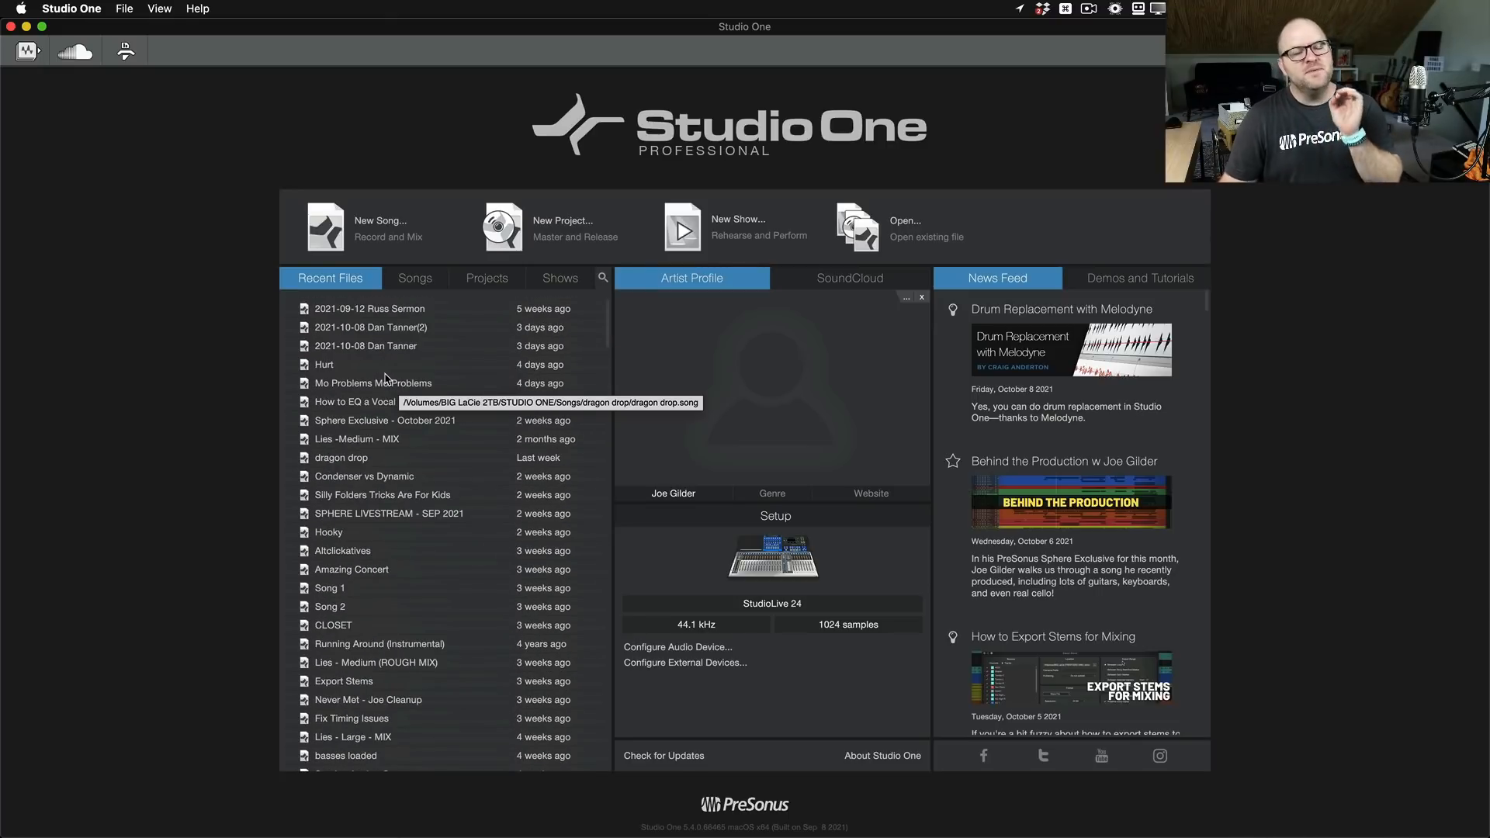
{"action": "mouse_move", "coordinate": [266, 339]}
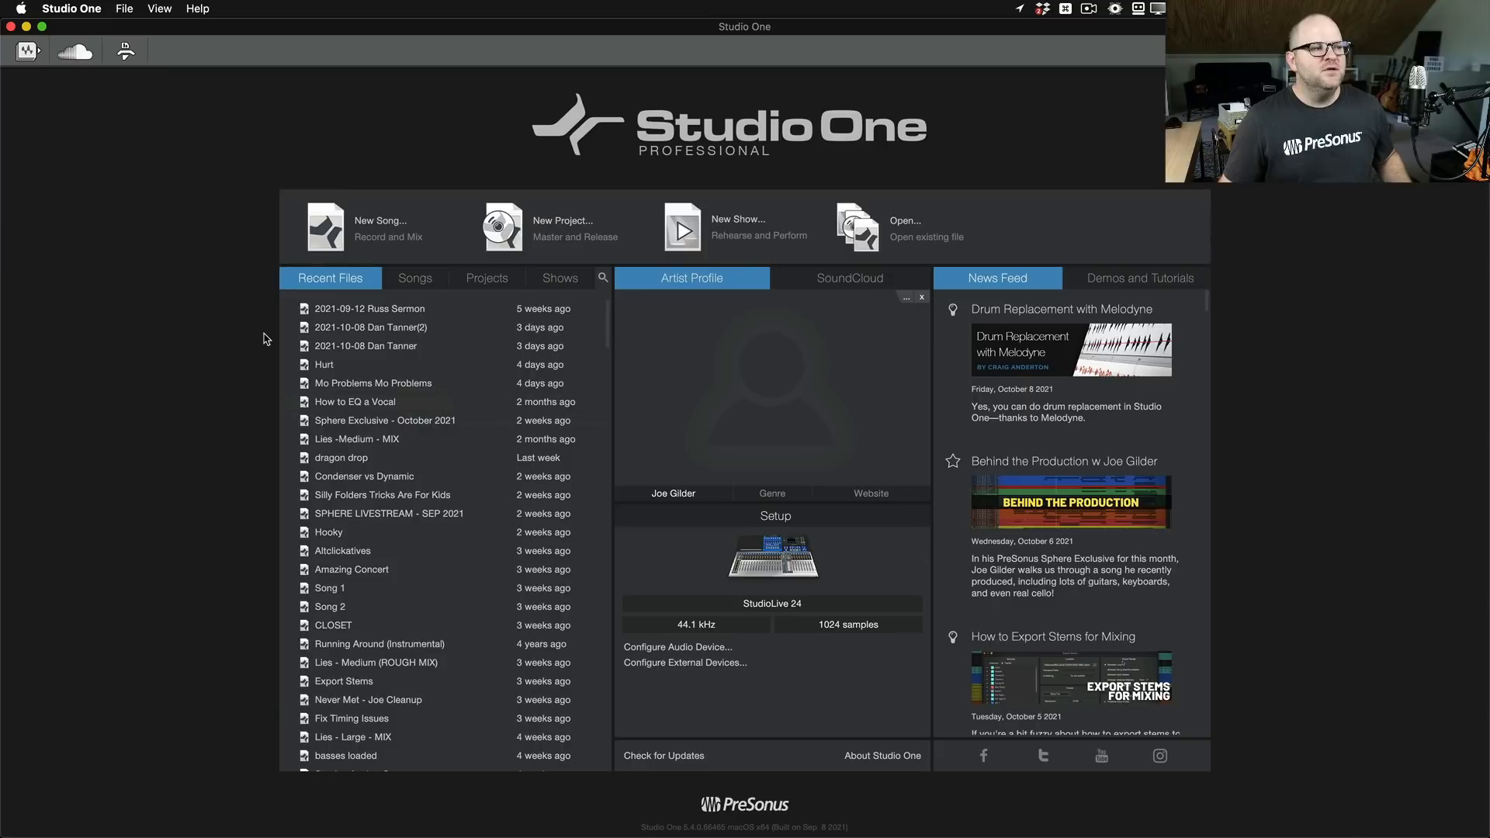
{"action": "mouse_move", "coordinate": [288, 331]}
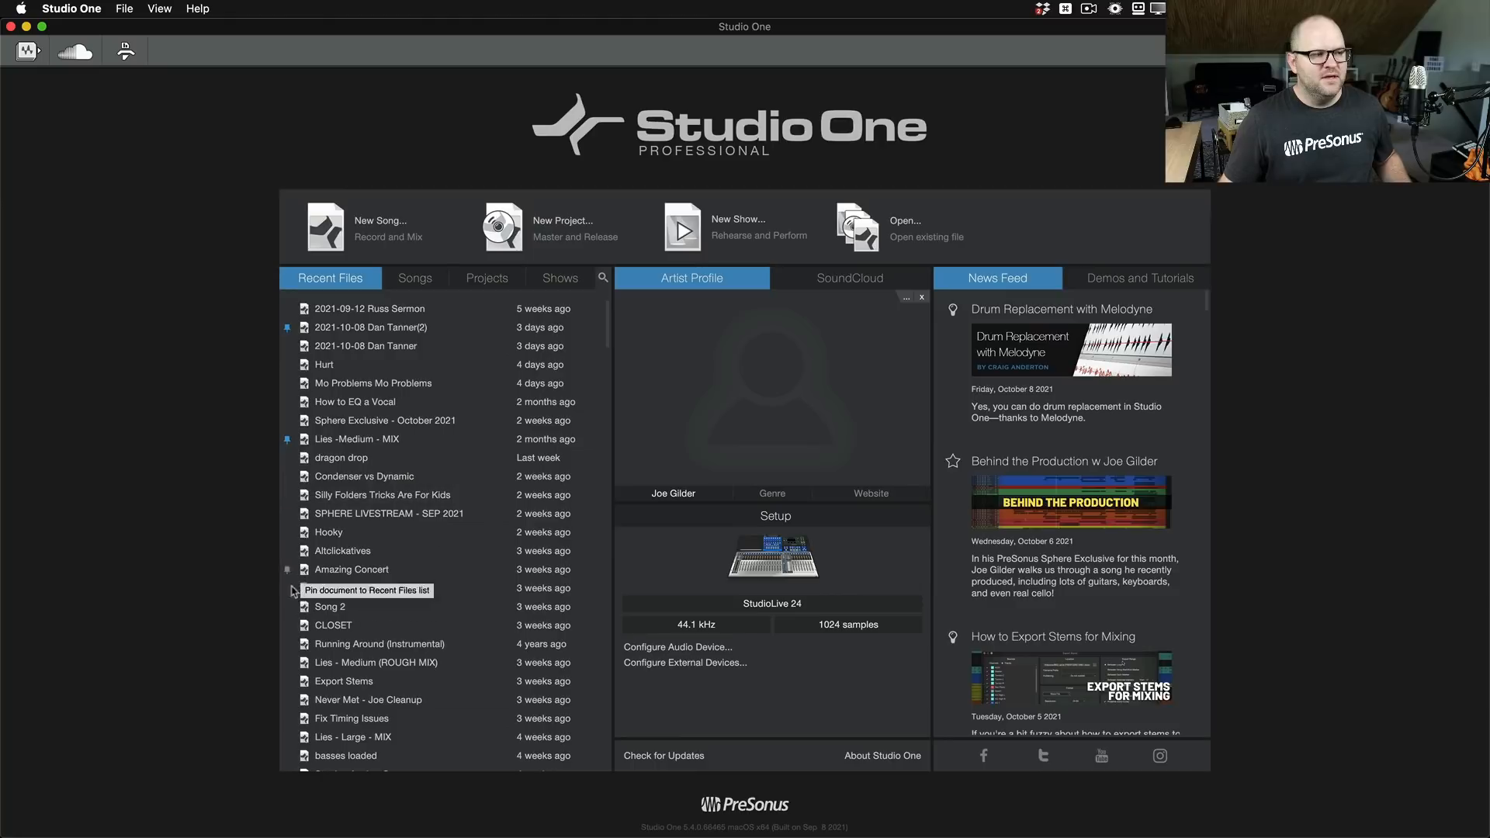
{"action": "mouse_move", "coordinate": [412, 668]}
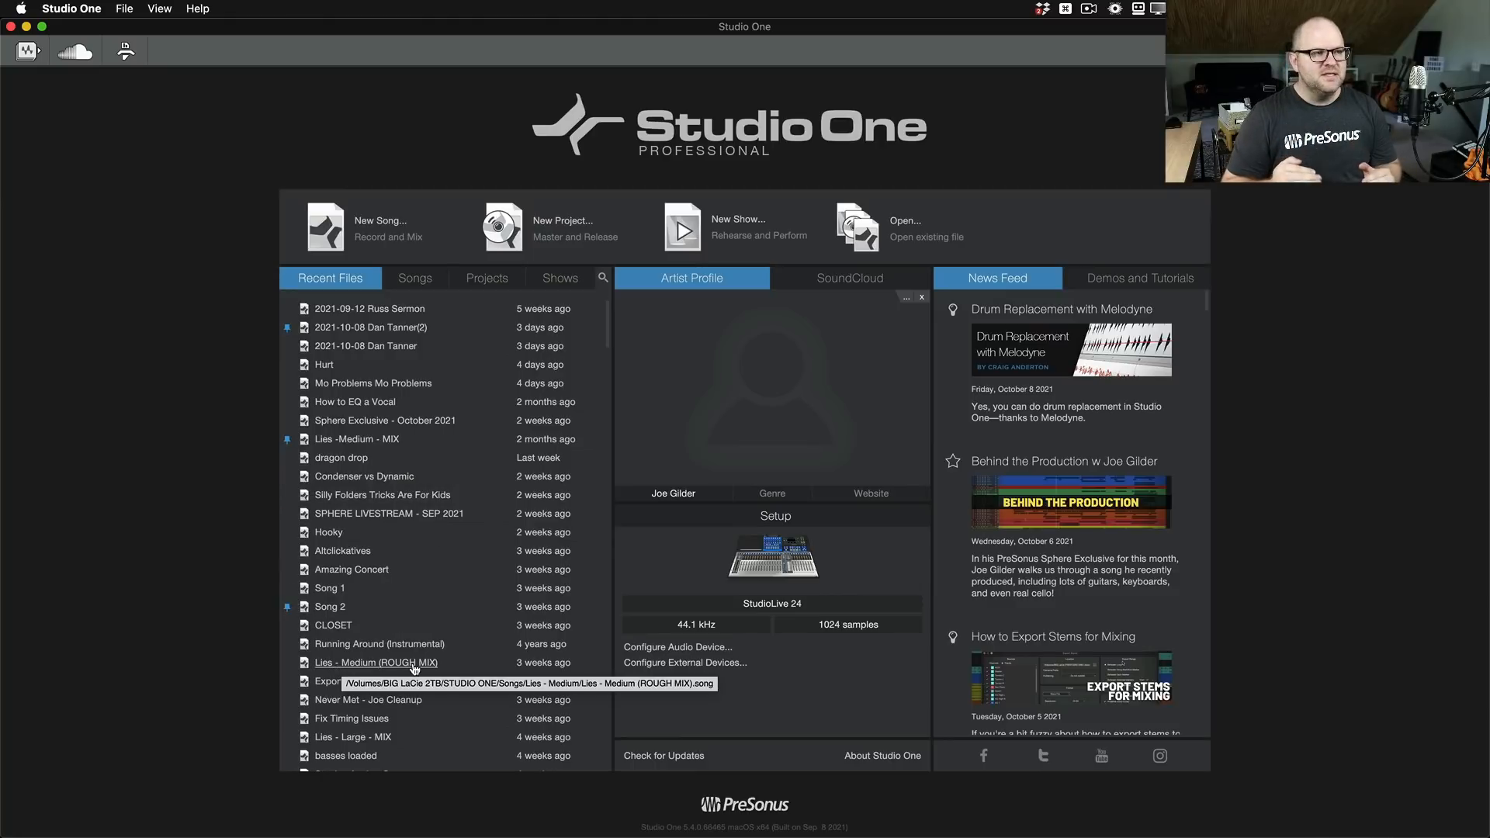
{"action": "scroll", "scroll_direction": "down", "scroll_amount": 3}
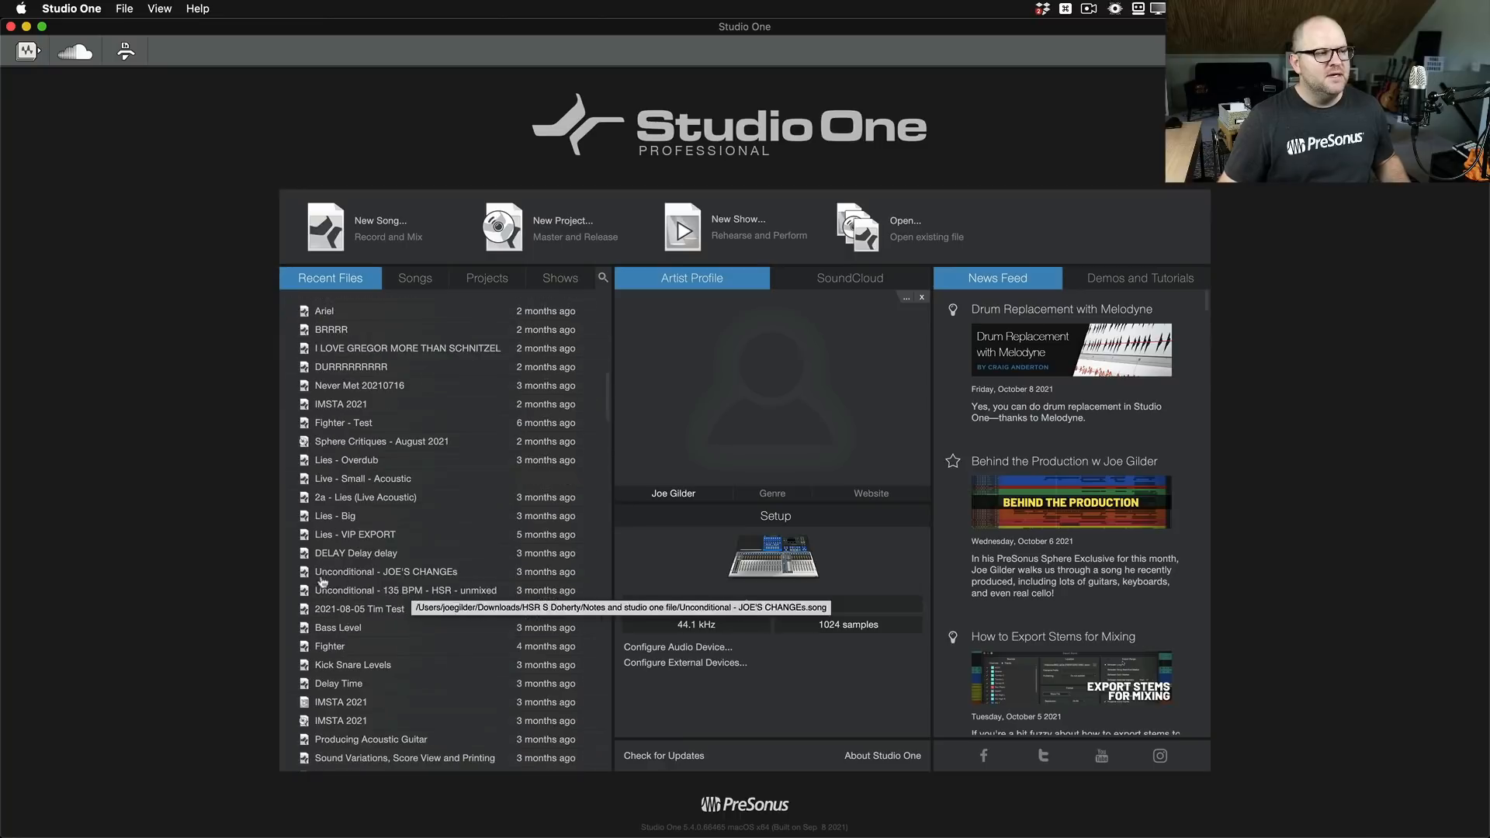
{"action": "scroll", "scroll_direction": "down", "scroll_amount": 3}
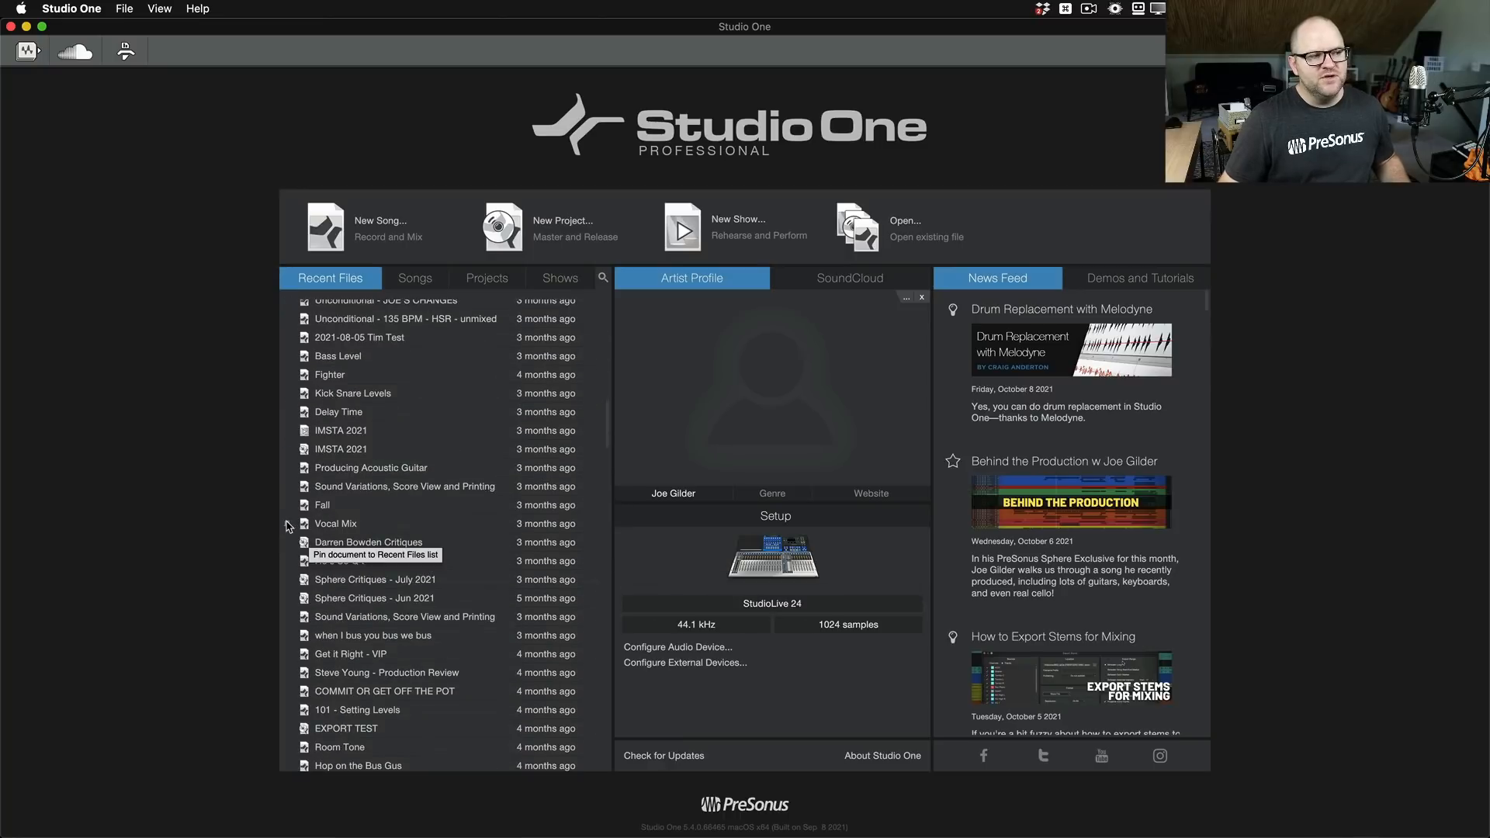
{"action": "scroll", "scroll_direction": "up", "scroll_amount": 3}
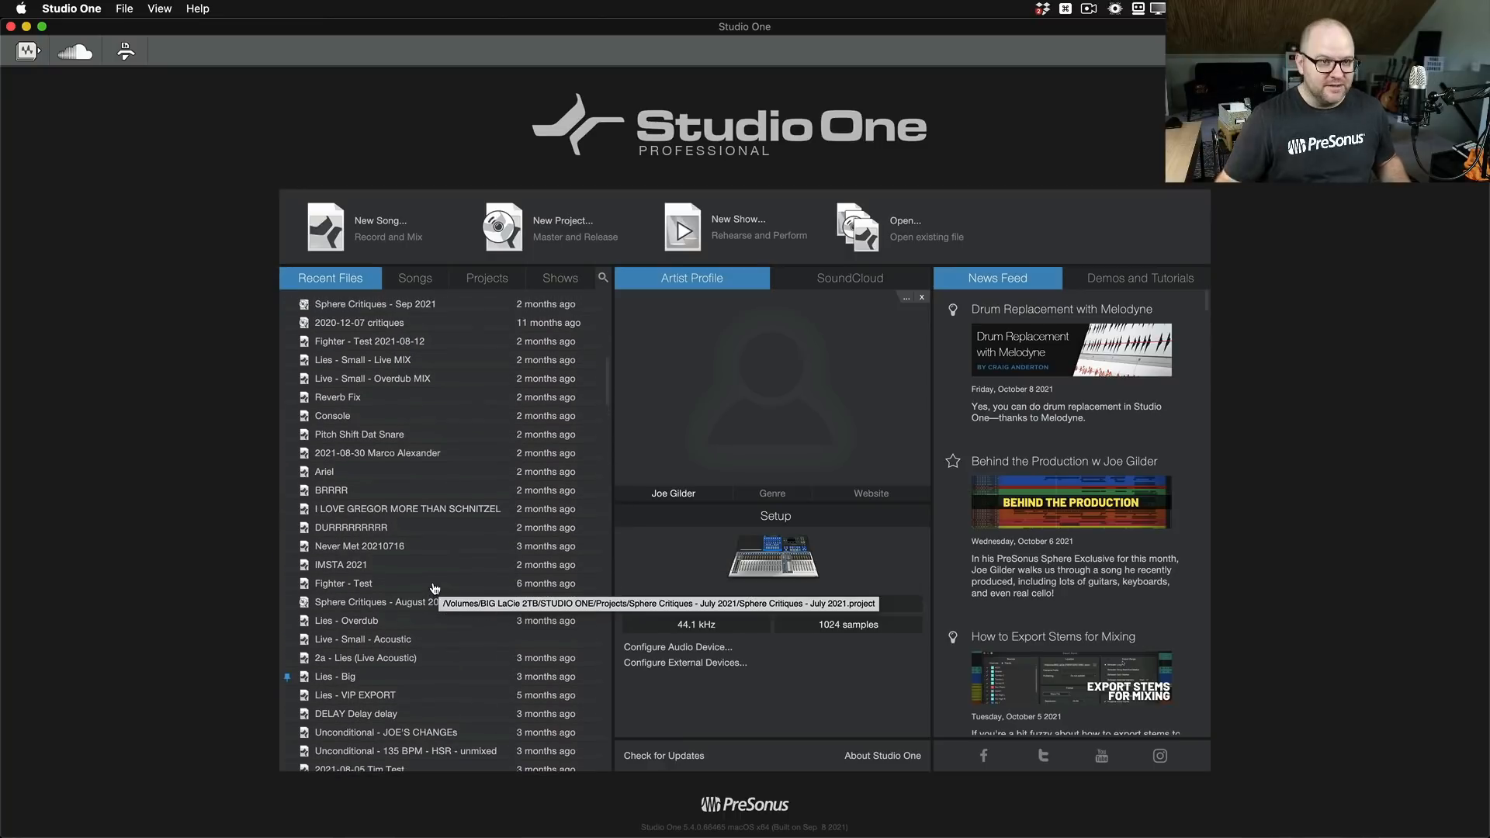
{"action": "scroll", "scroll_direction": "down", "scroll_amount": 3}
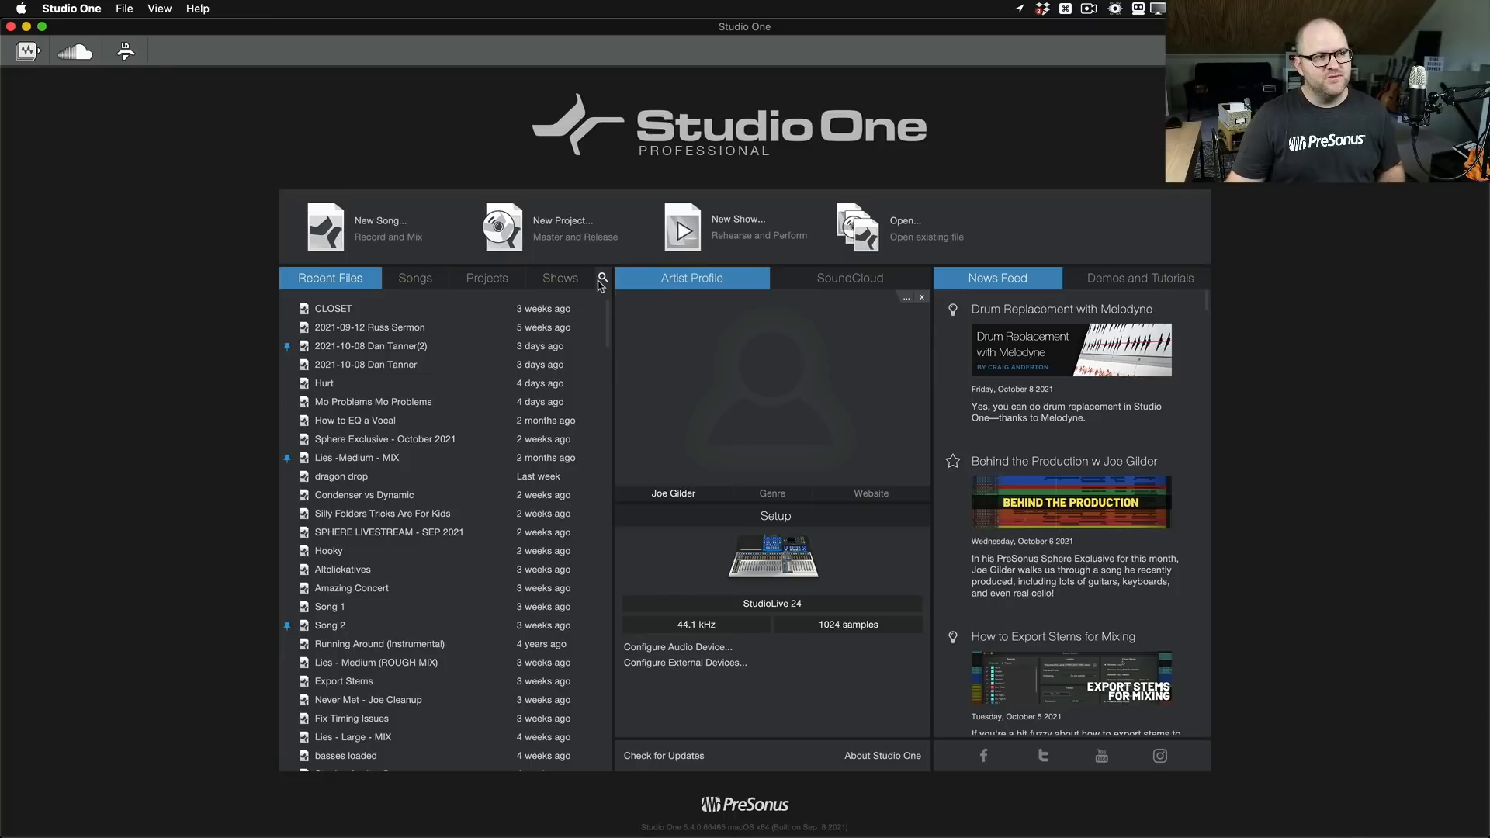
Step: Open the file list search, then switch between the Shows, Recent Files and Songs lists
{"action": "left_click", "coordinate": [601, 279]}
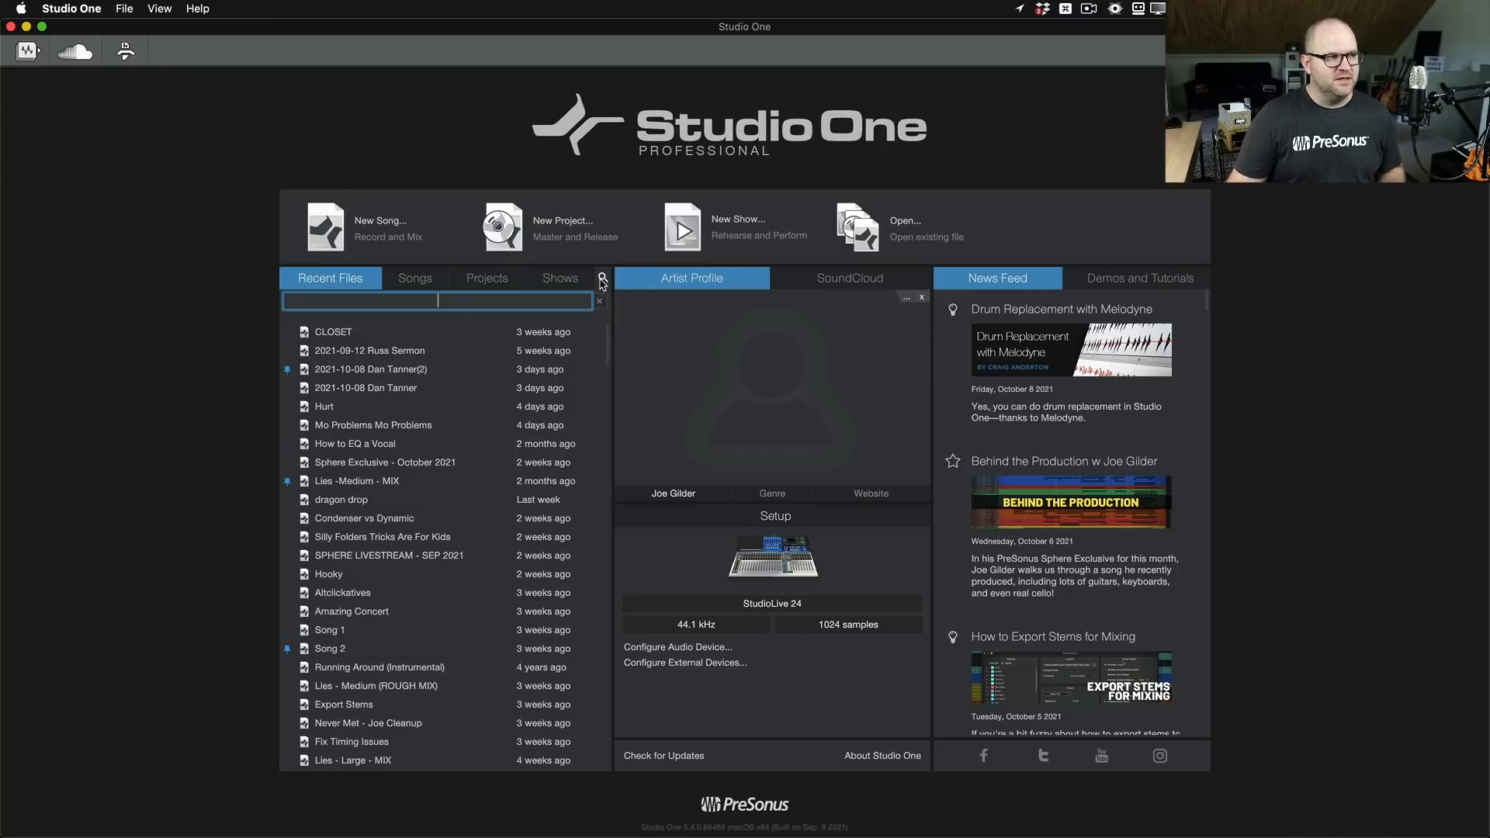
{"action": "left_click", "coordinate": [560, 278]}
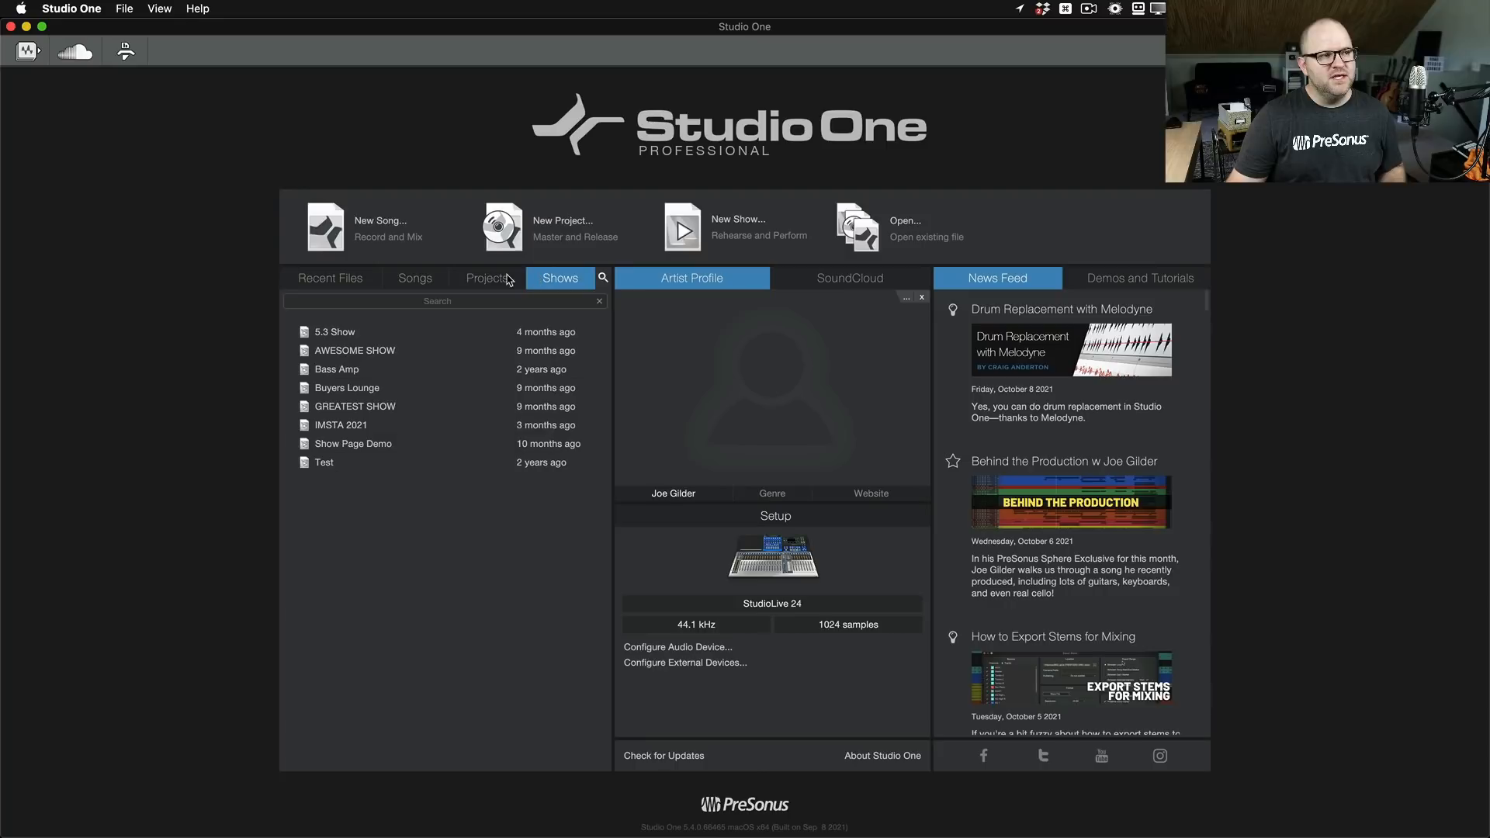
{"action": "left_click", "coordinate": [330, 278]}
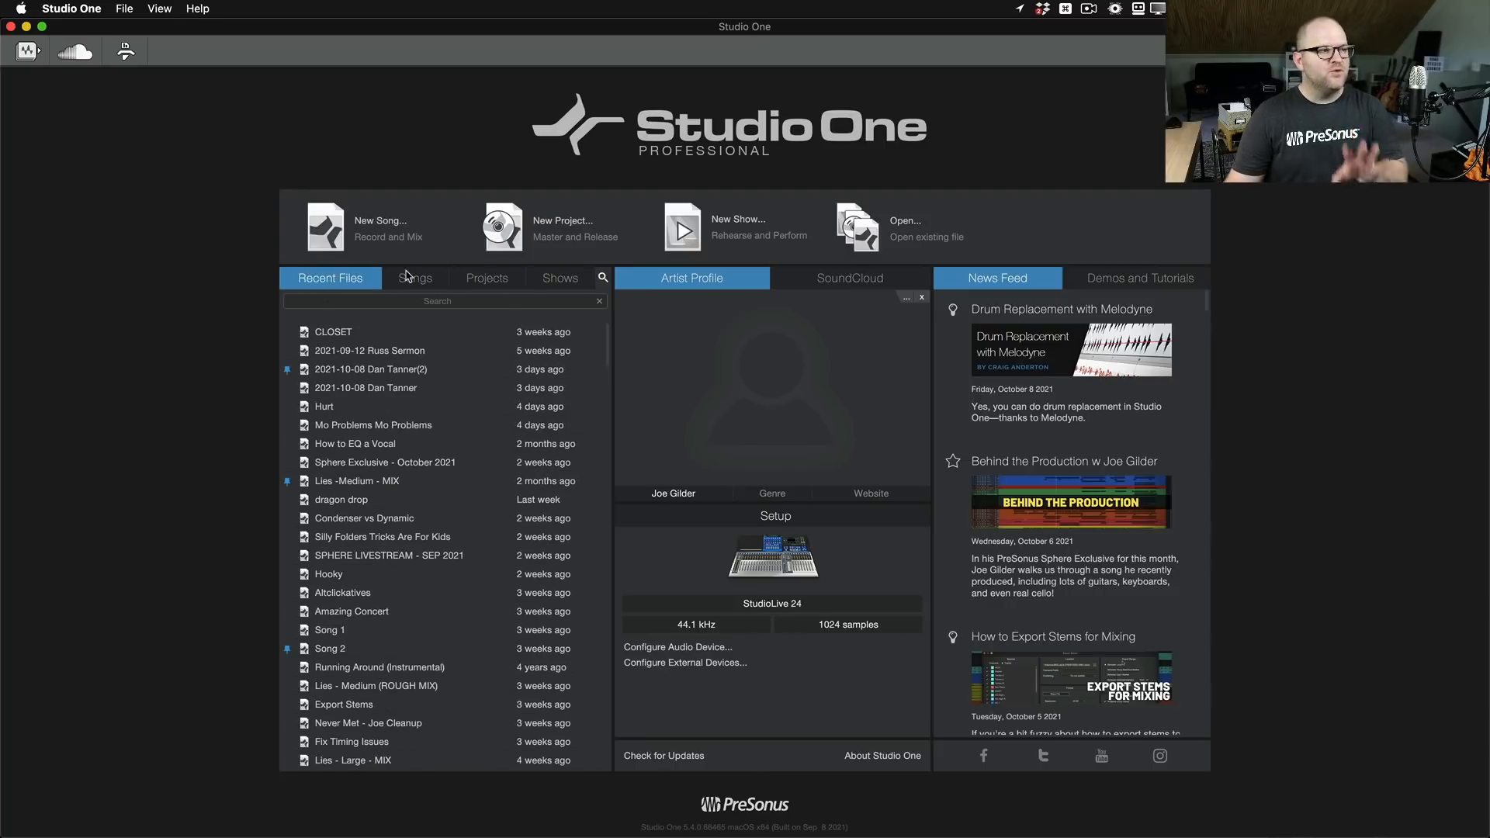
{"action": "left_click", "coordinate": [414, 278]}
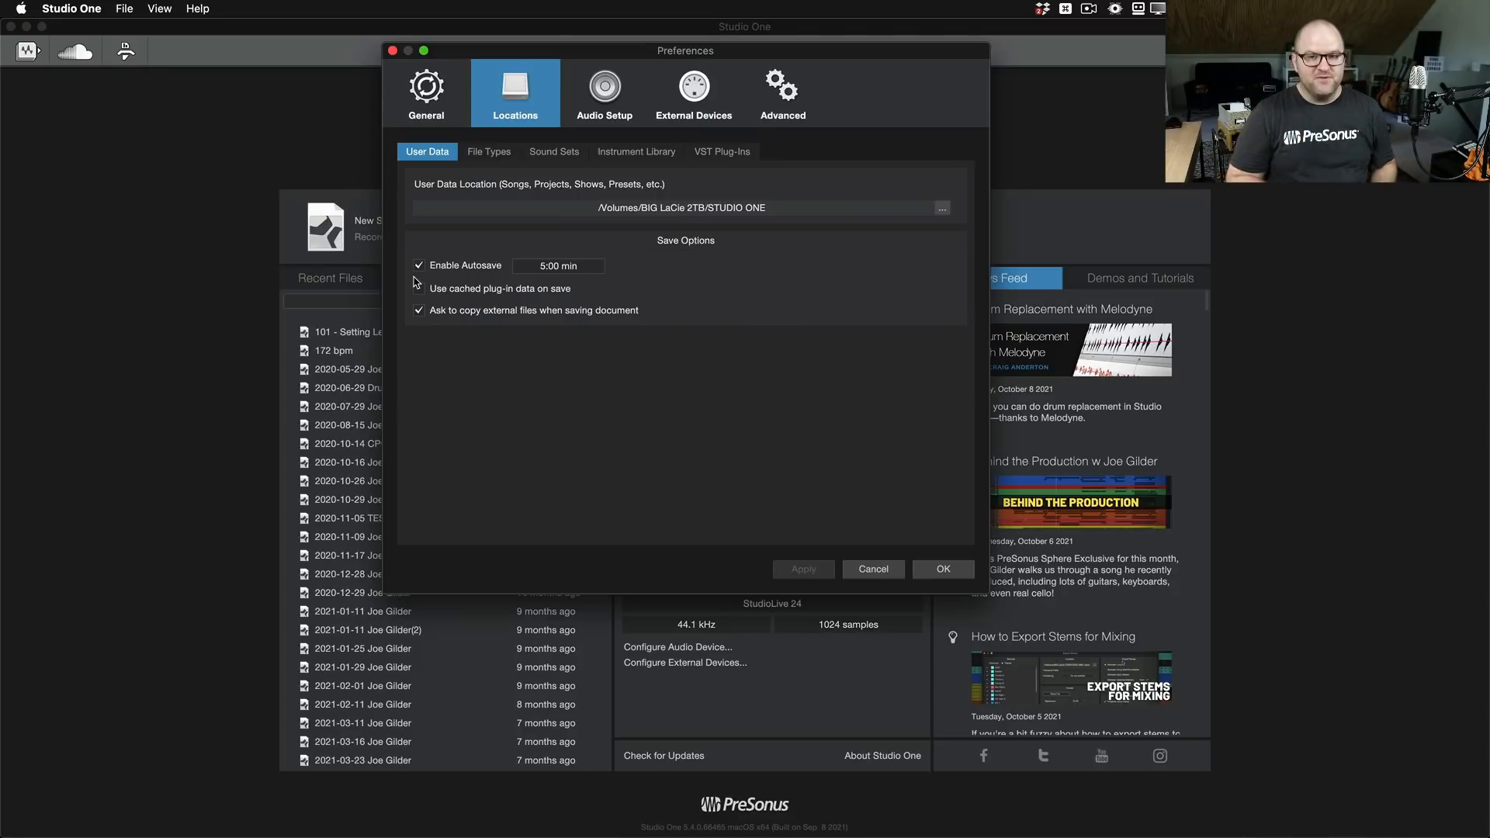
Step: View the General and Locations preference pages, then cancel Preferences without changes
{"action": "left_click", "coordinate": [427, 93]}
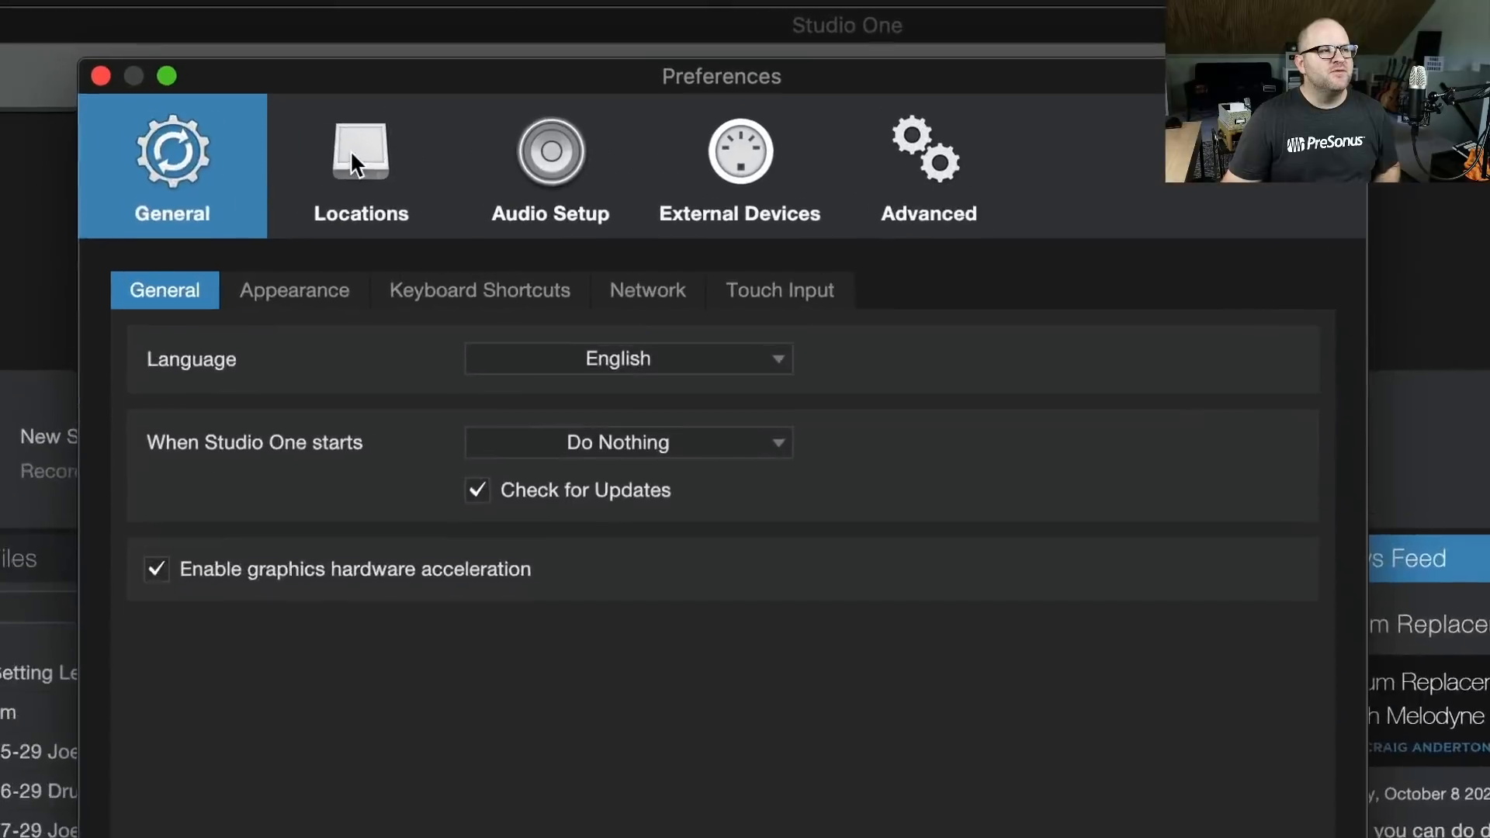
{"action": "left_click", "coordinate": [361, 166]}
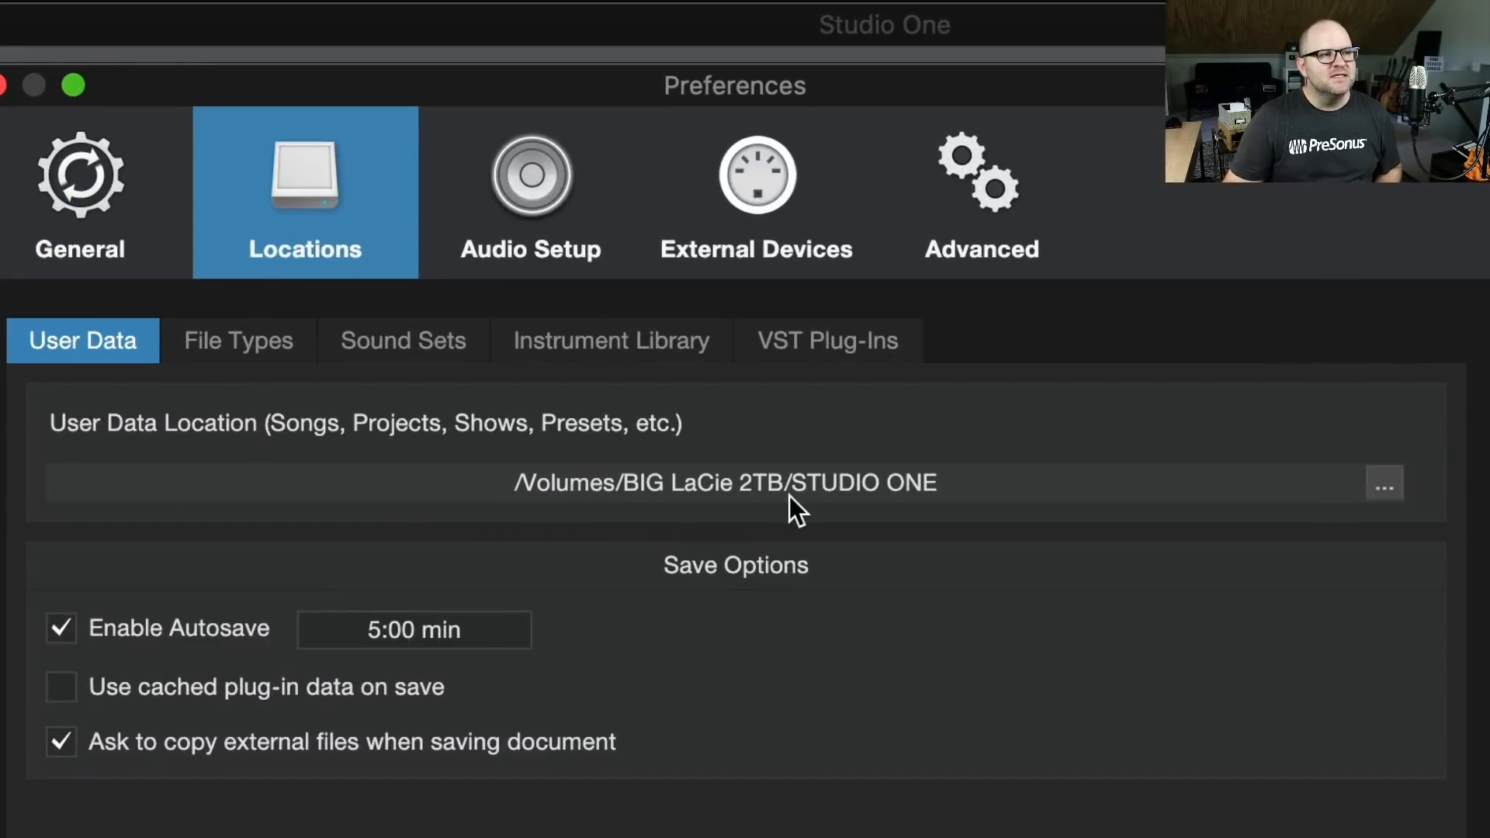
{"action": "mouse_move", "coordinate": [288, 437]}
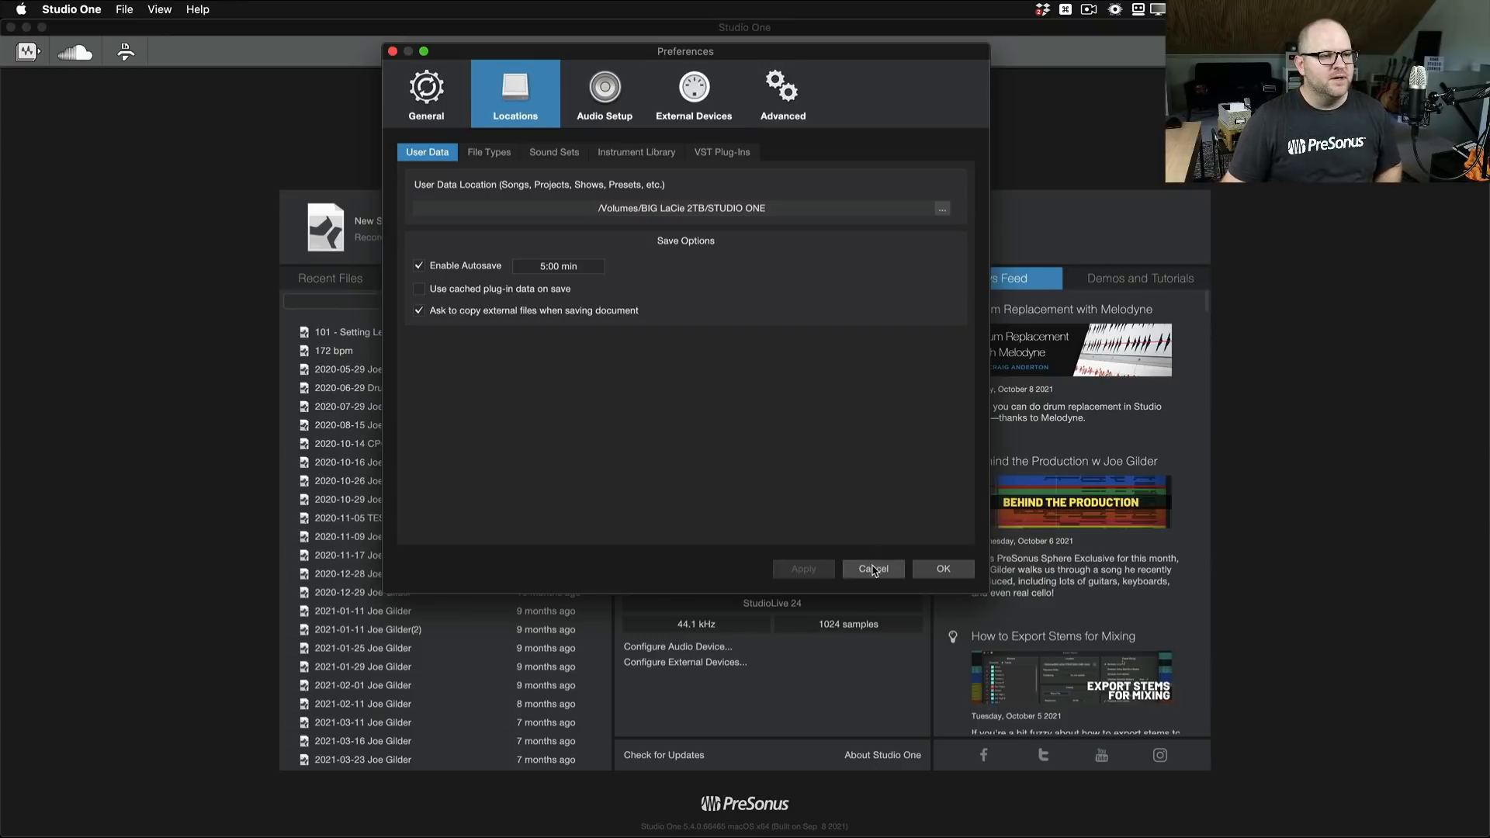
{"action": "left_click", "coordinate": [872, 568]}
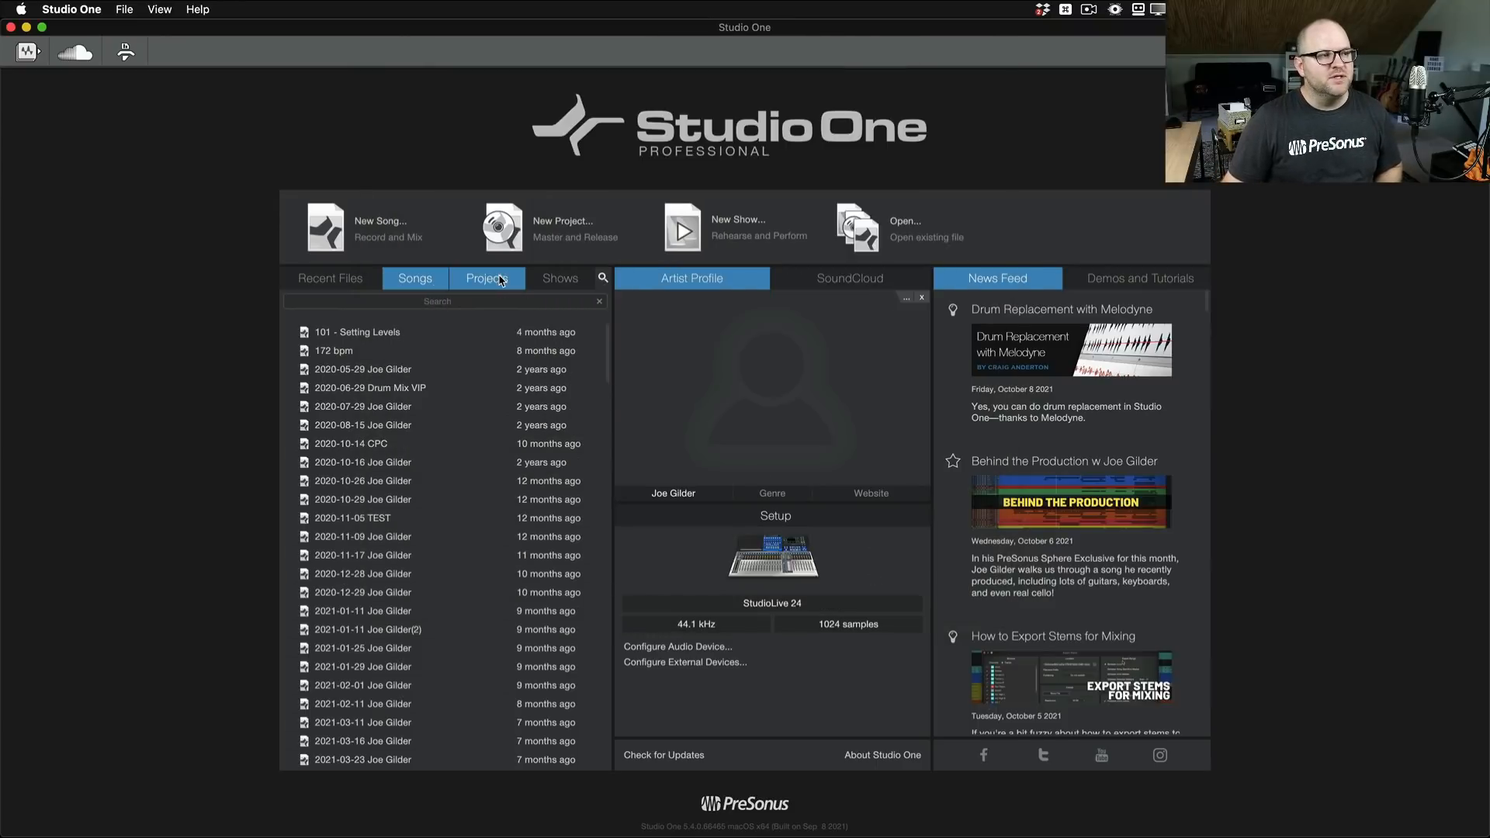
Step: Search songs and recent files for 'fighter', then clear the search
{"action": "left_click", "coordinate": [414, 278]}
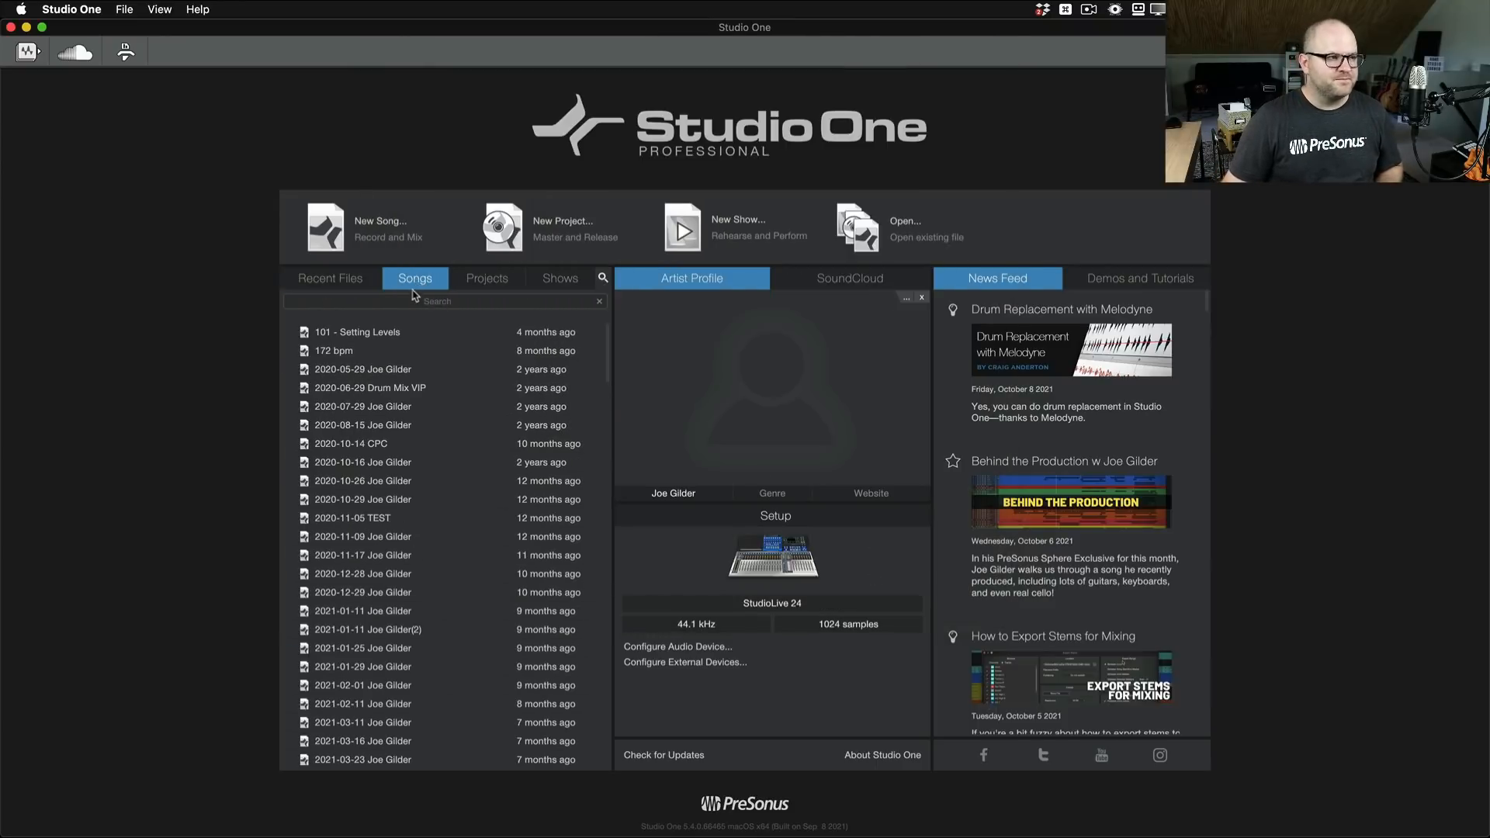
{"action": "type", "text": "fightert"}
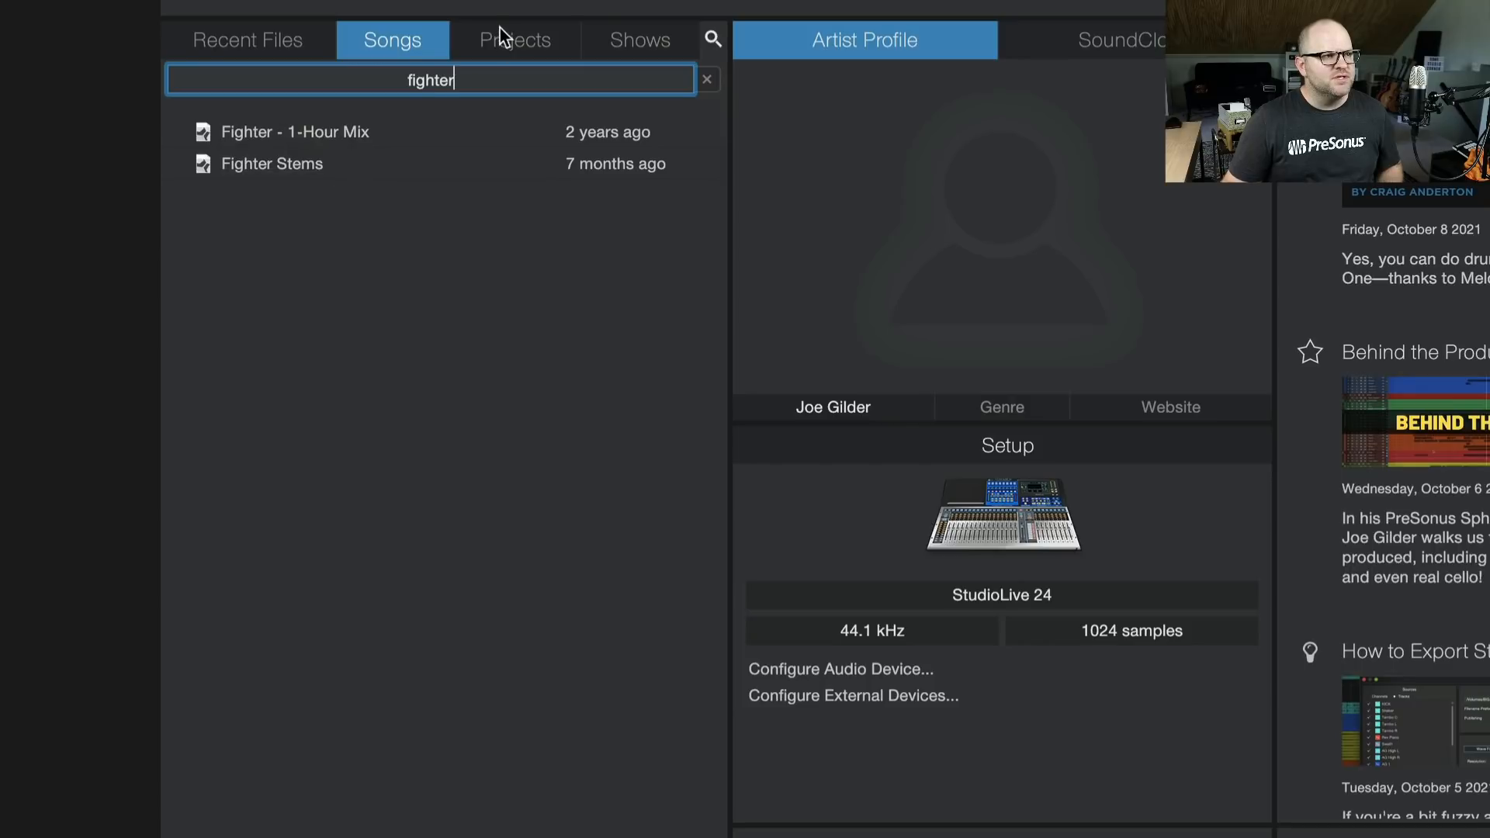
{"action": "left_click", "coordinate": [246, 39]}
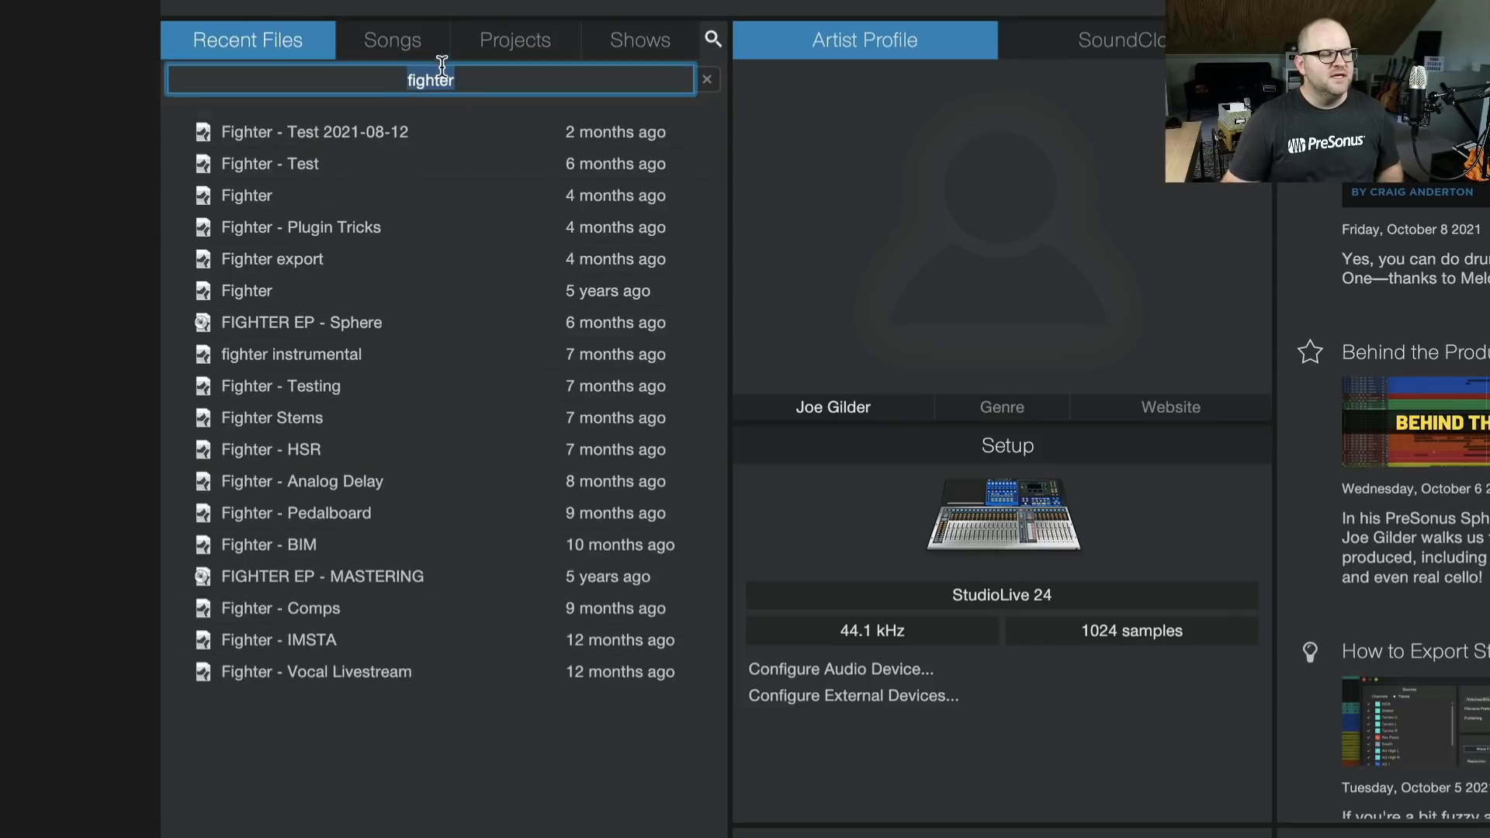
{"action": "mouse_move", "coordinate": [386, 738]}
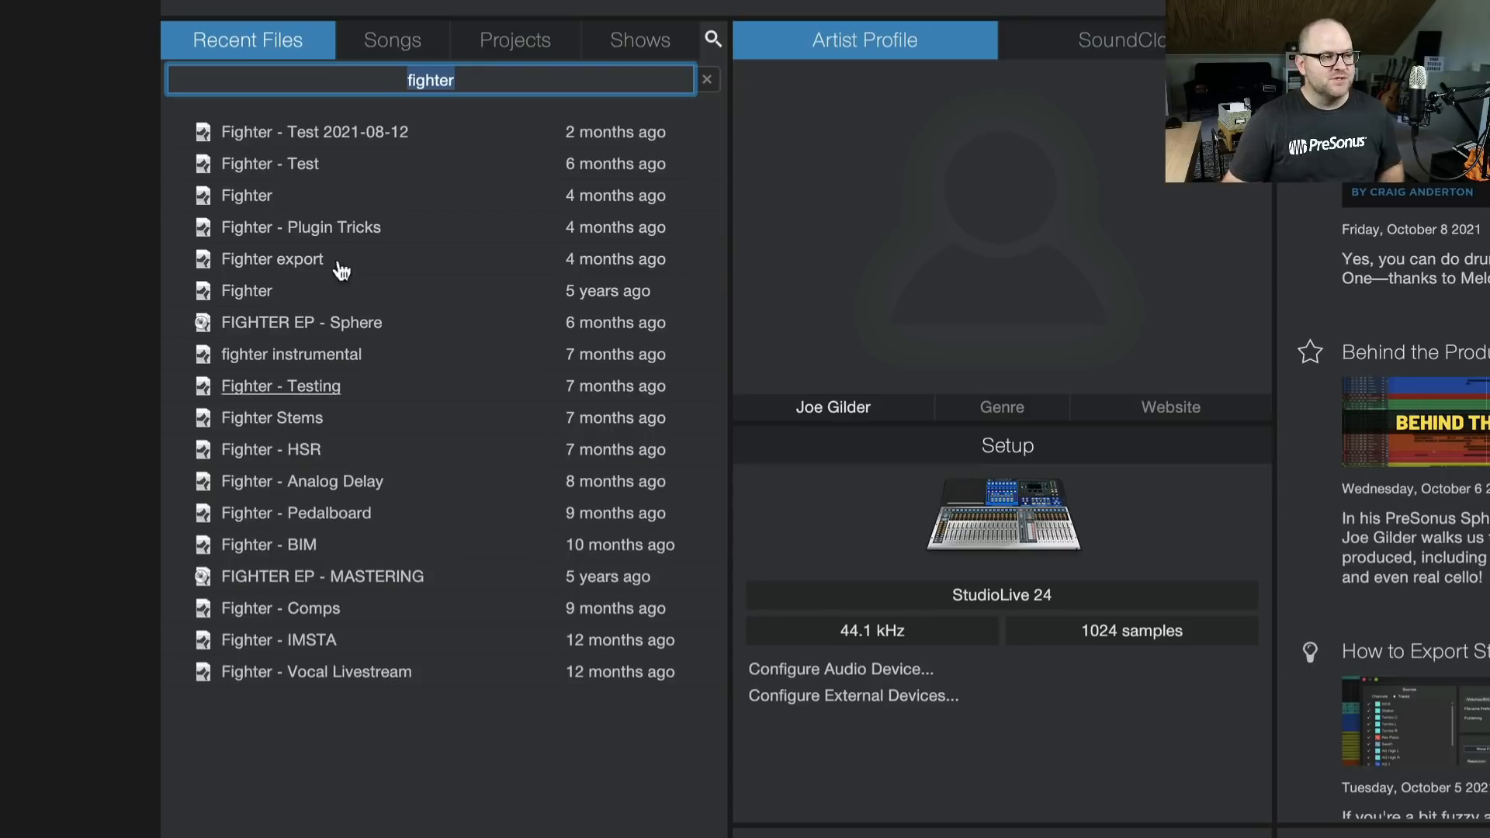
{"action": "mouse_move", "coordinate": [323, 779]}
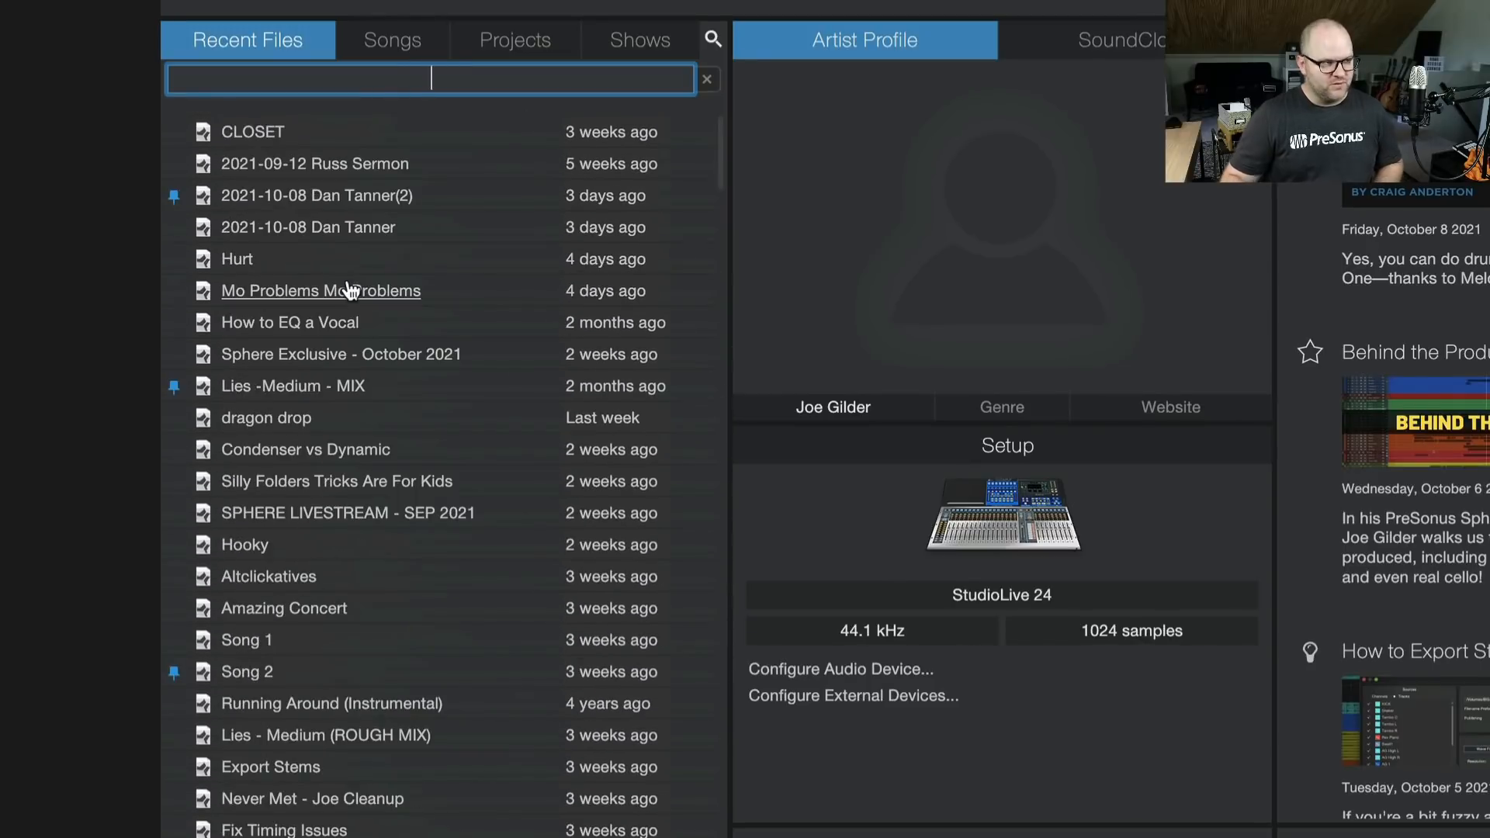
{"action": "type", "text": "fight"}
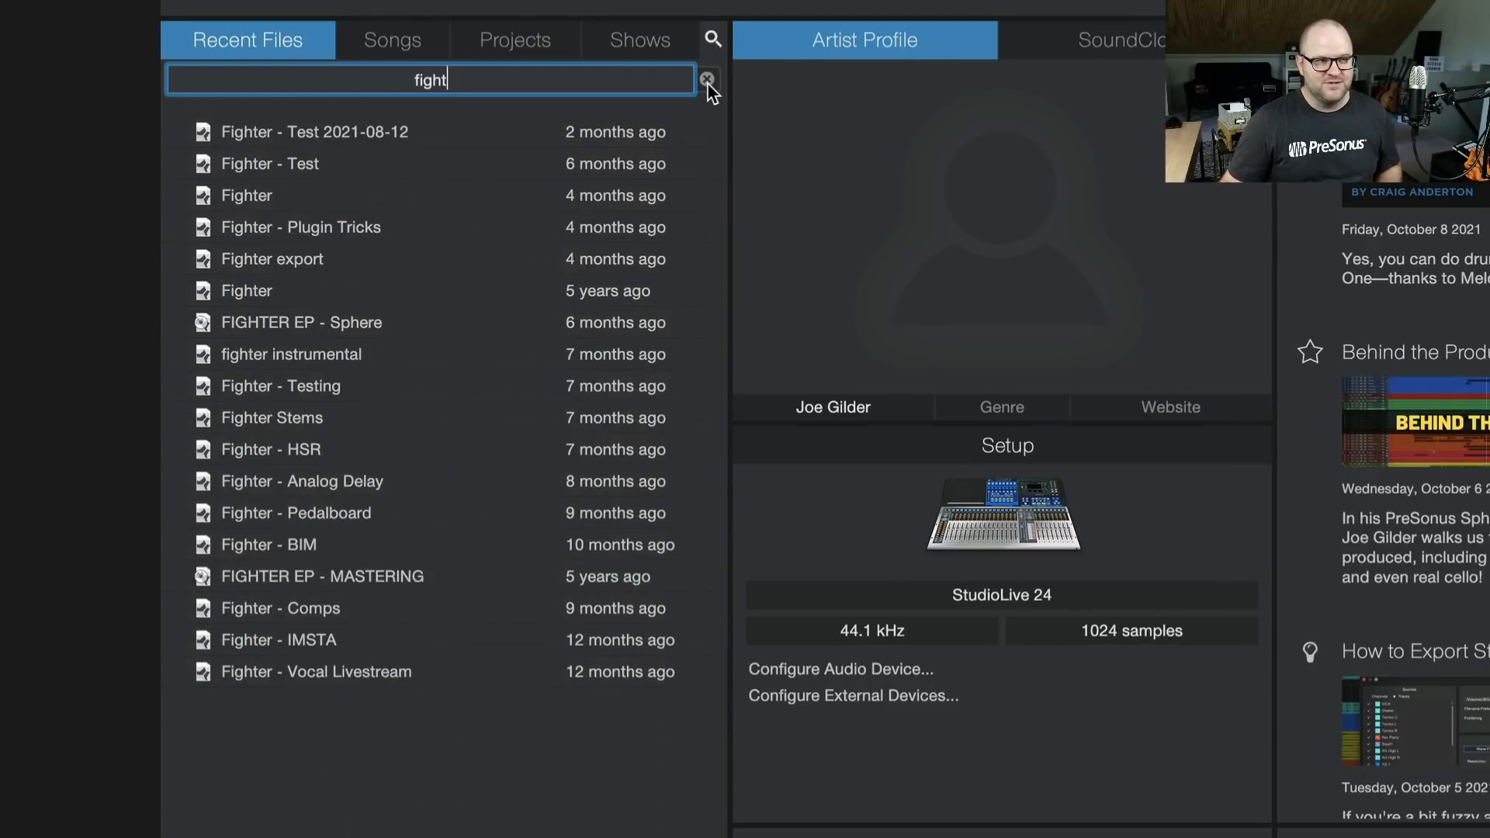
{"action": "left_click", "coordinate": [708, 80]}
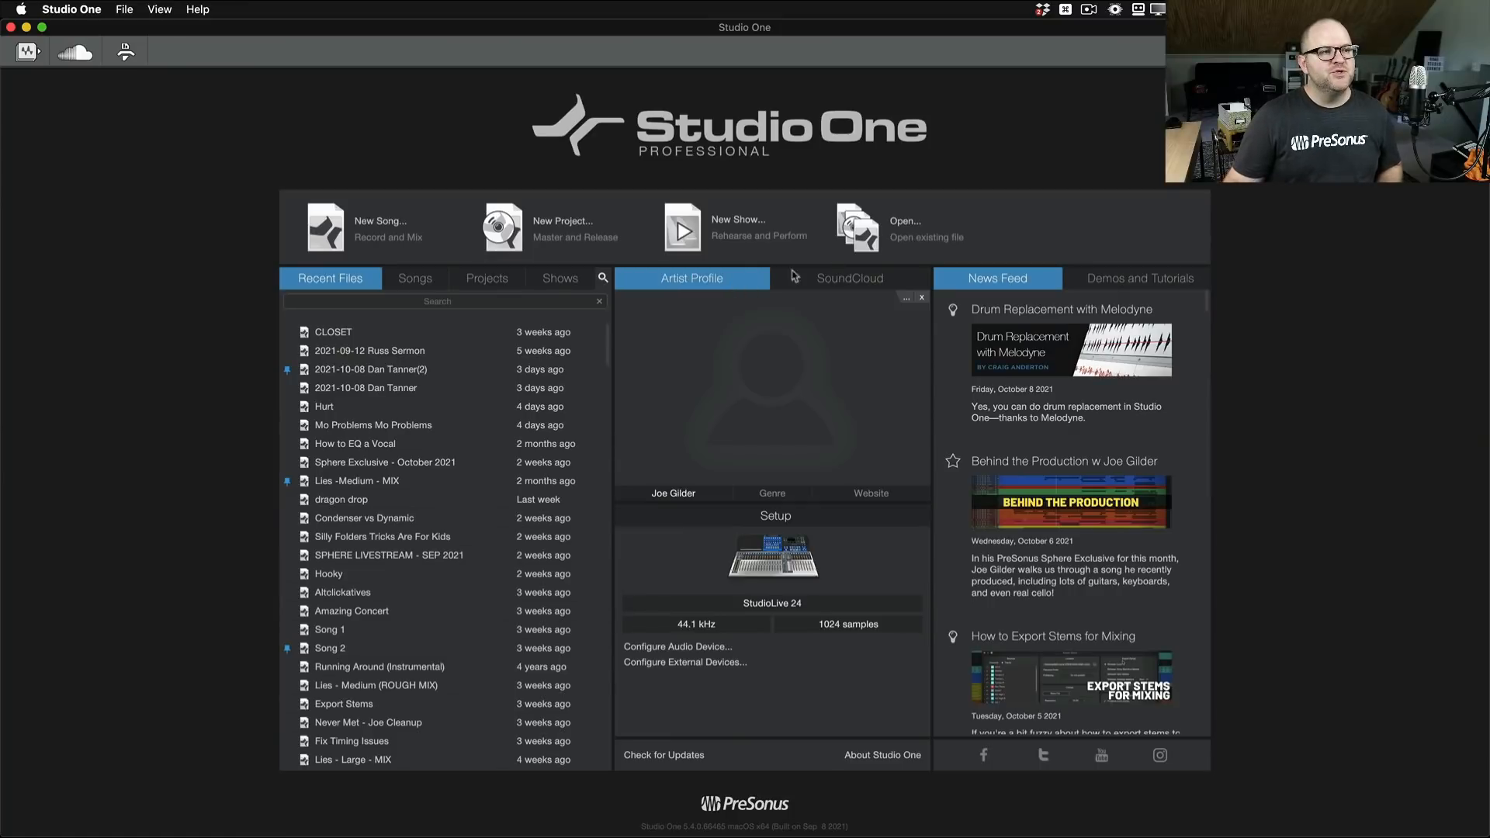
{"action": "left_click", "coordinate": [848, 278]}
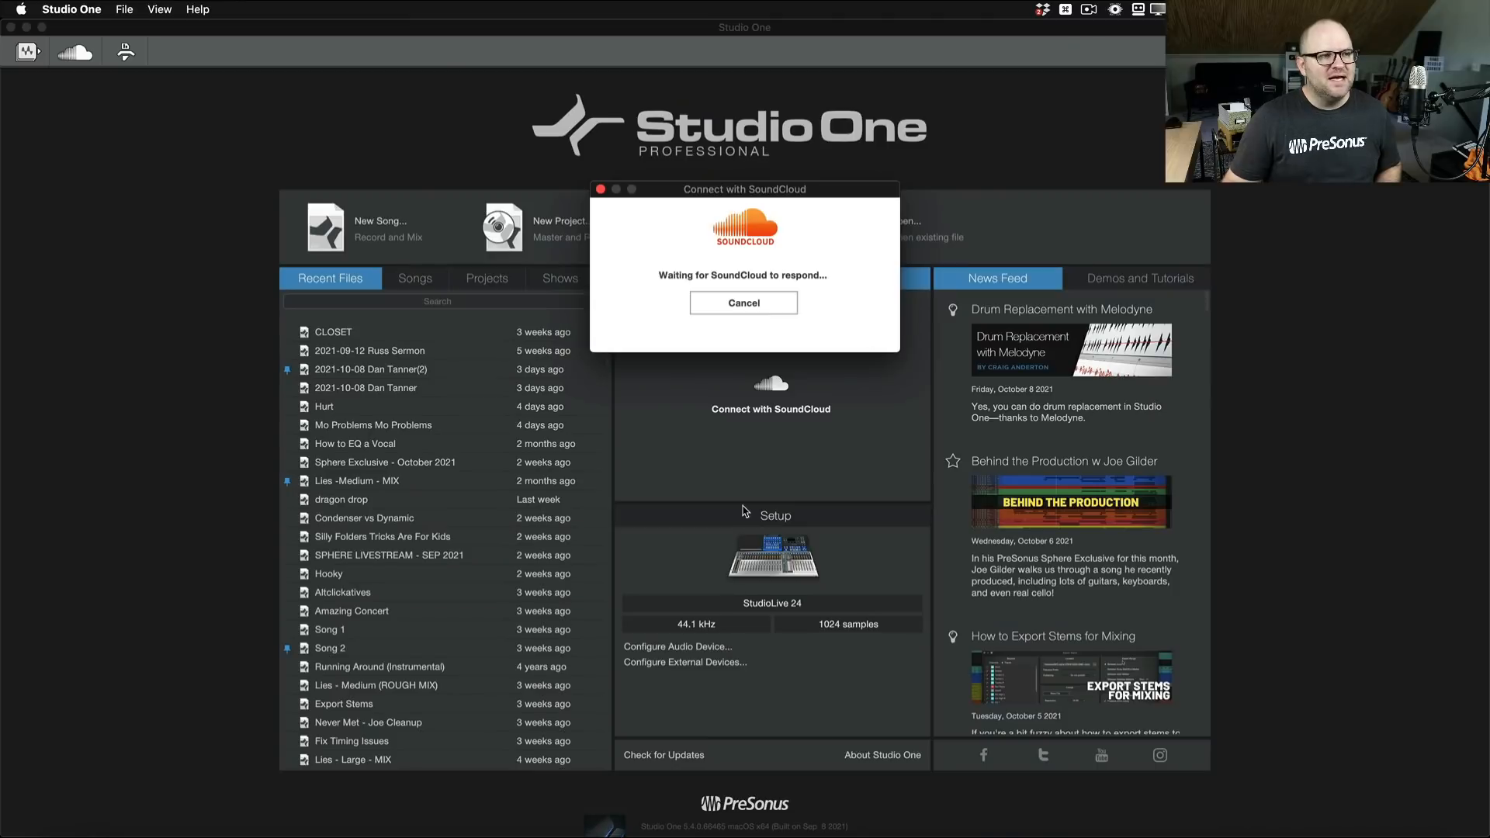
{"action": "left_click", "coordinate": [744, 301]}
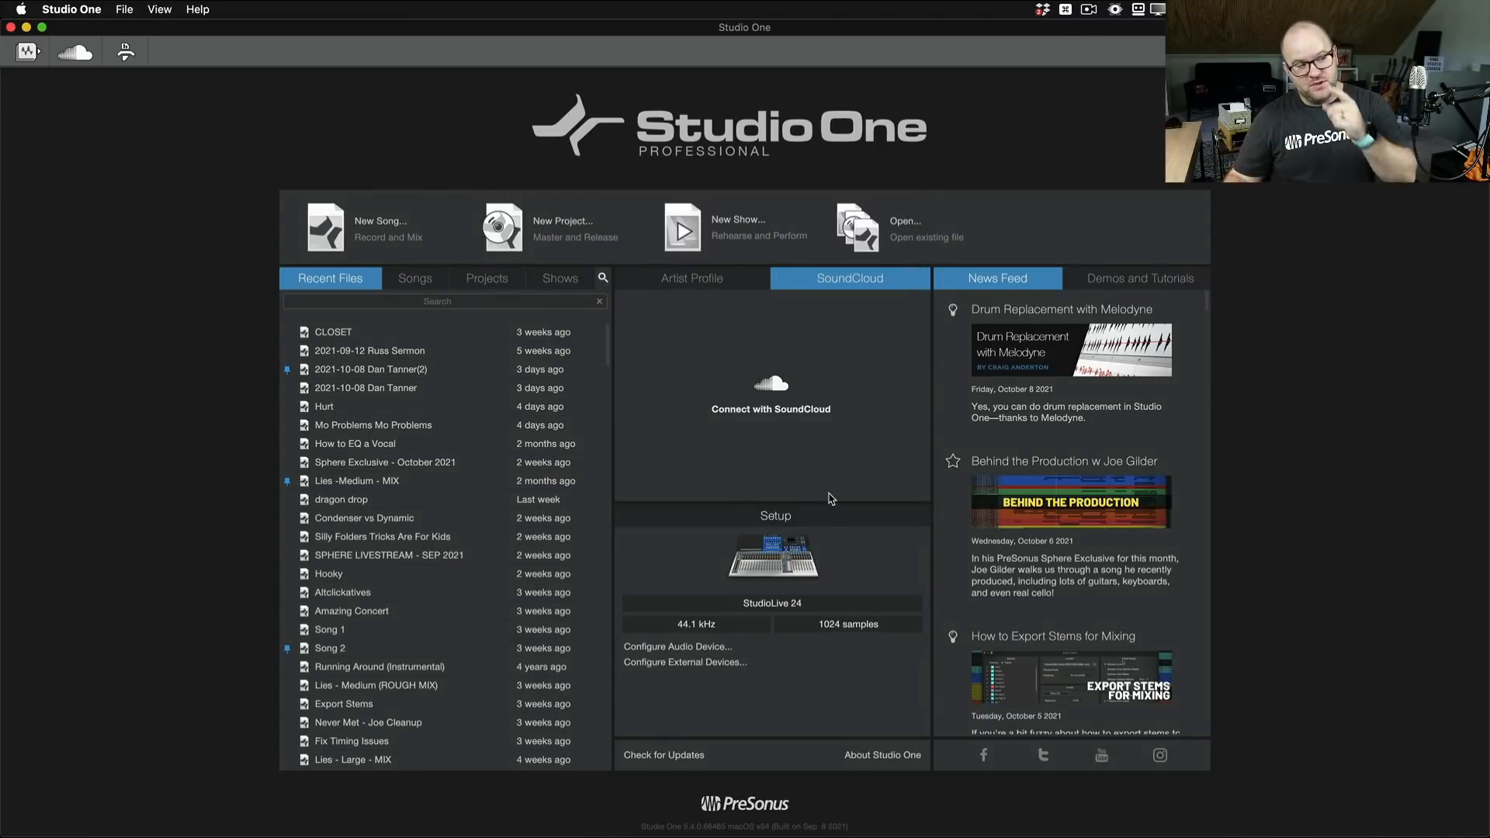
{"action": "left_click", "coordinate": [691, 278]}
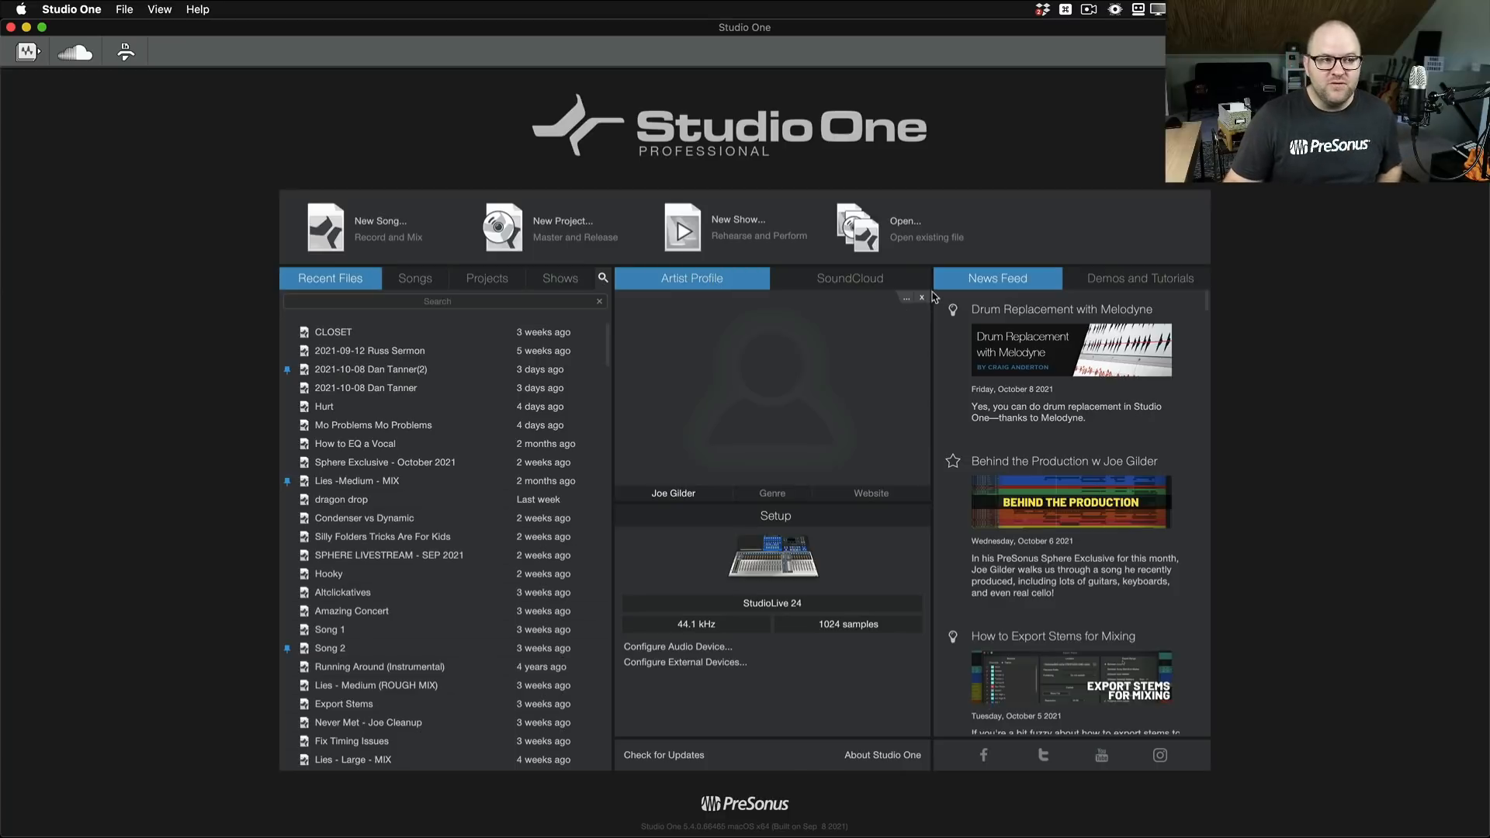
Step: Set the artist profile picture to a headshot image found by searching 'headshot'
{"action": "left_click", "coordinate": [904, 228]}
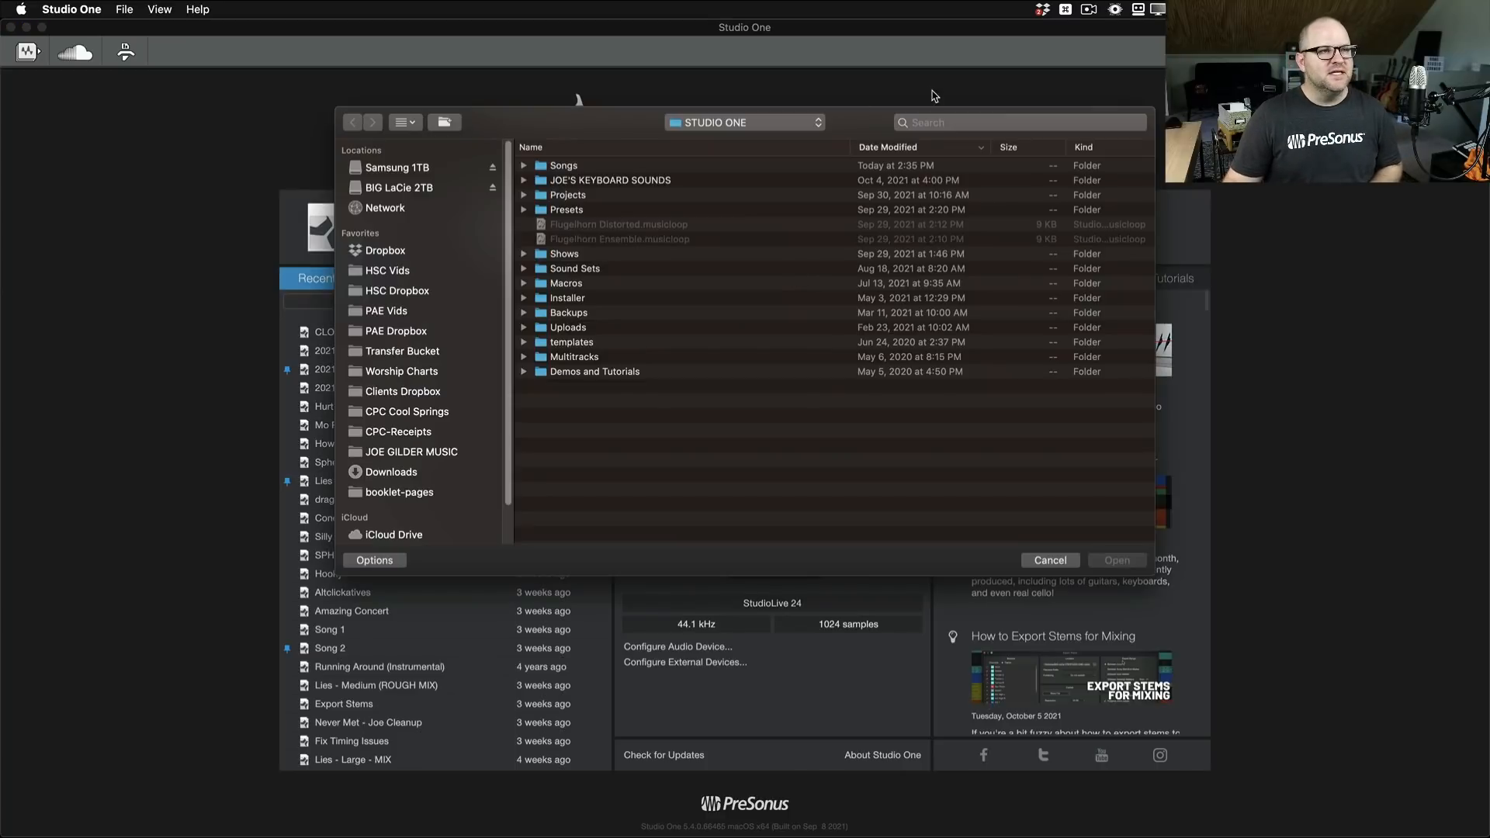
{"action": "type", "text": "head"}
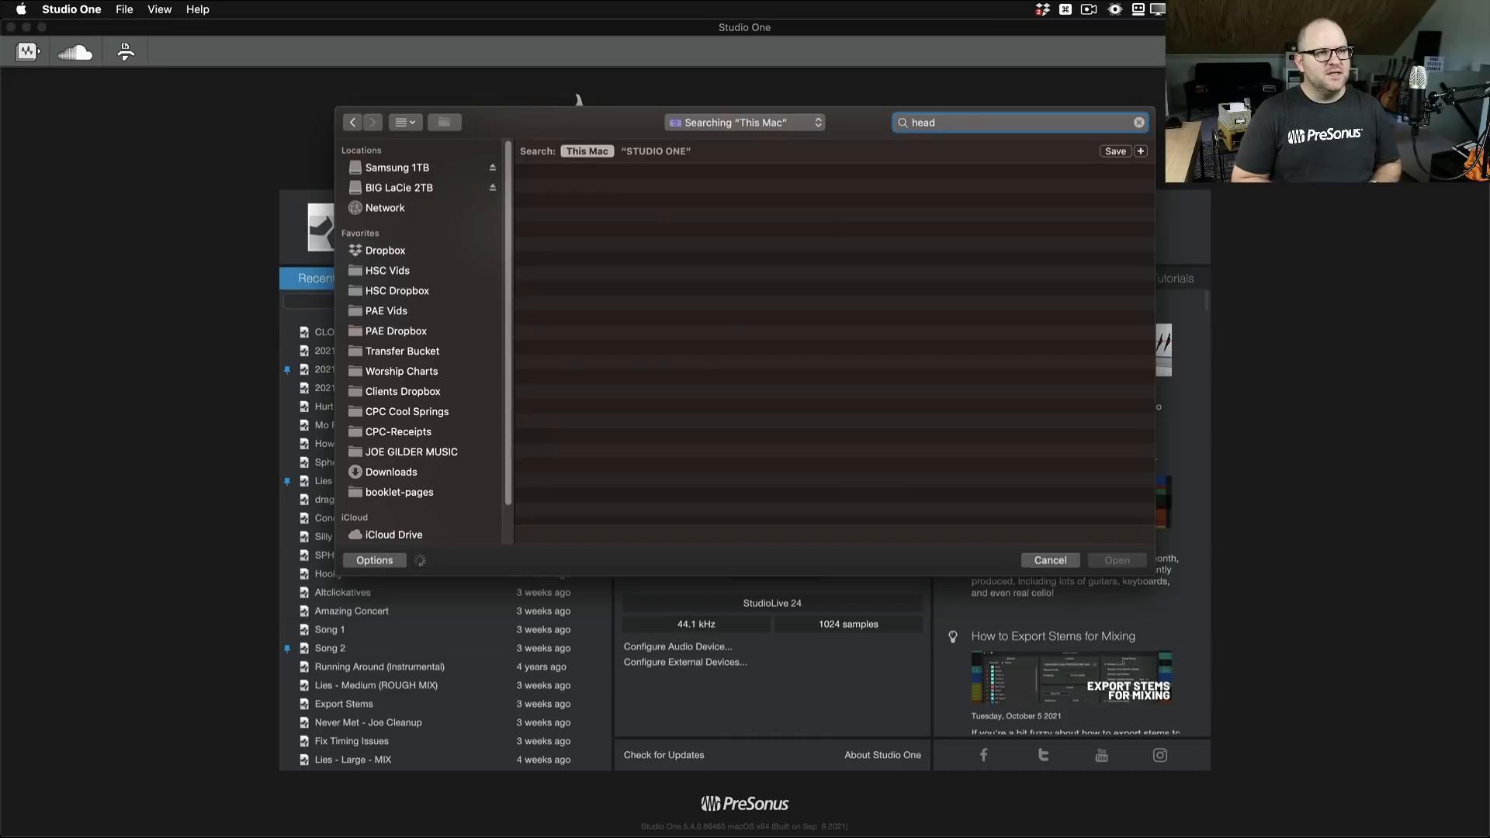
{"action": "type", "text": "shot"}
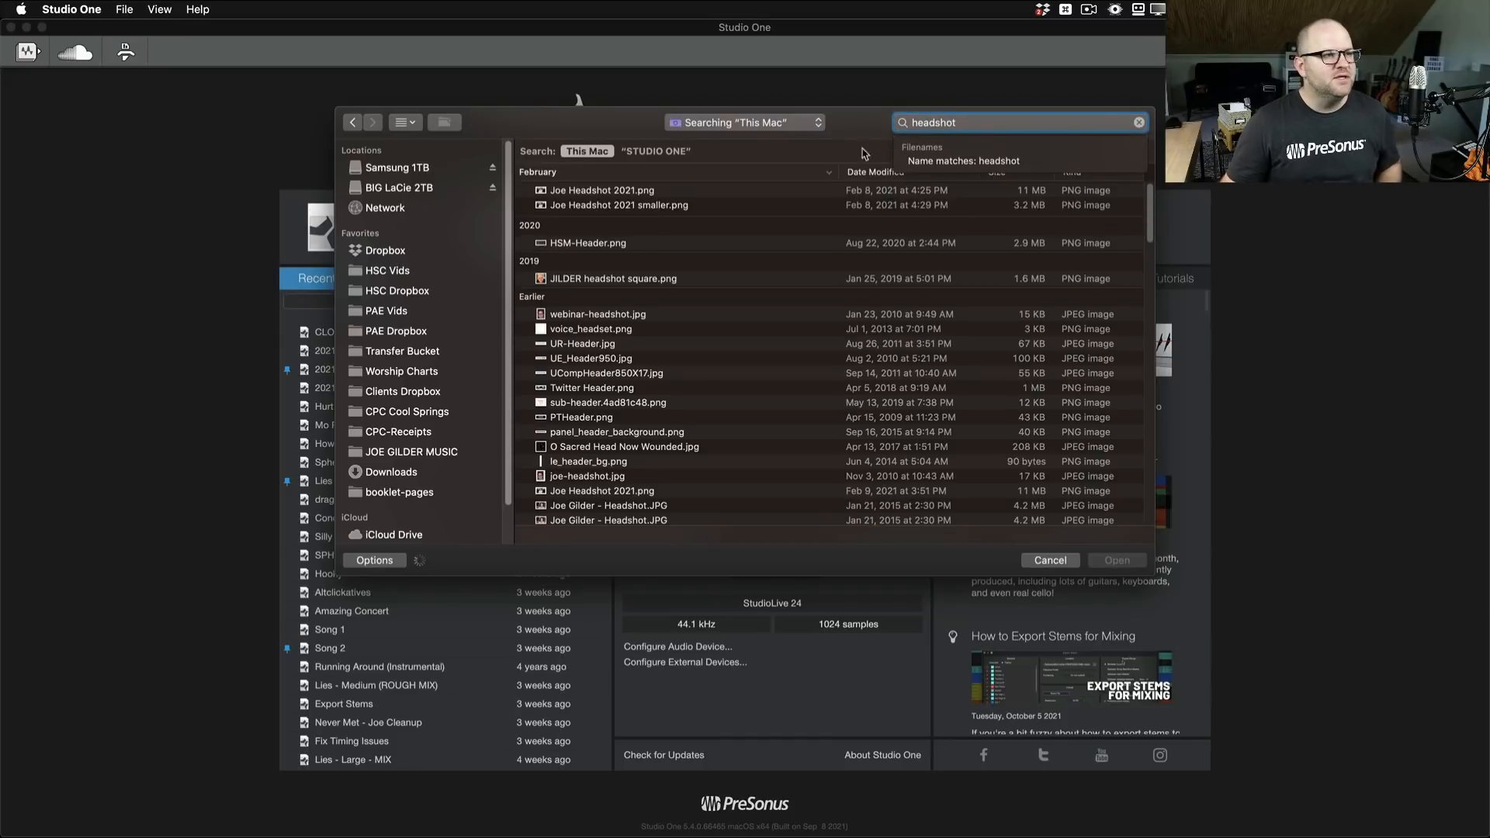
{"action": "left_click", "coordinate": [1050, 560]}
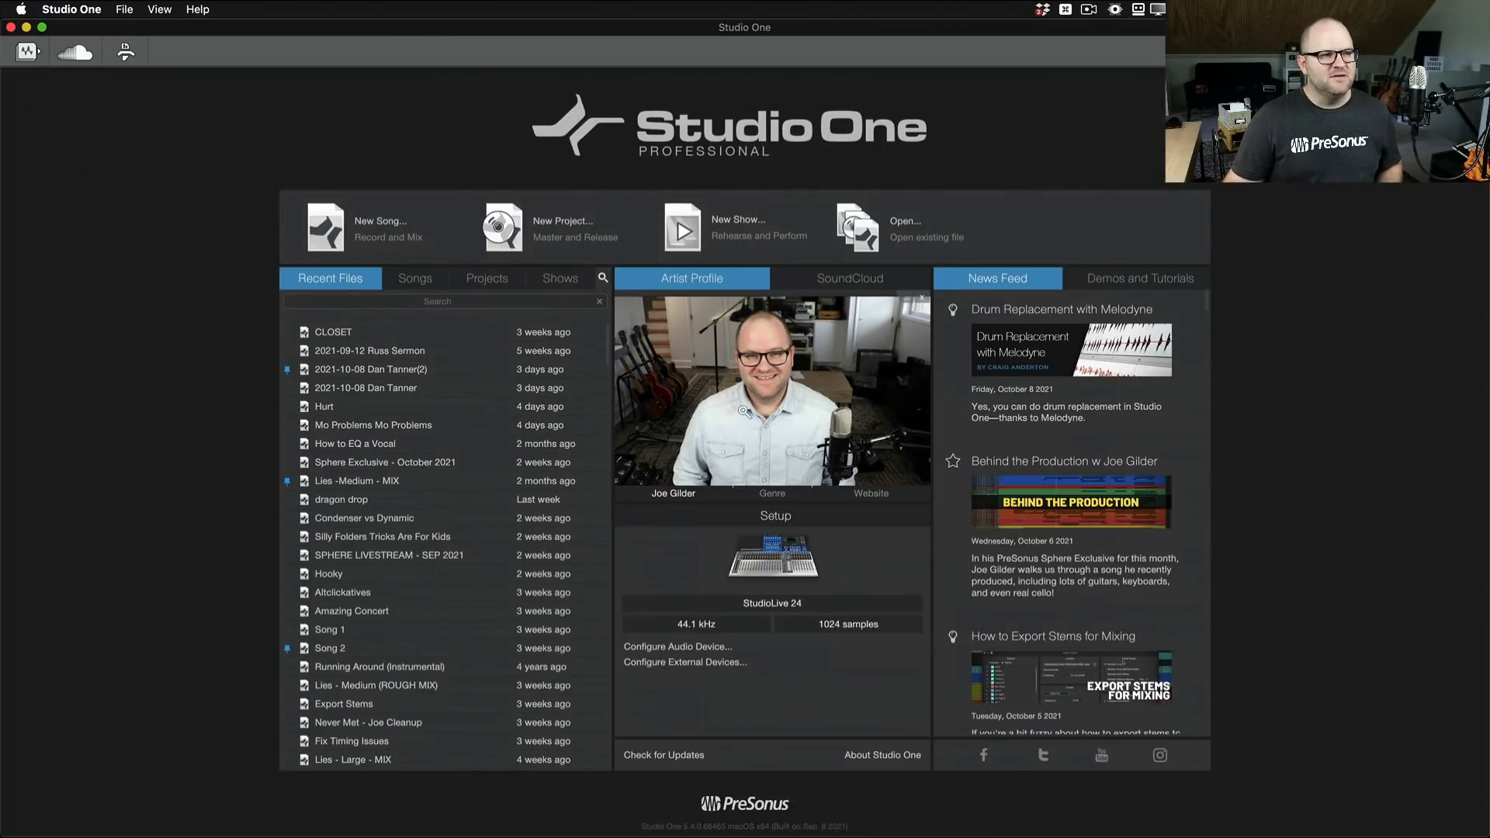
{"action": "mouse_move", "coordinate": [799, 505]}
{"action": "type", "text": "Folk Rock"}
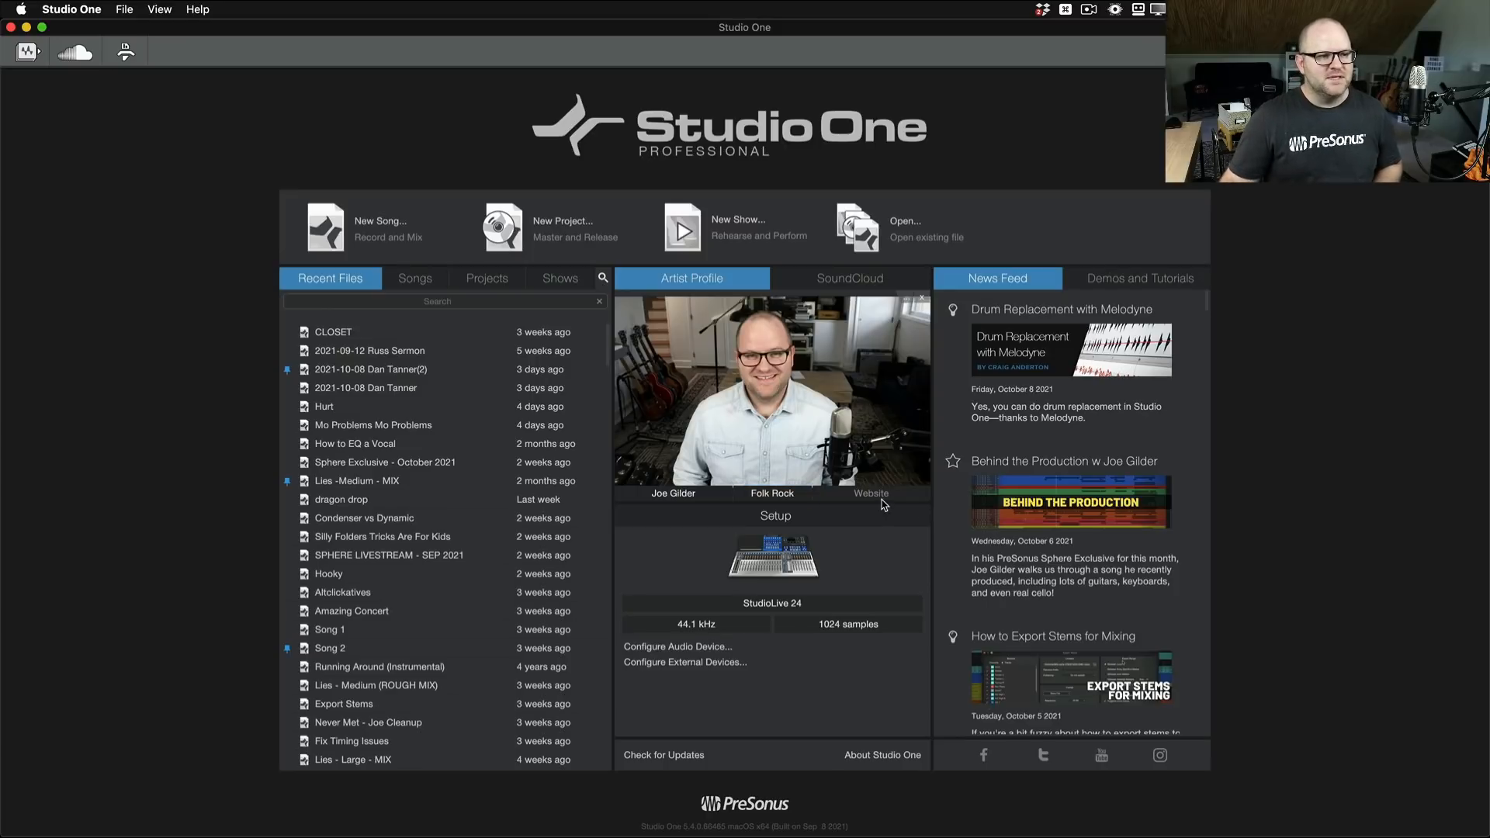
{"action": "left_click", "coordinate": [870, 492]}
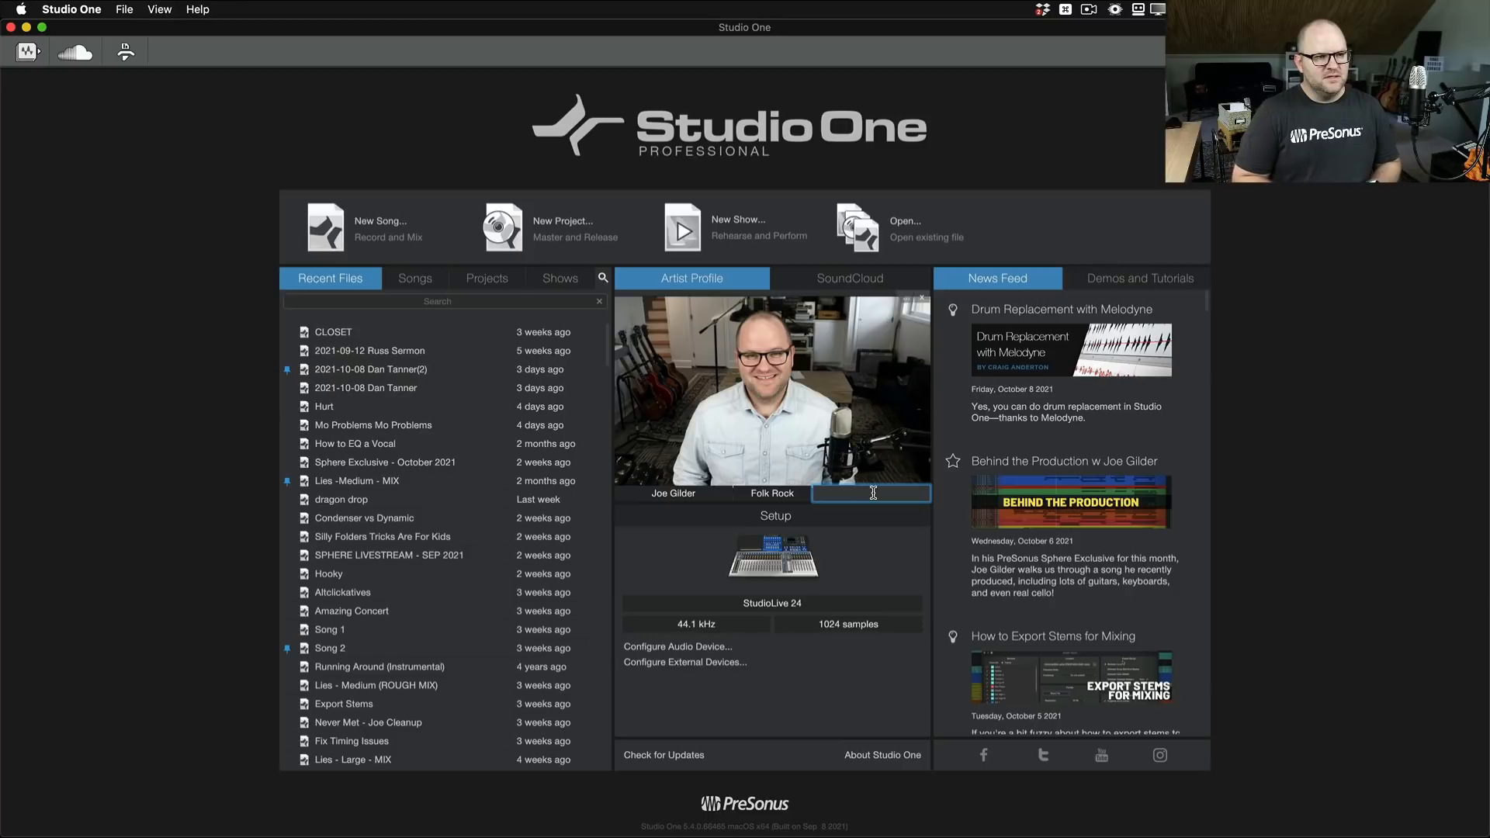
{"action": "type", "text": "www.homestudioo"}
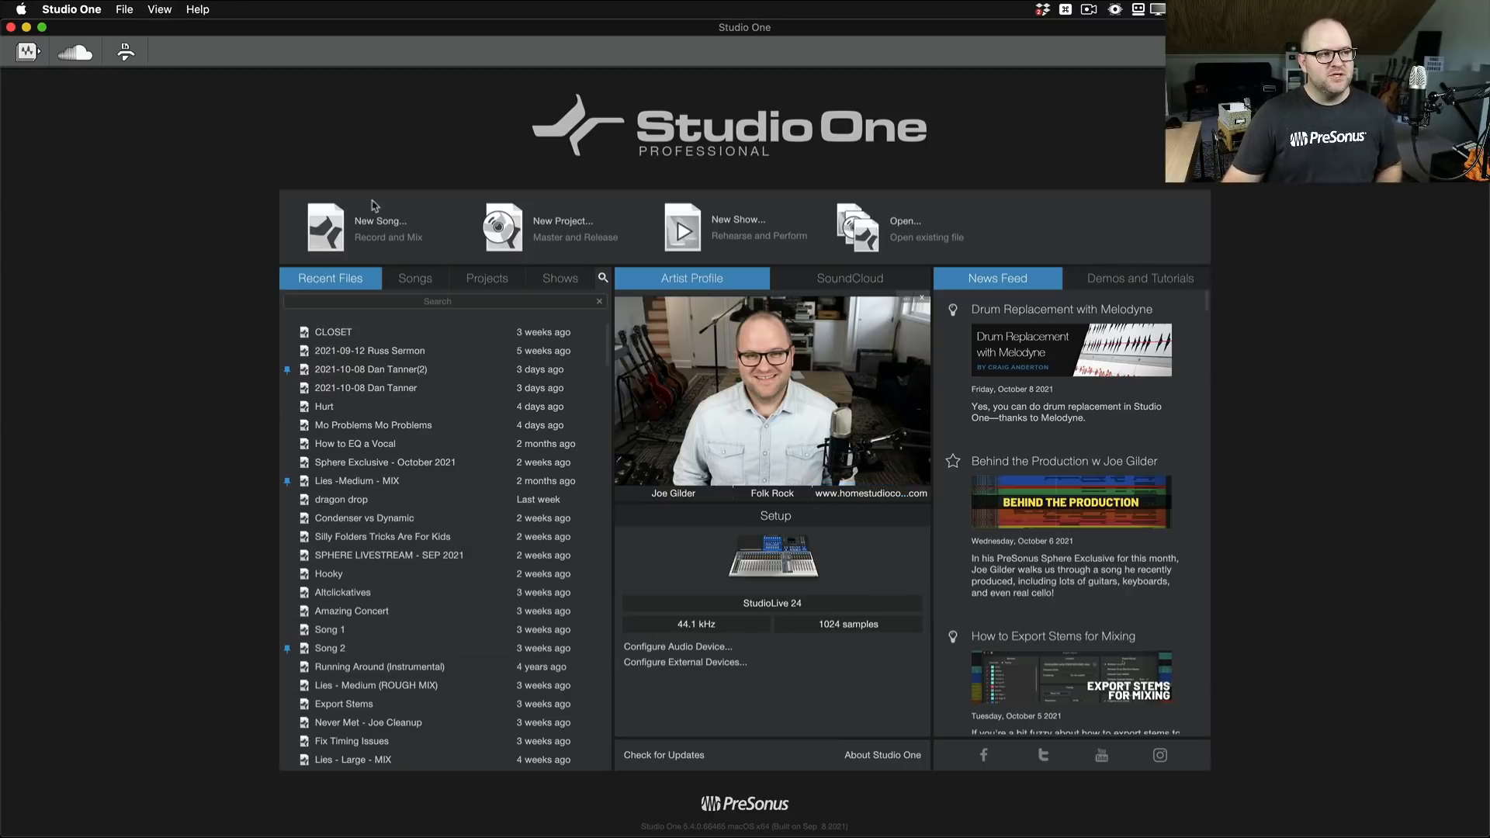
{"action": "mouse_move", "coordinate": [376, 223]}
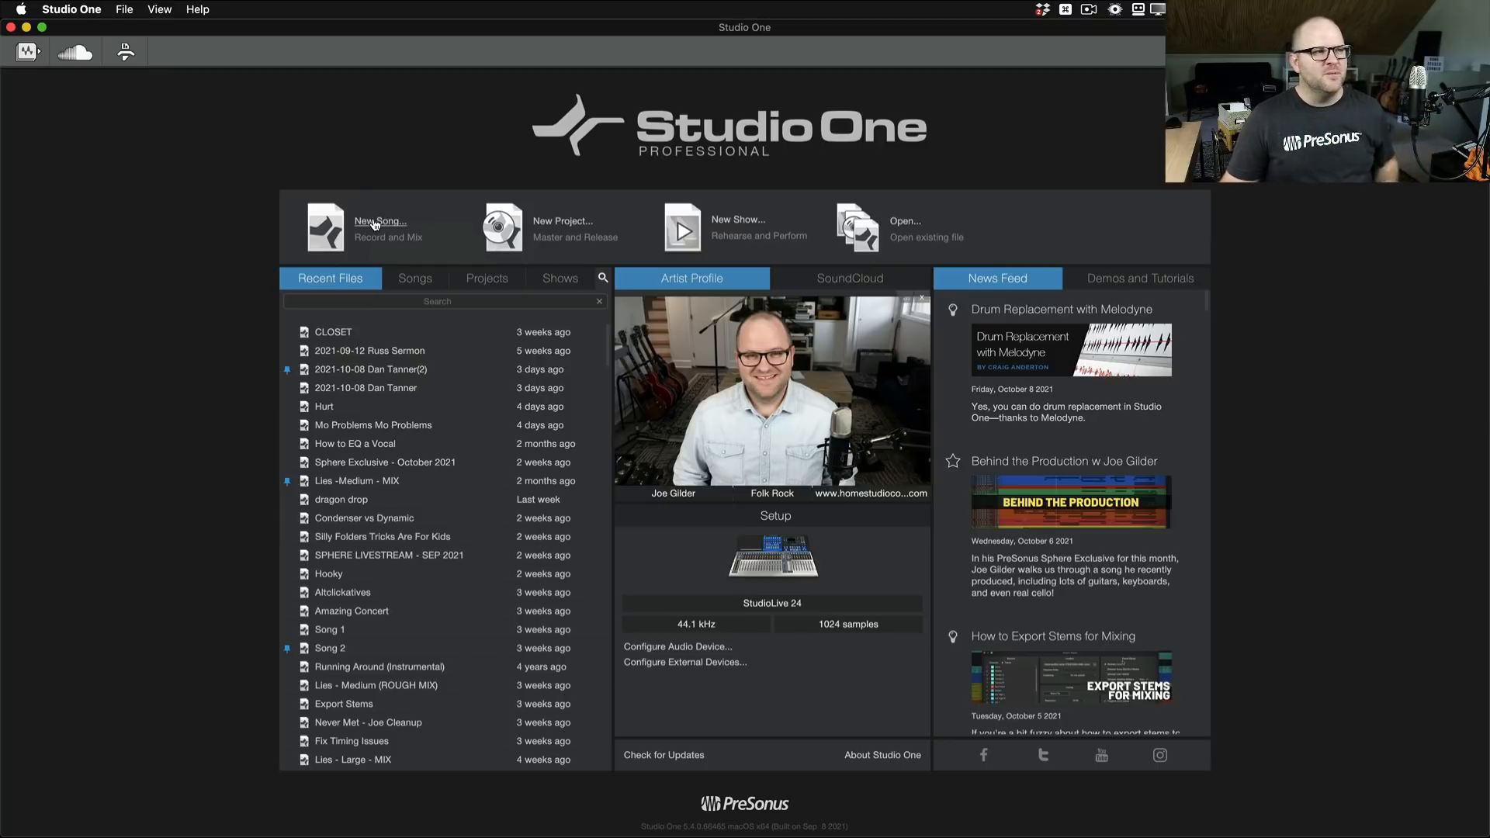
Step: Create a new song titled 'Cool new song yall' through the New Song dialog
{"action": "left_click", "coordinate": [380, 225]}
{"action": "type", "text": "Cool new song"}
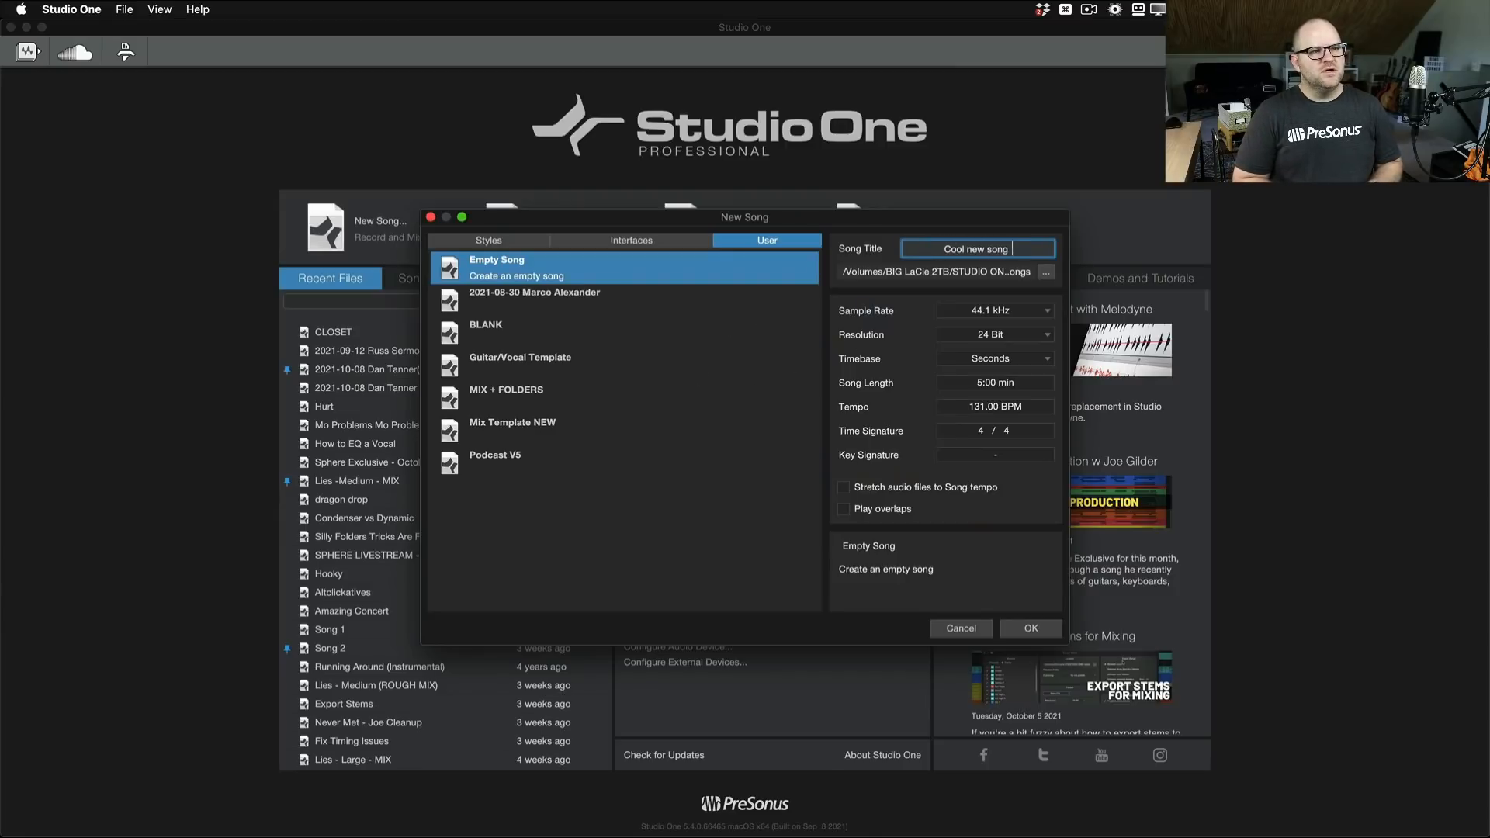
{"action": "left_click", "coordinate": [1030, 628]}
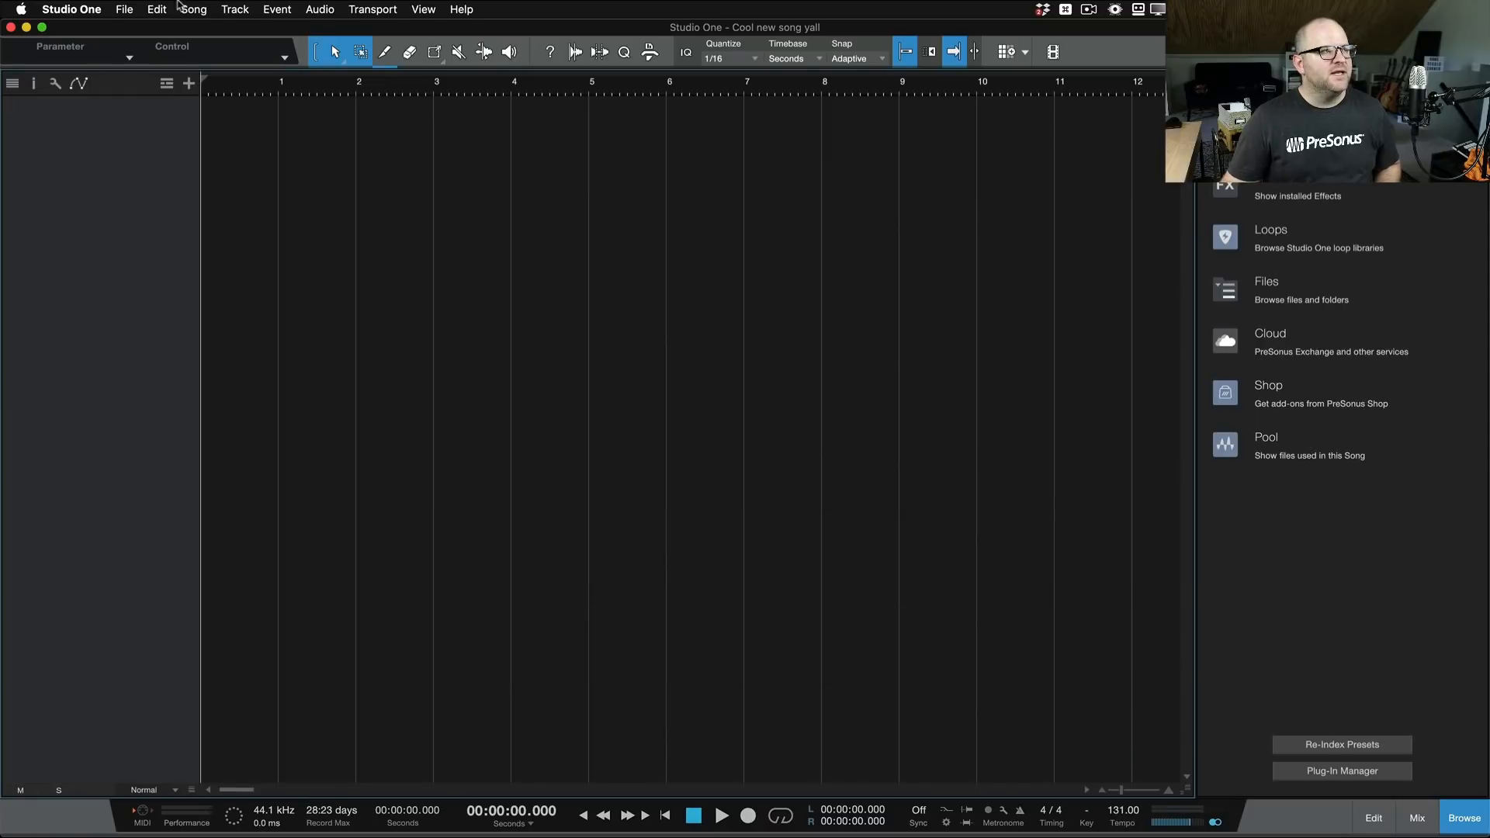
Step: Review the website in Song Setup metadata, then close the song without saving
{"action": "left_click", "coordinate": [193, 8]}
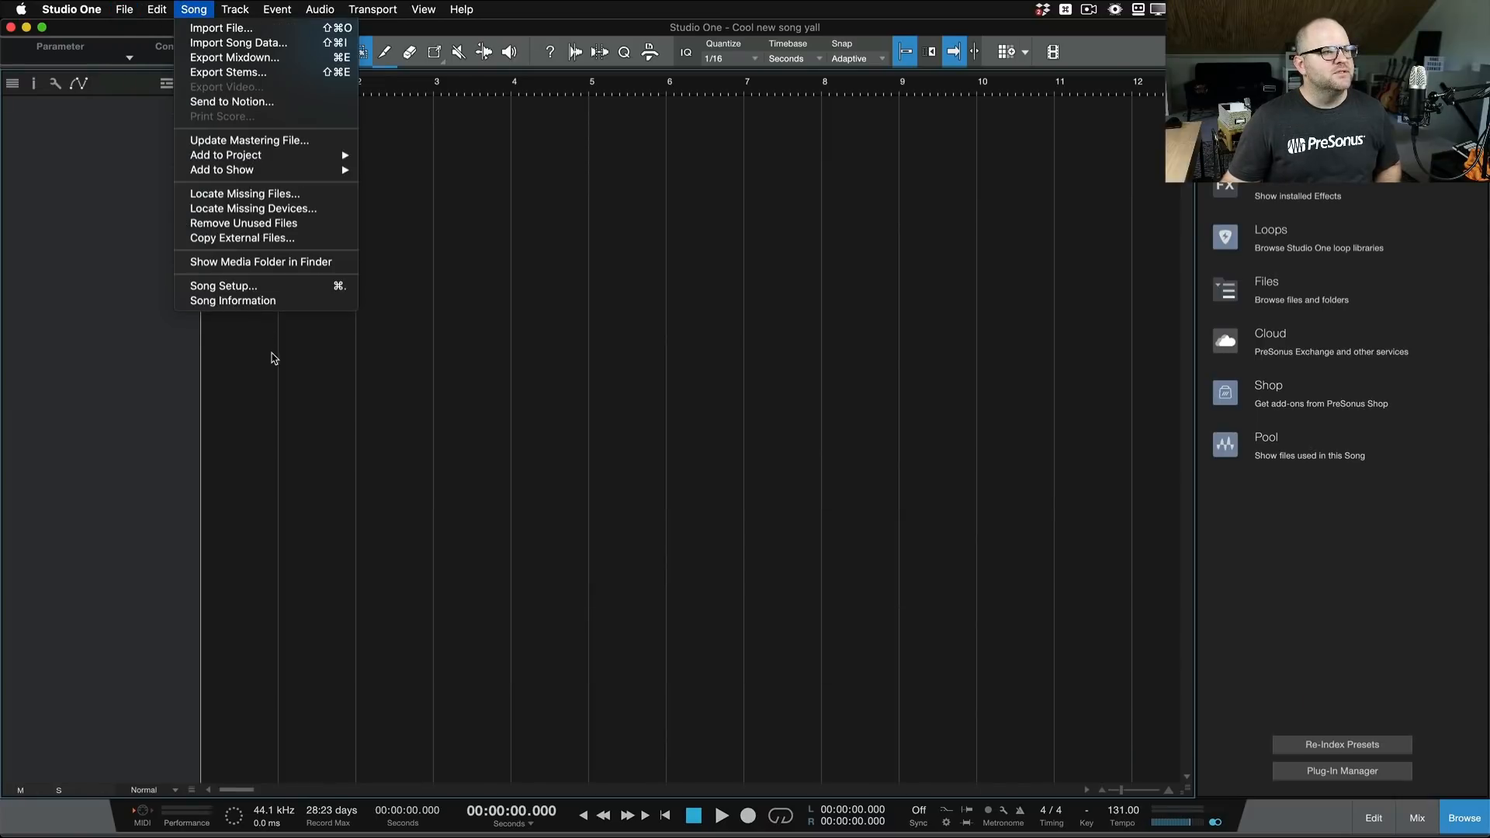
{"action": "left_click", "coordinate": [233, 300]}
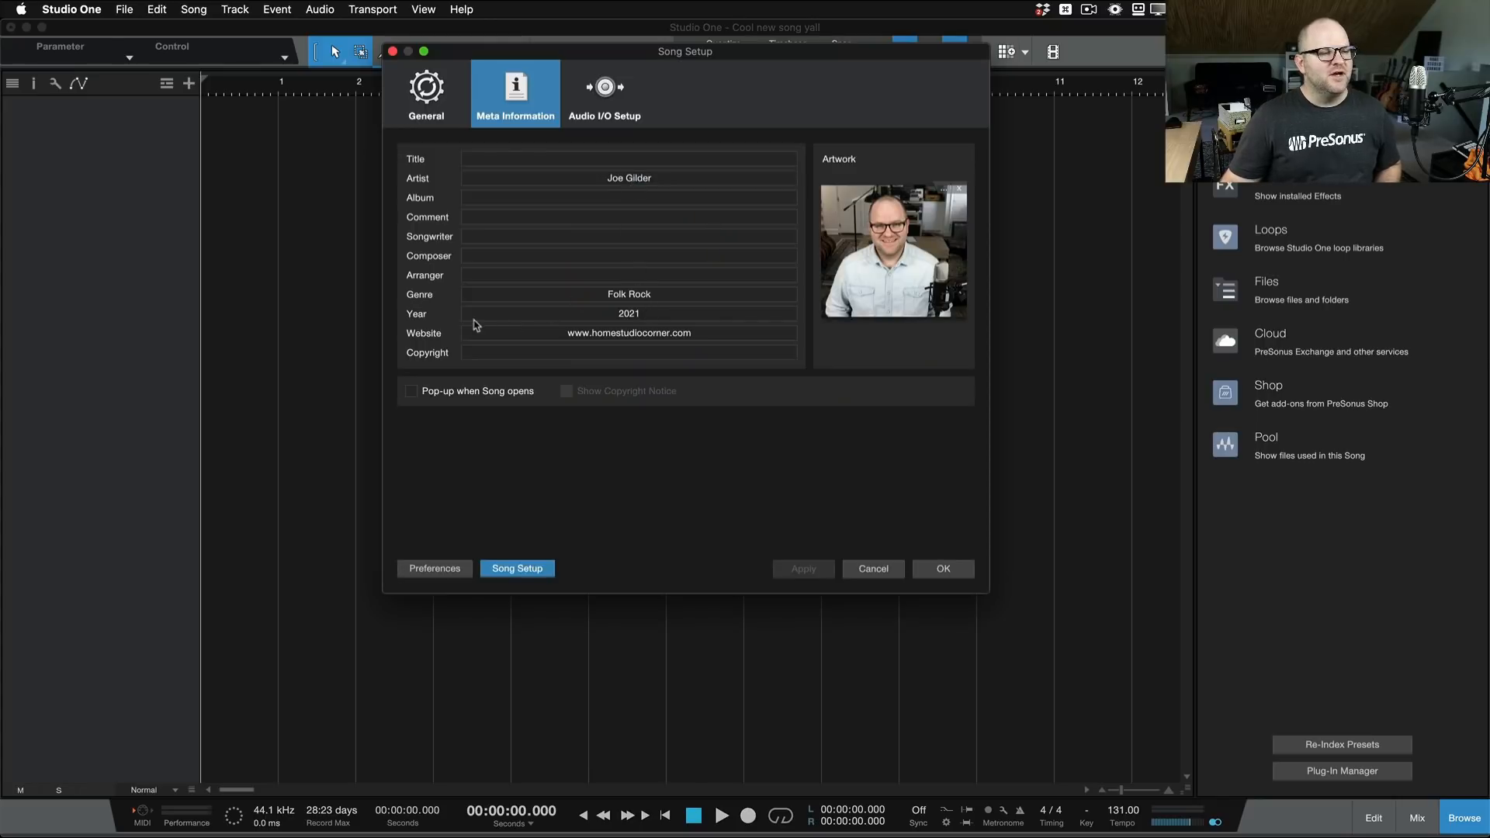
{"action": "double_click", "coordinate": [628, 333]}
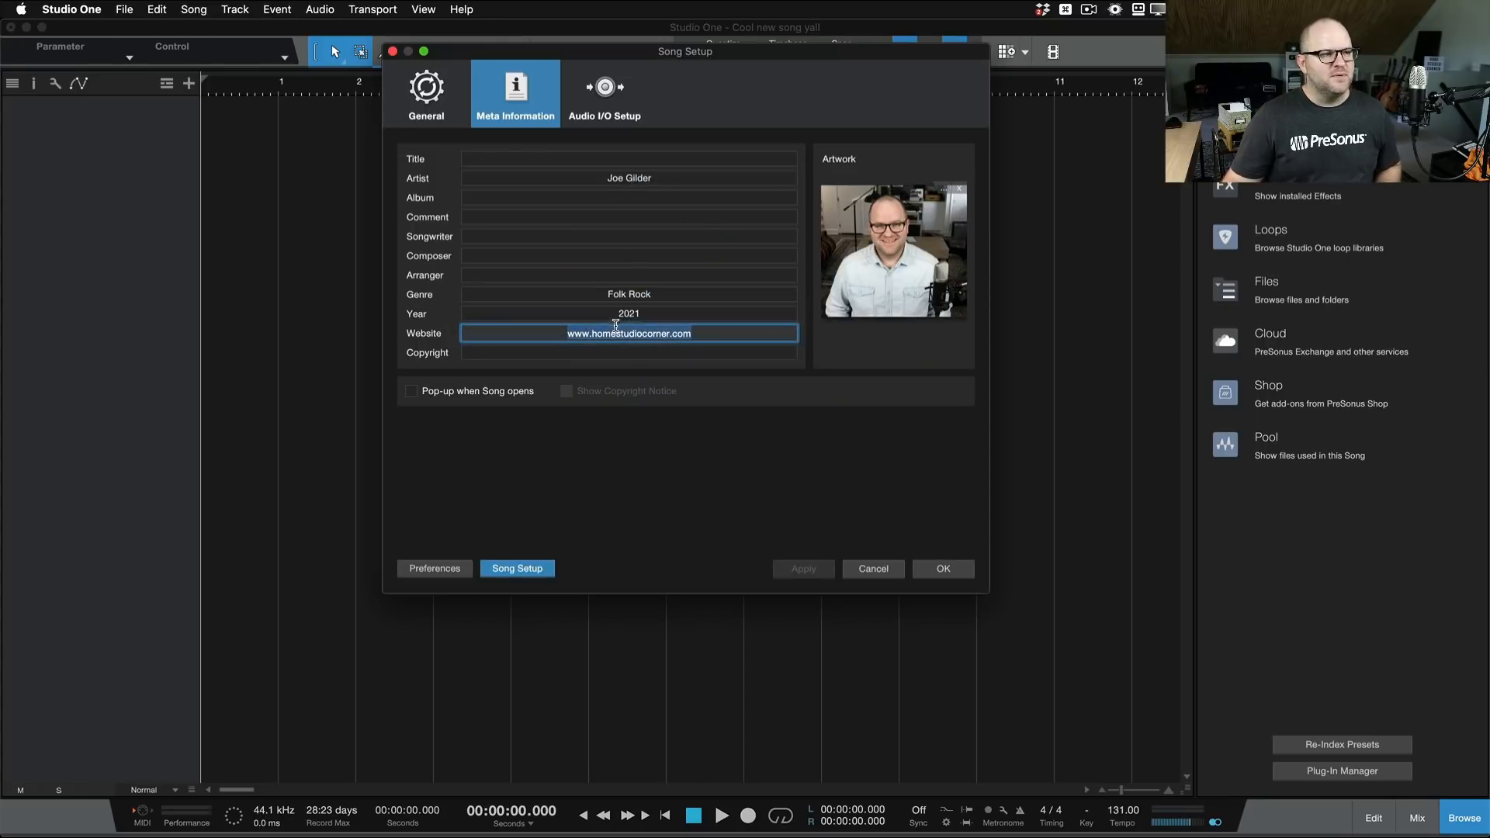
{"action": "left_click", "coordinate": [942, 568]}
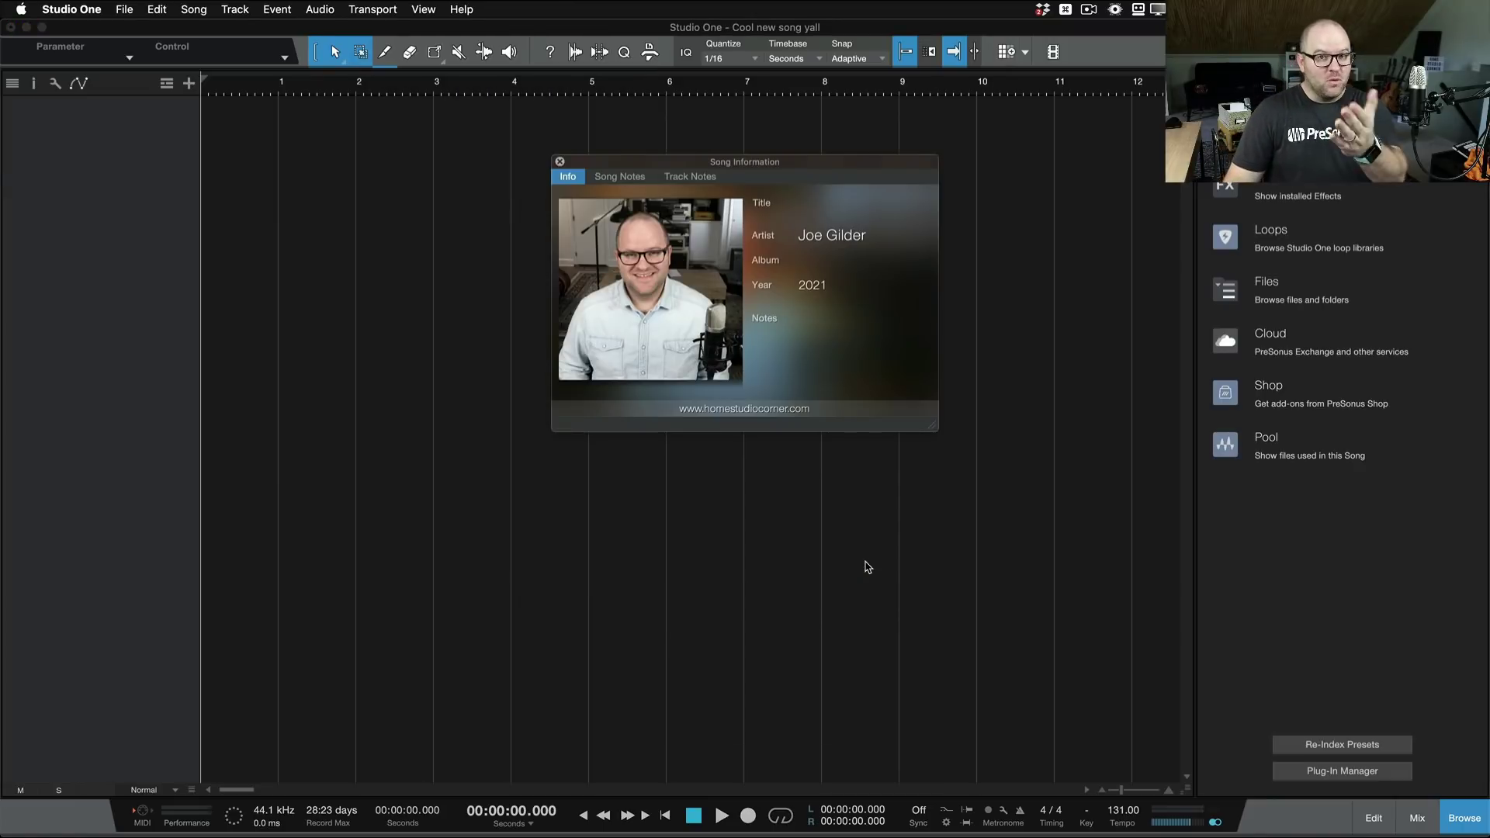
{"action": "mouse_move", "coordinate": [642, 187]}
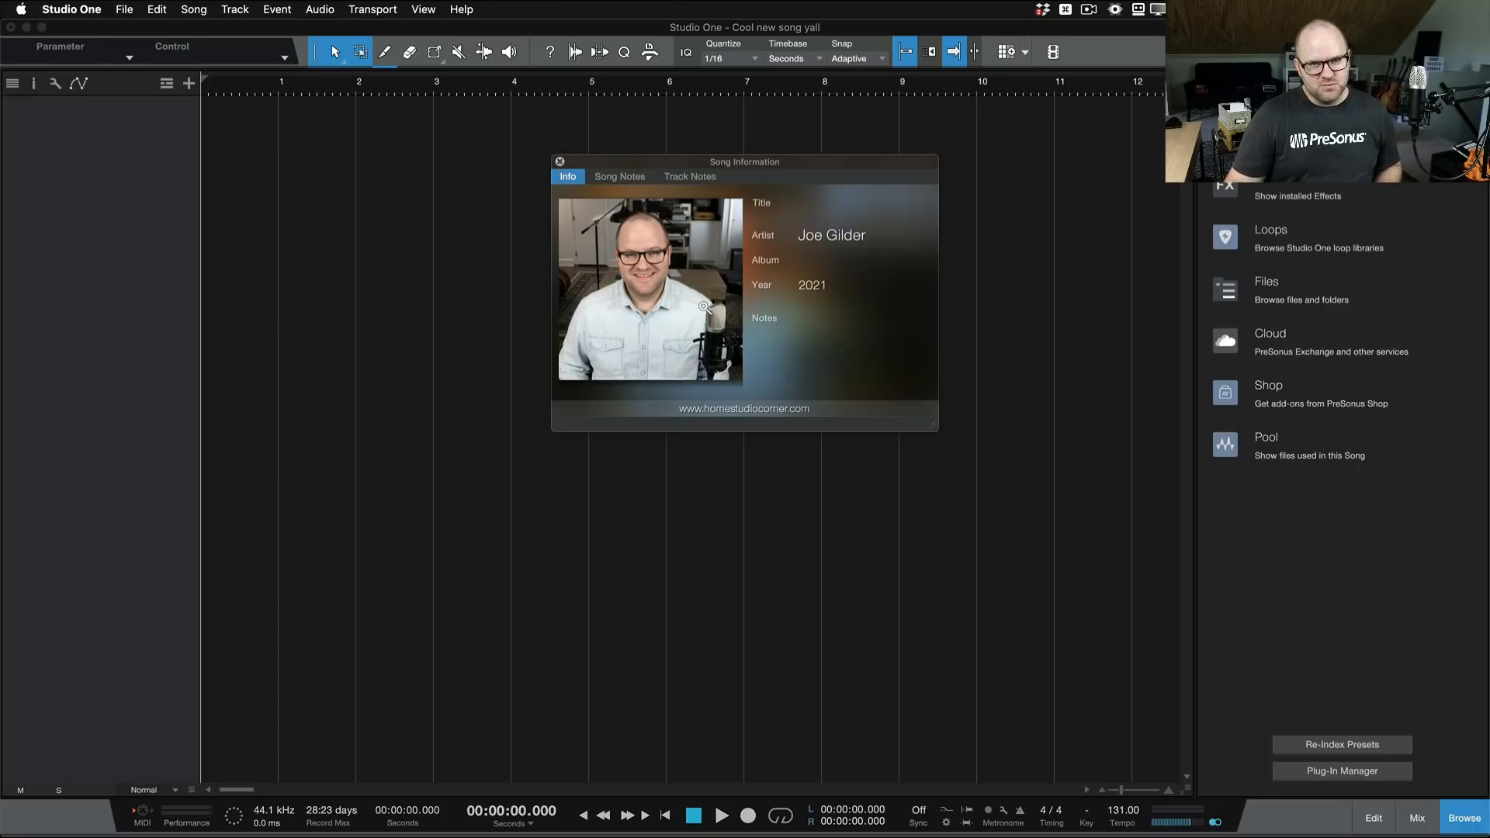
{"action": "mouse_move", "coordinate": [560, 161]}
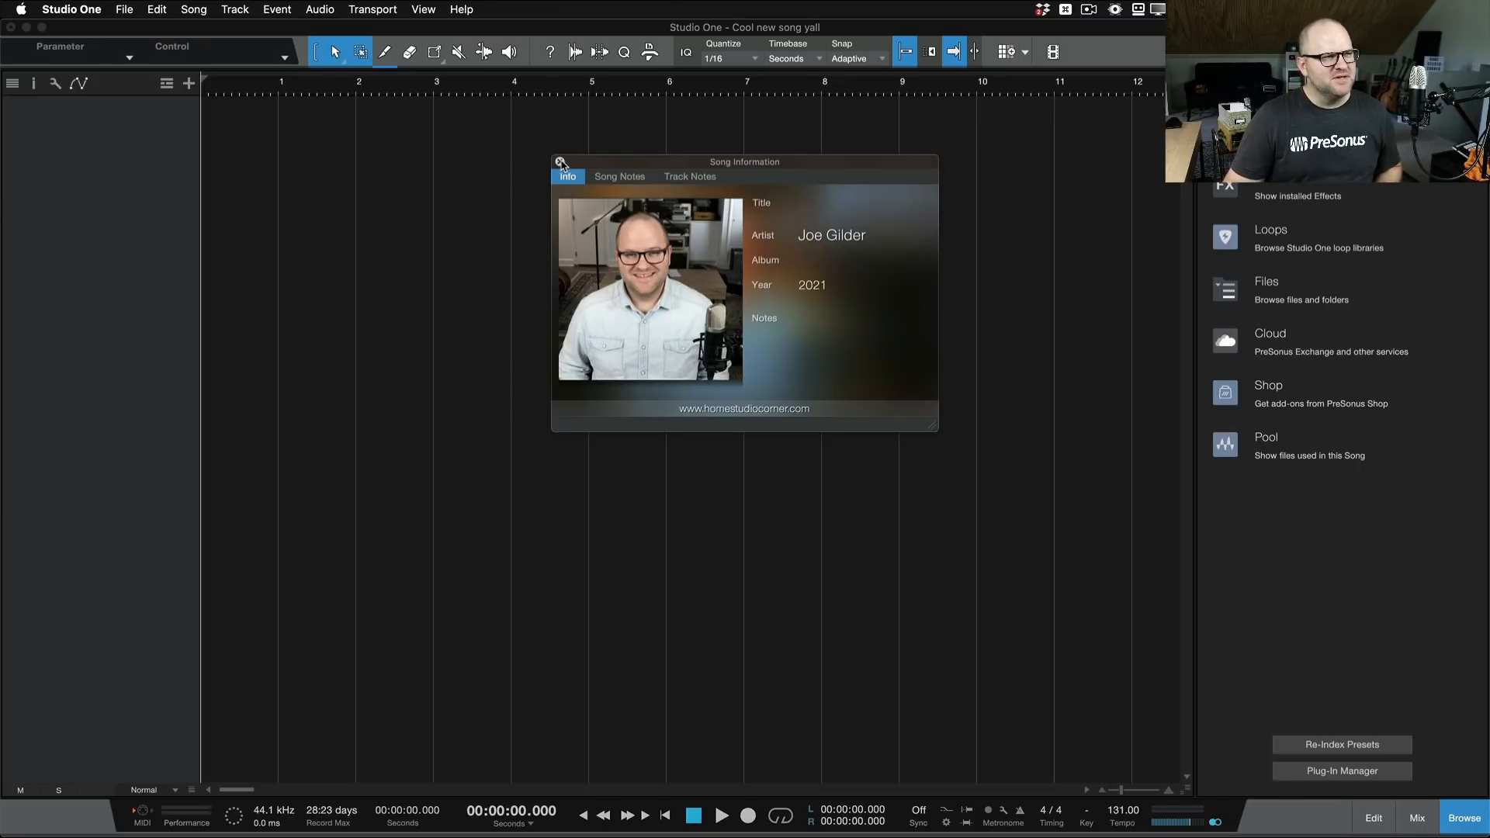
{"action": "left_click", "coordinate": [561, 163]}
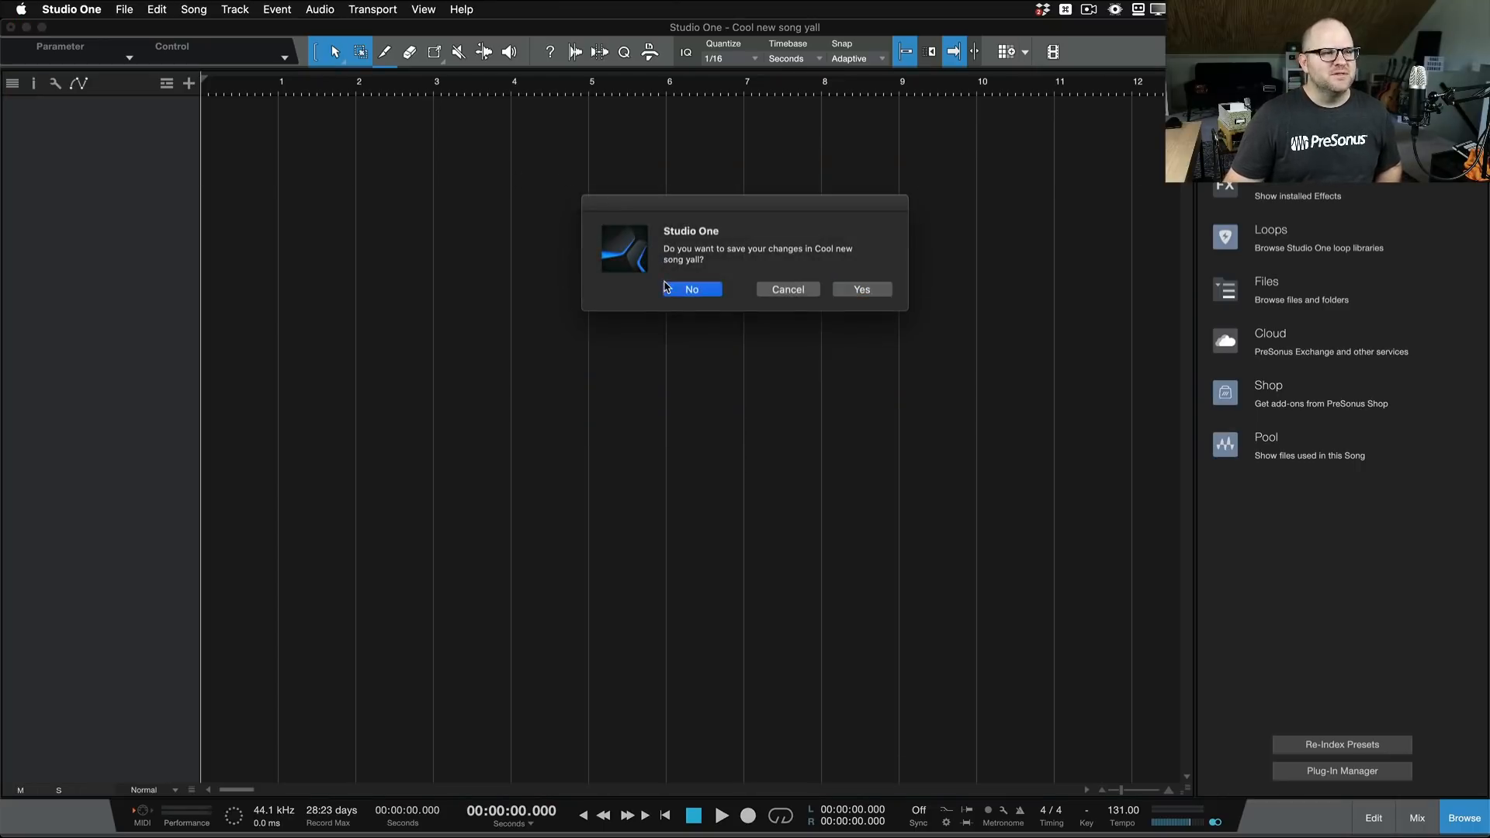
{"action": "left_click", "coordinate": [691, 289]}
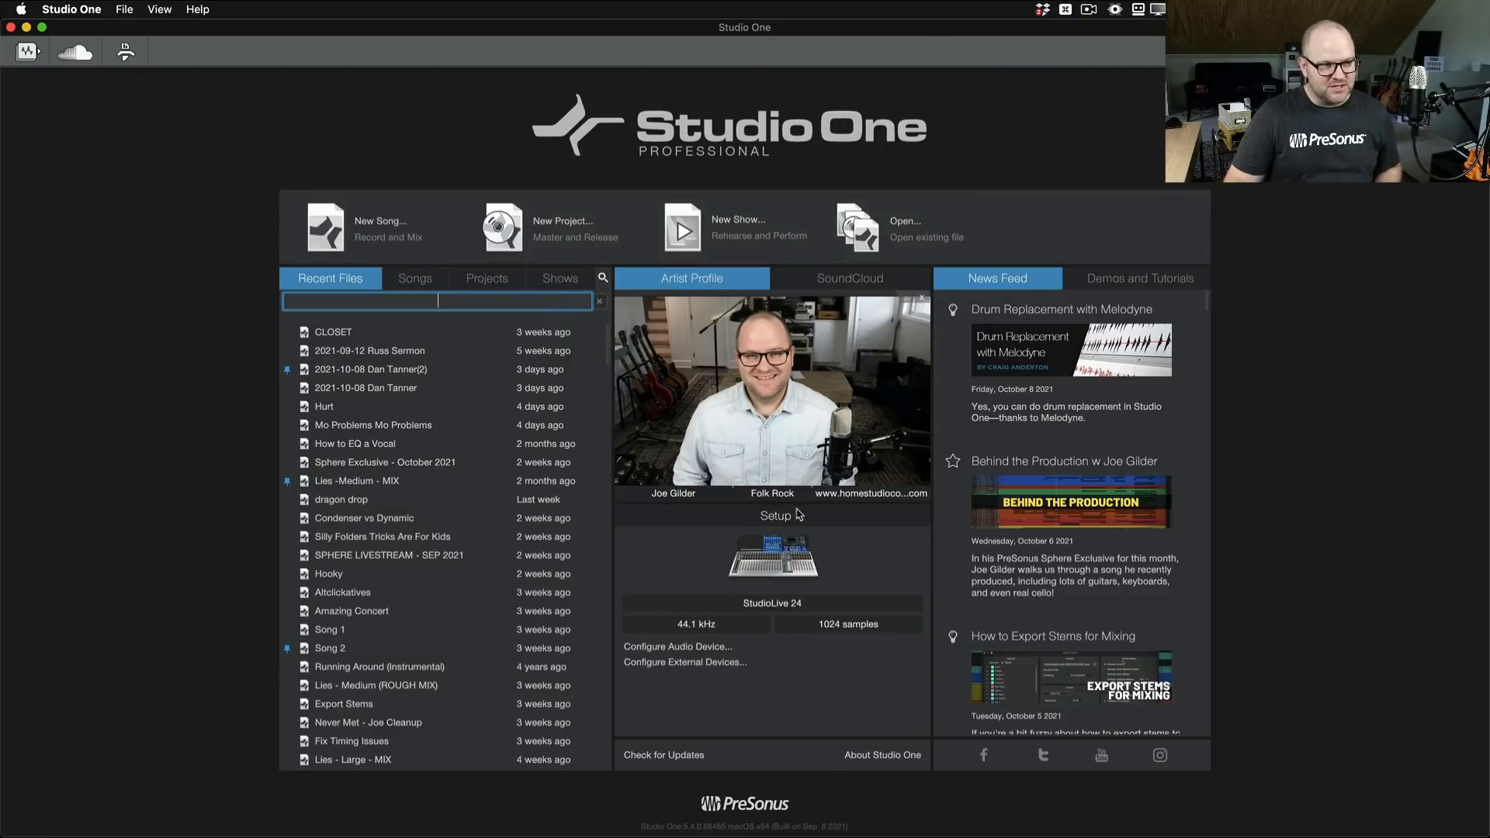
Step: Open and review the audio device settings twice, then cancel External Devices preferences
{"action": "left_click", "coordinate": [678, 646]}
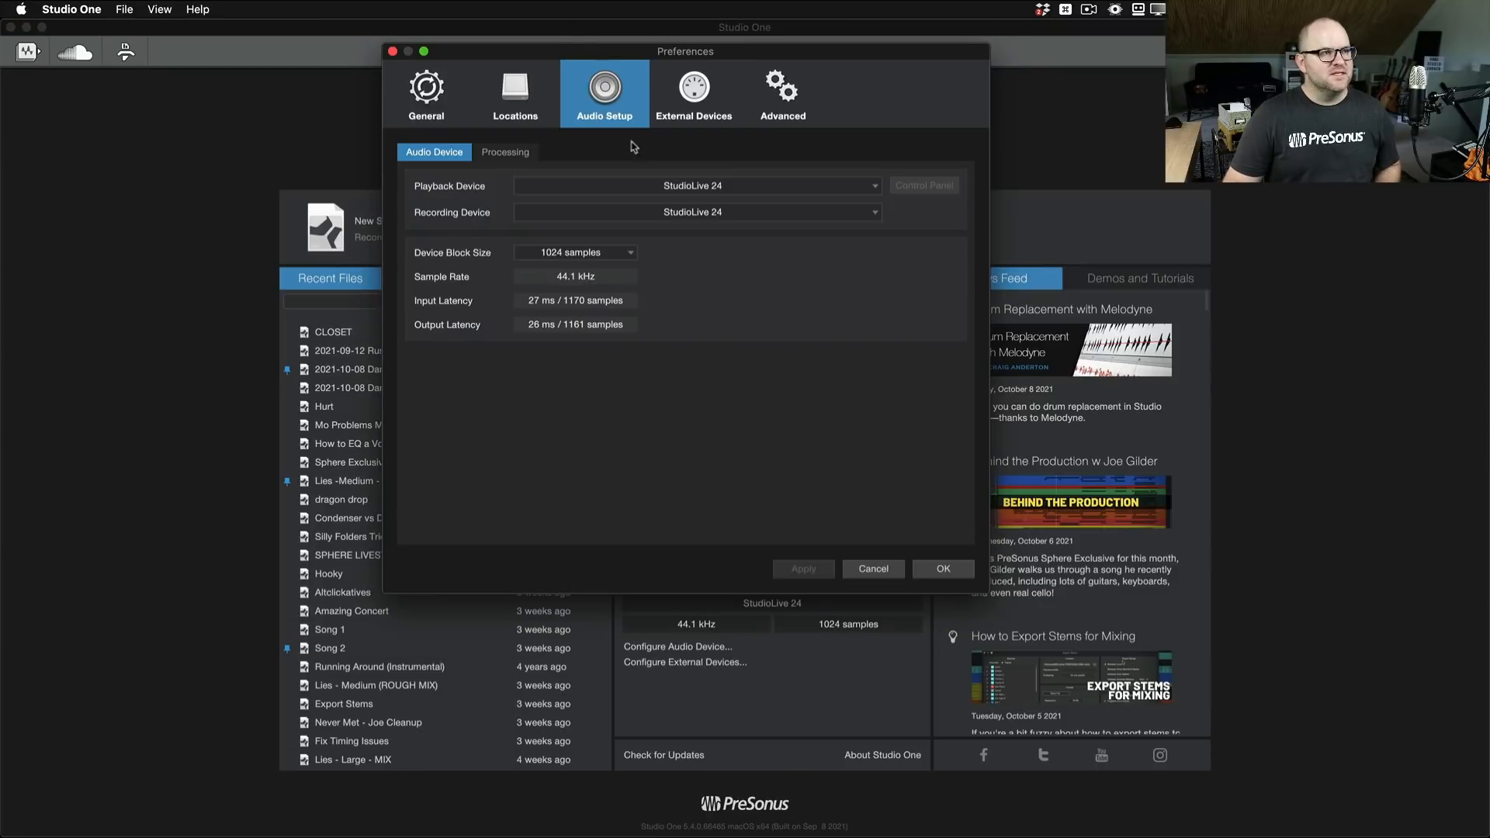
{"action": "left_click", "coordinate": [941, 568]}
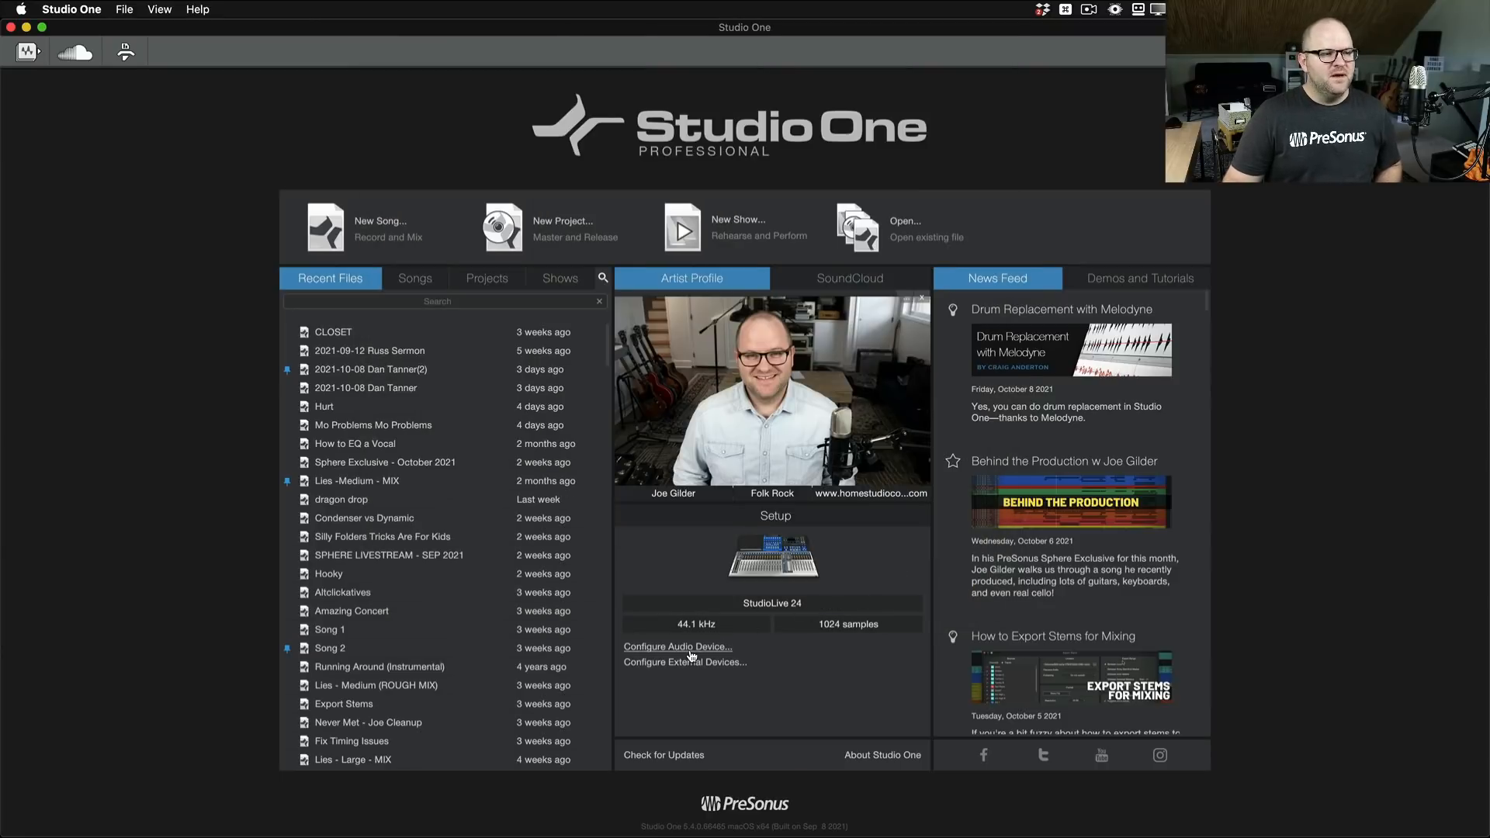
{"action": "left_click", "coordinate": [677, 648]}
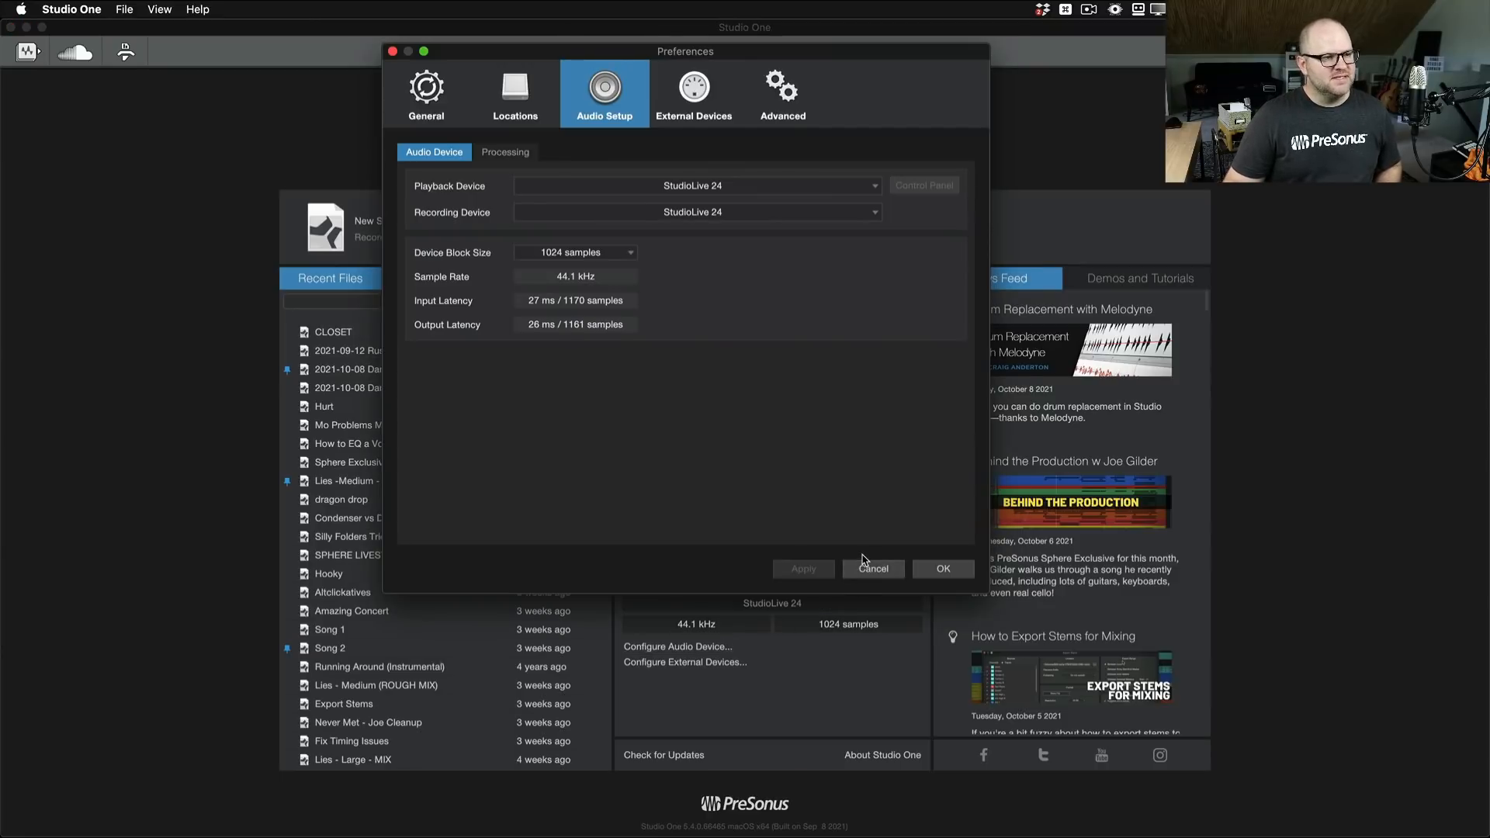
{"action": "left_click", "coordinate": [694, 93]}
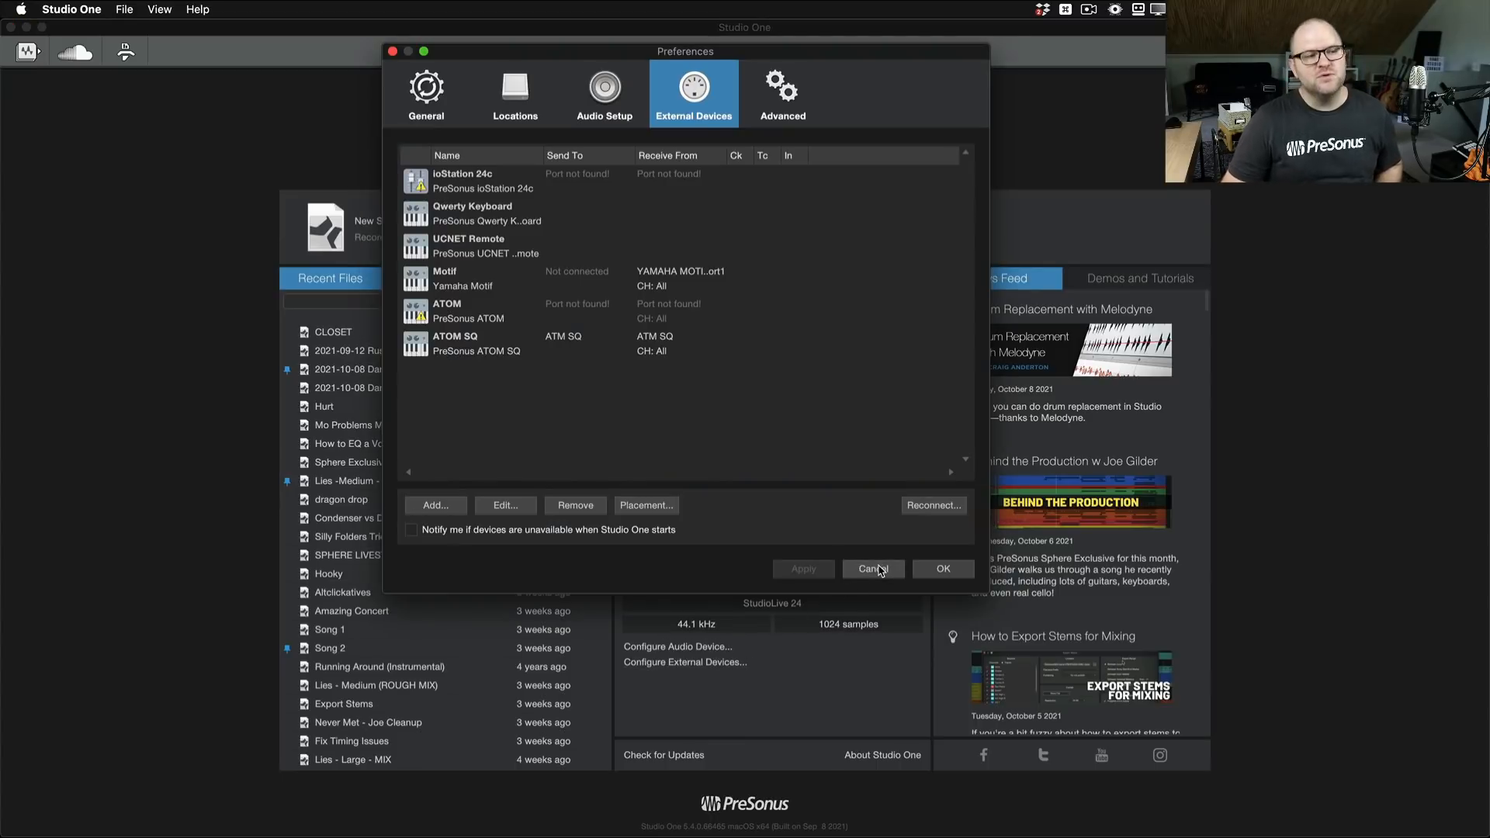
{"action": "left_click", "coordinate": [872, 568]}
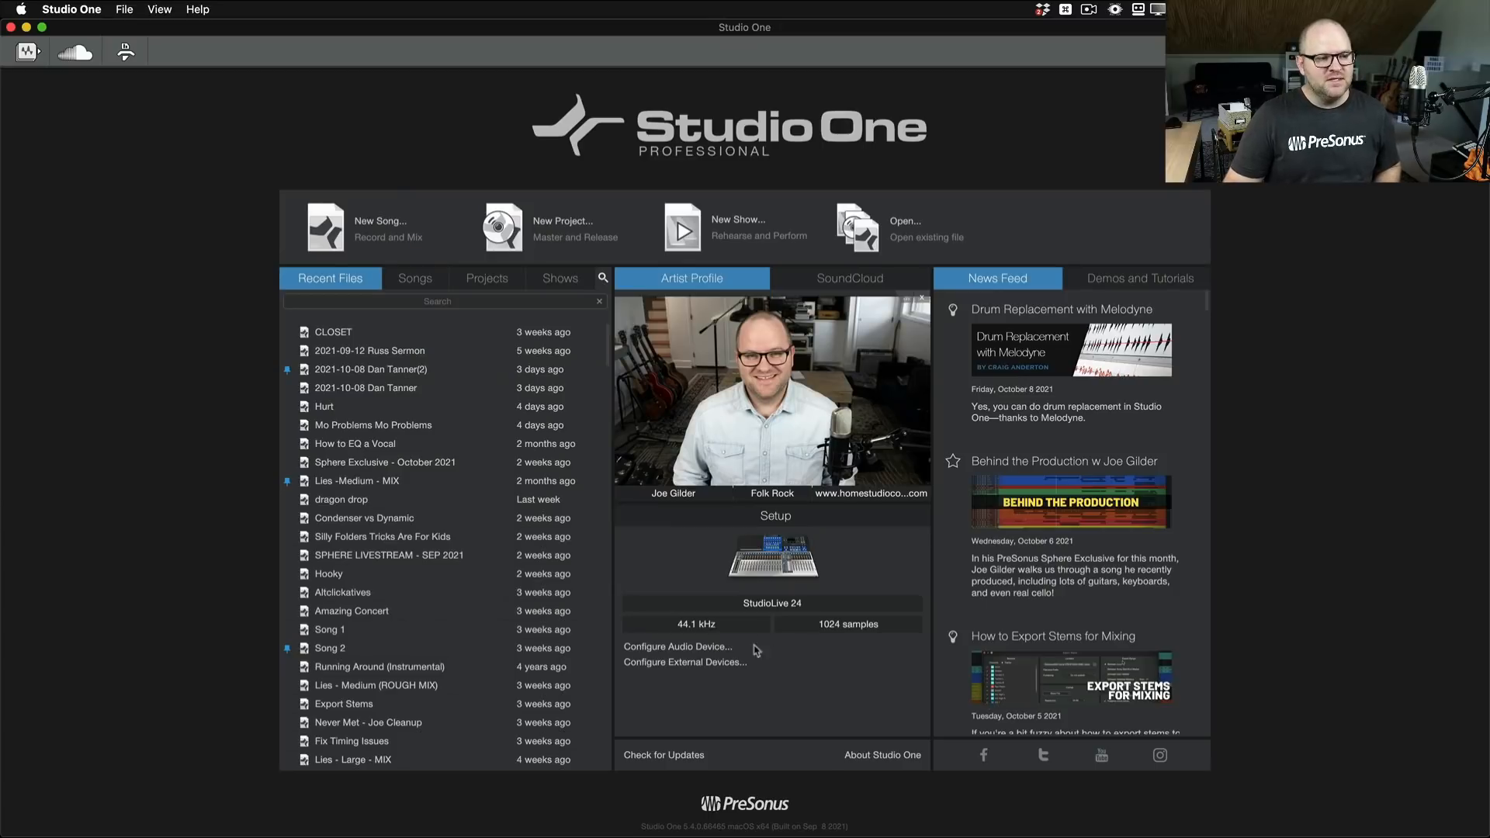
{"action": "mouse_move", "coordinate": [677, 754]}
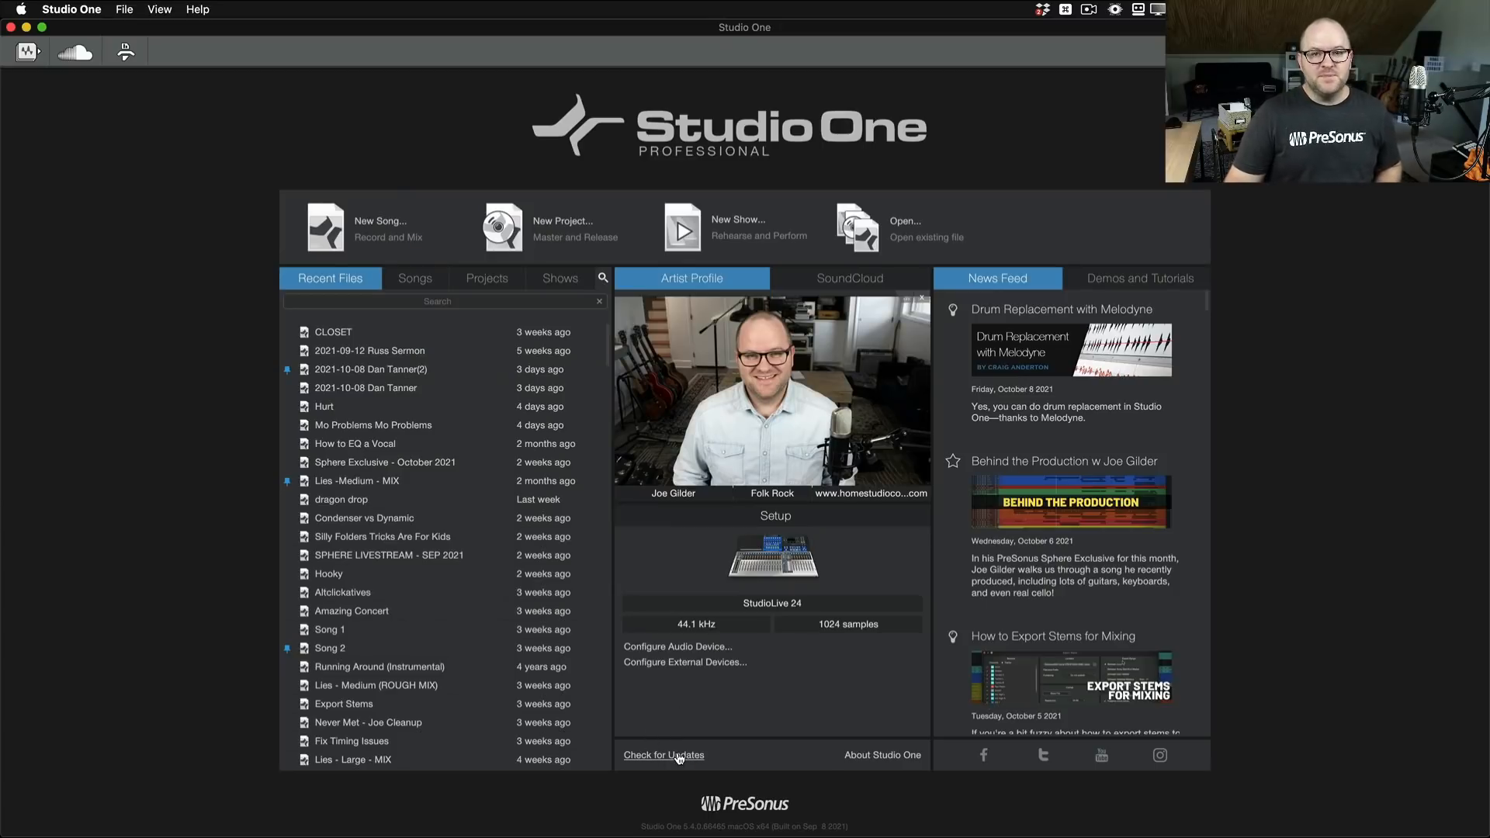
{"action": "mouse_move", "coordinate": [431, 58]}
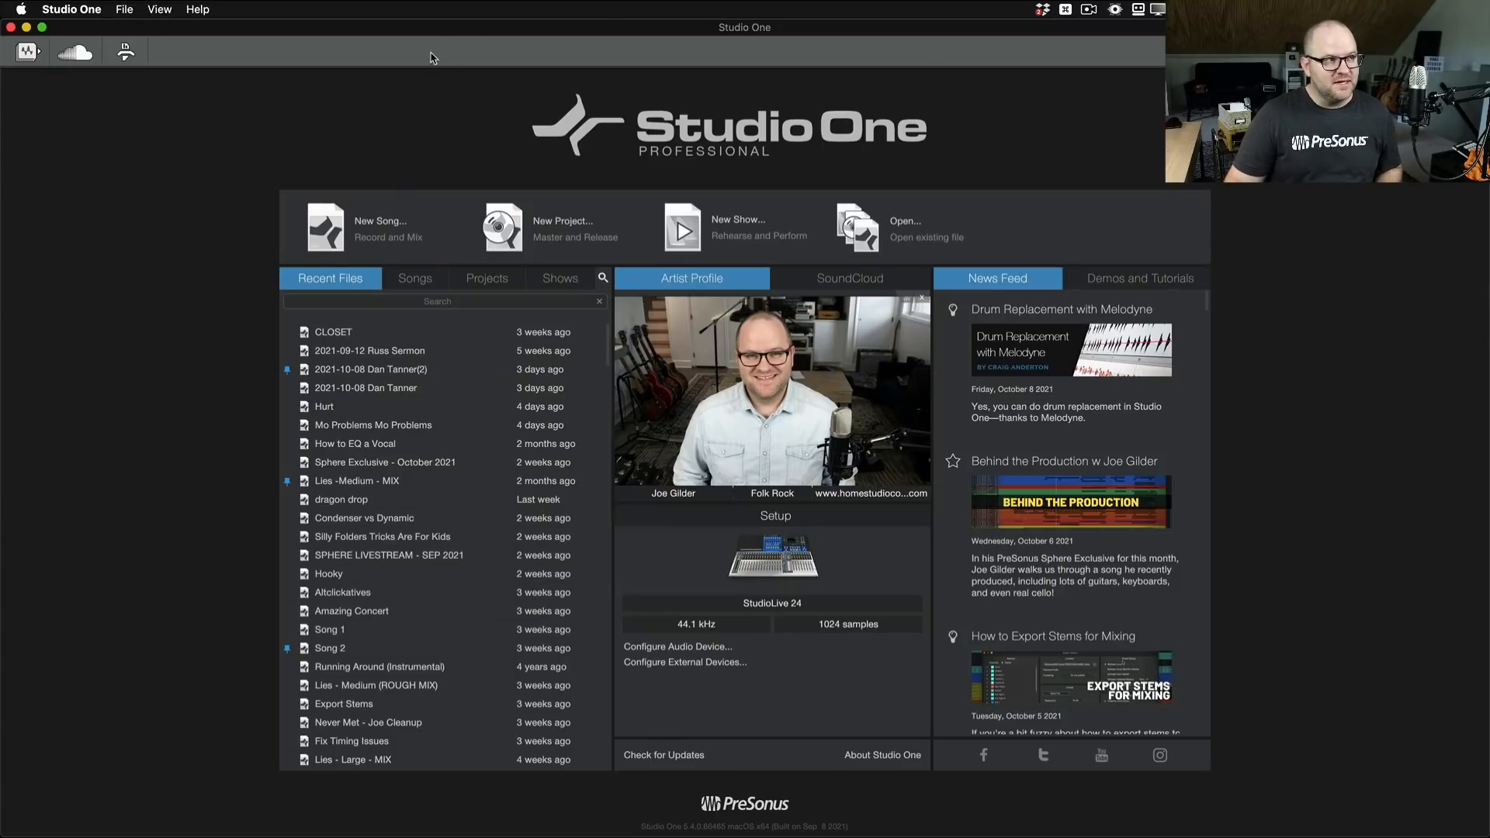
{"action": "mouse_move", "coordinate": [640, 96]}
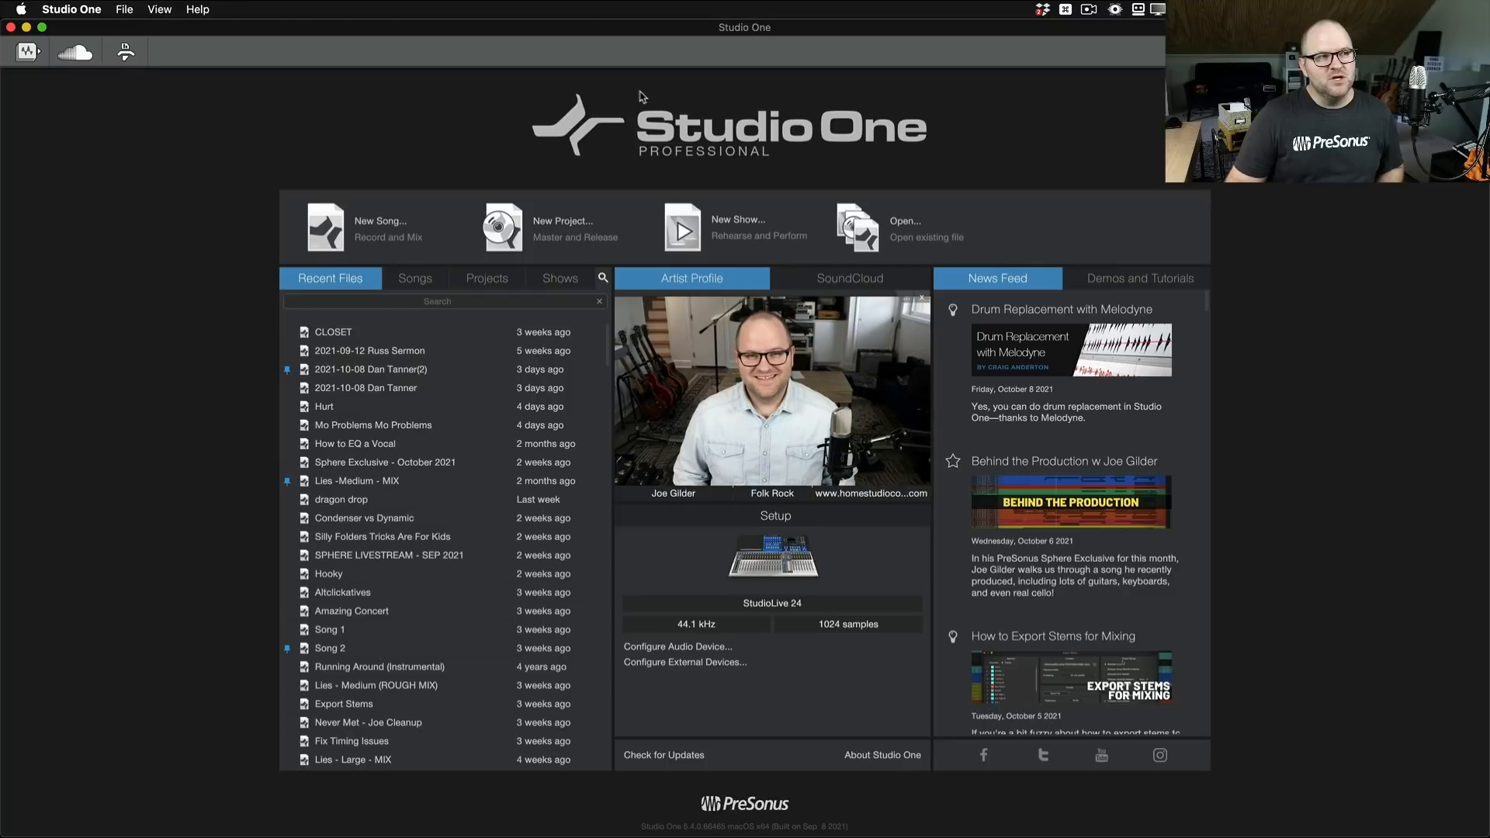
{"action": "mouse_move", "coordinate": [927, 627]}
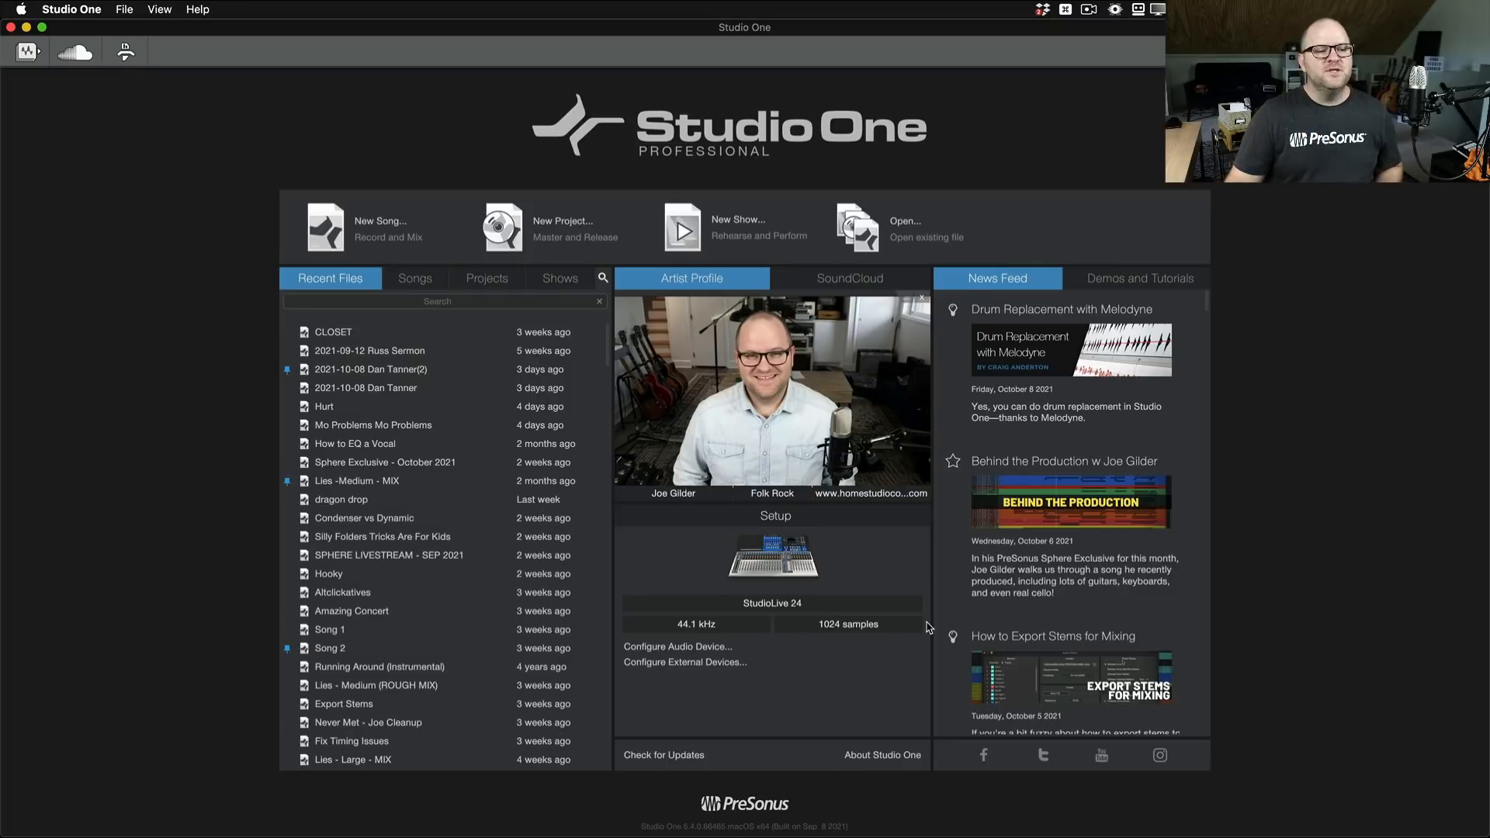
Step: Check for updates and dismiss the notice that version 5.4.0.66465 is current
{"action": "left_click", "coordinate": [663, 755]}
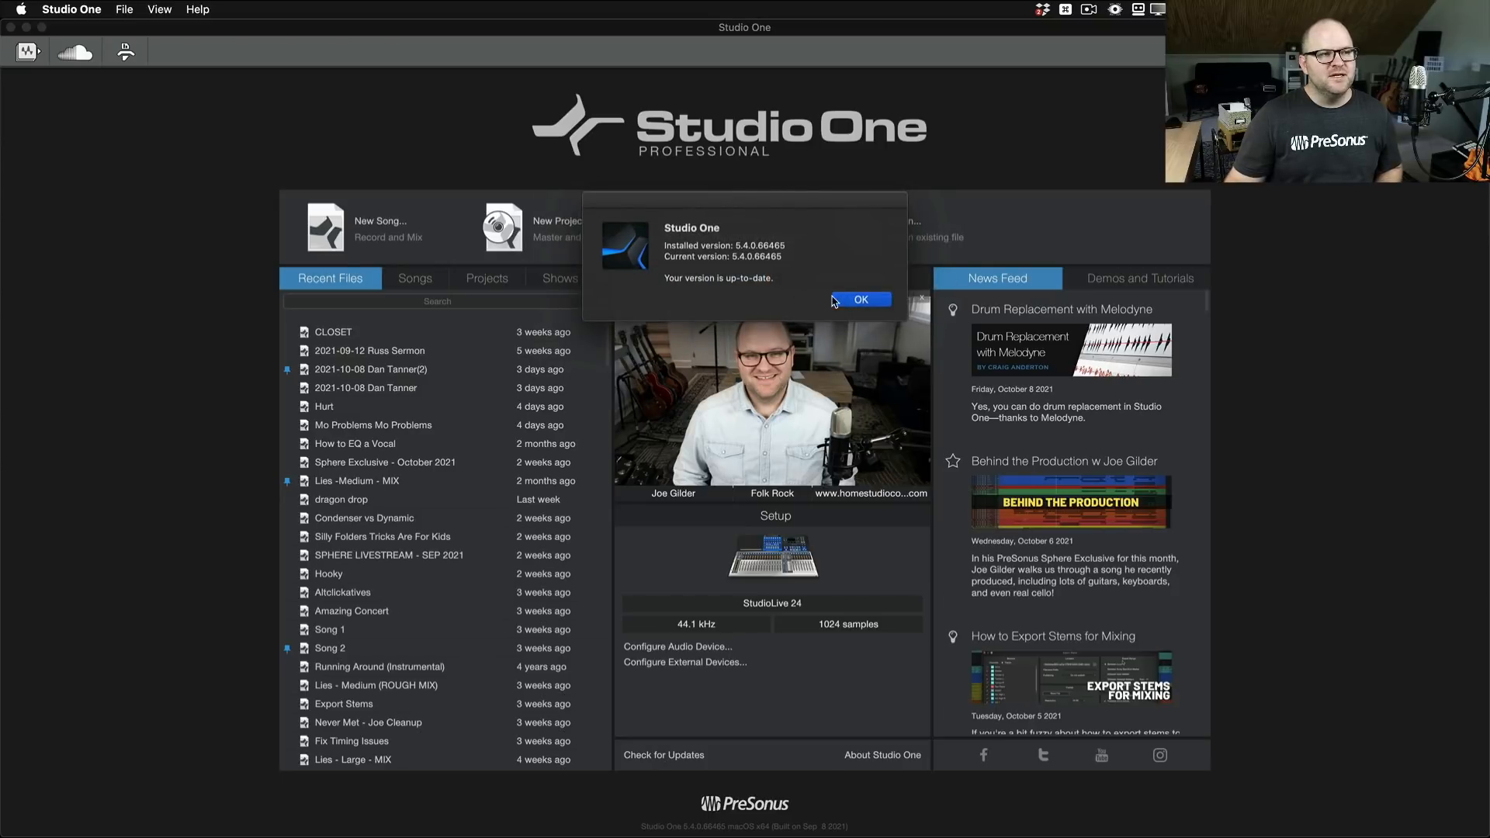
{"action": "left_click", "coordinate": [859, 299]}
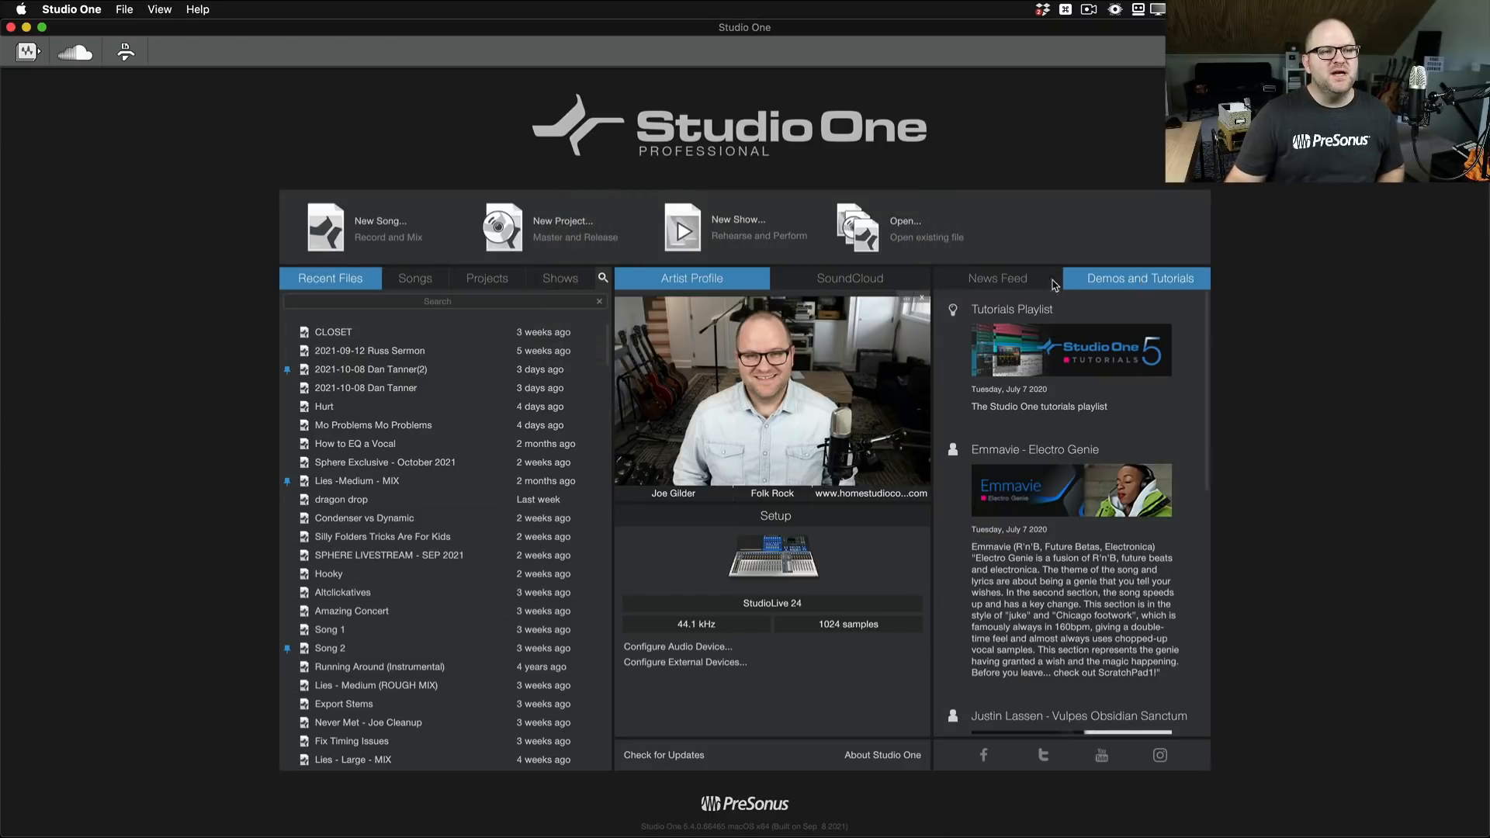
Step: Switch the Start page's right panel to the News Feed and scroll through it
{"action": "left_click", "coordinate": [997, 278]}
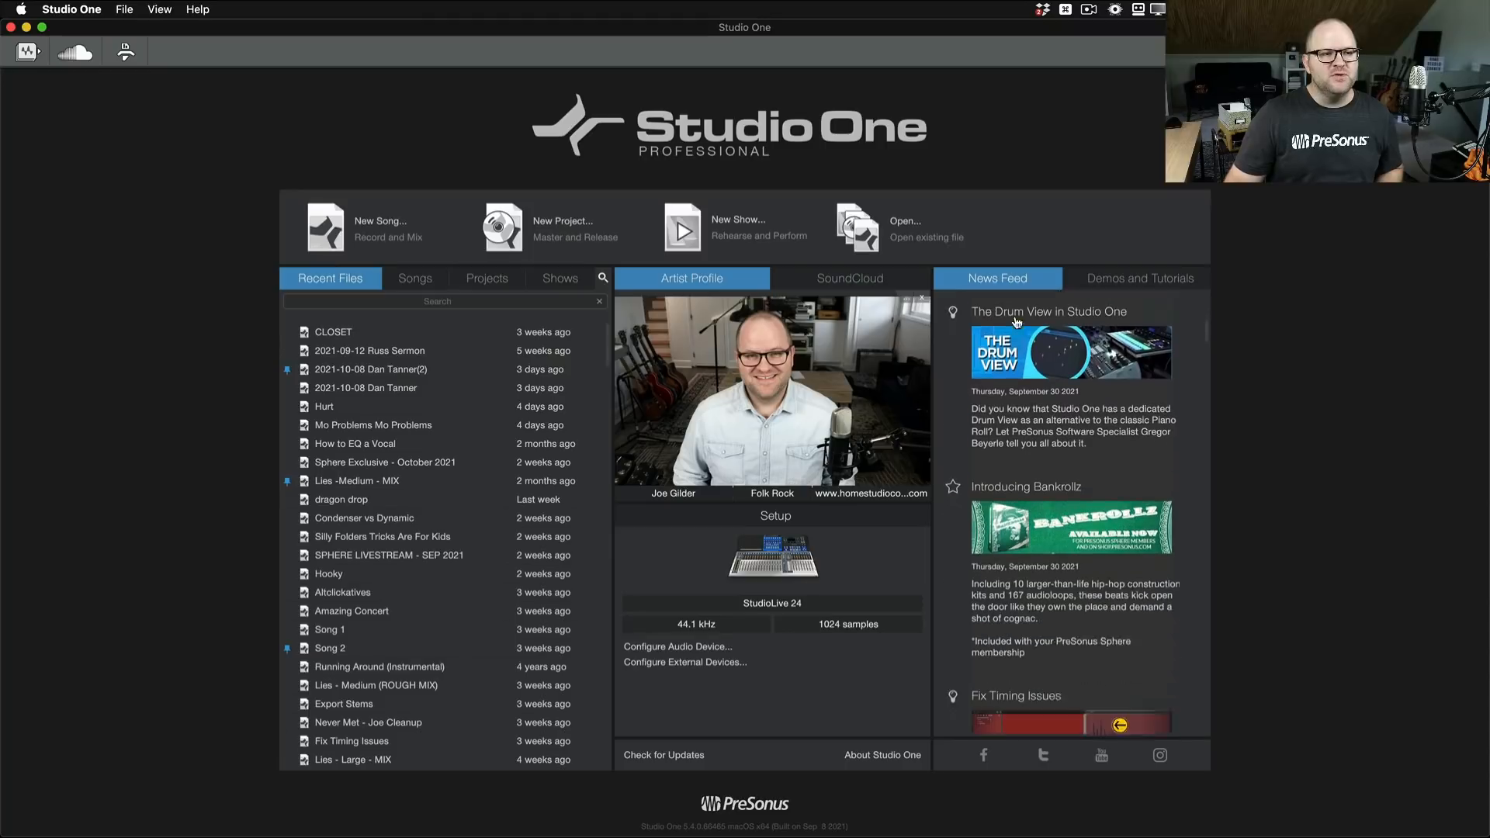
{"action": "scroll", "scroll_direction": "down", "scroll_amount": 3}
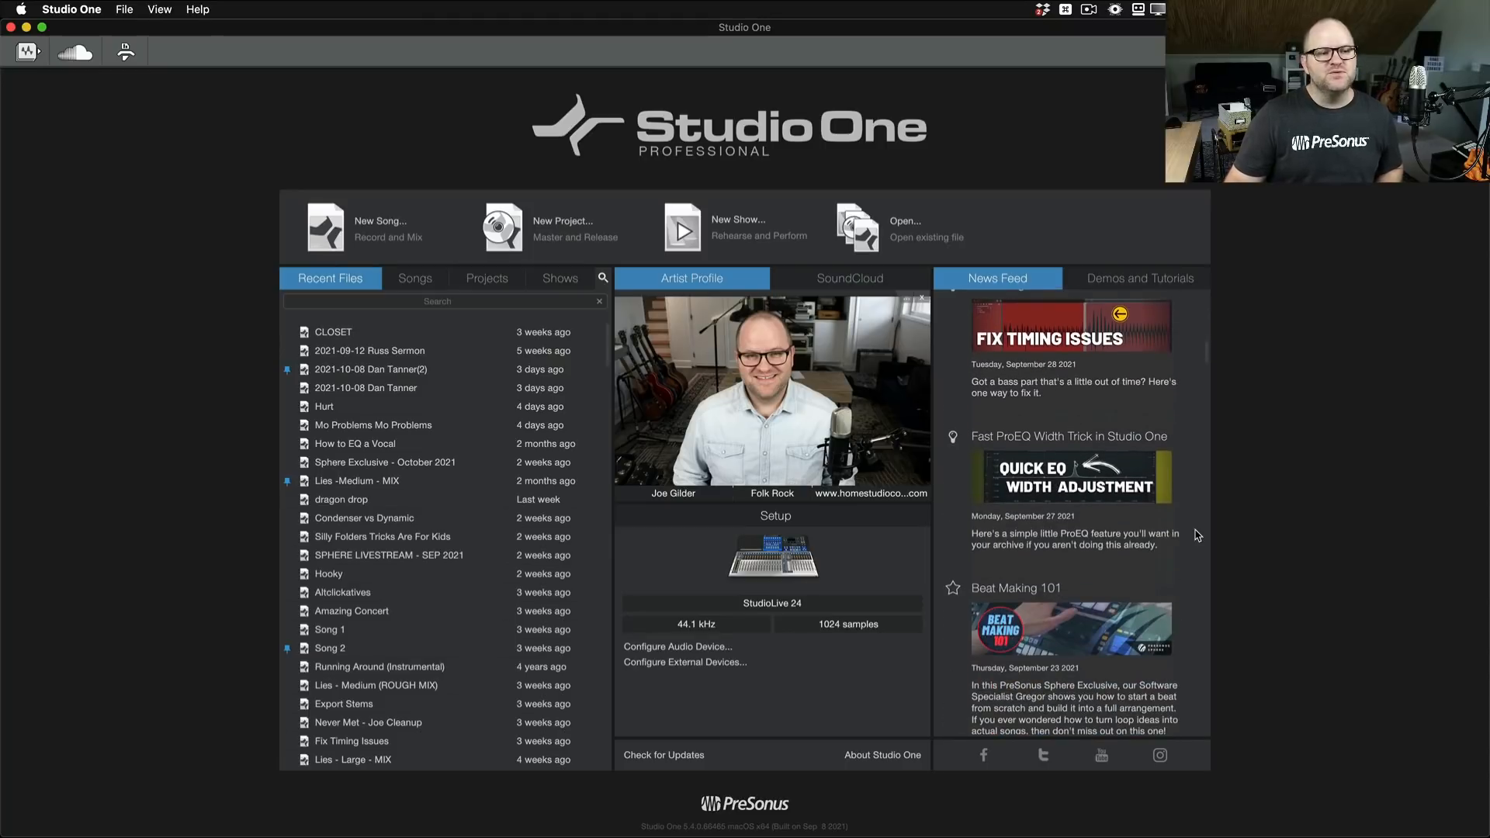
{"action": "scroll", "scroll_direction": "down", "scroll_amount": 3}
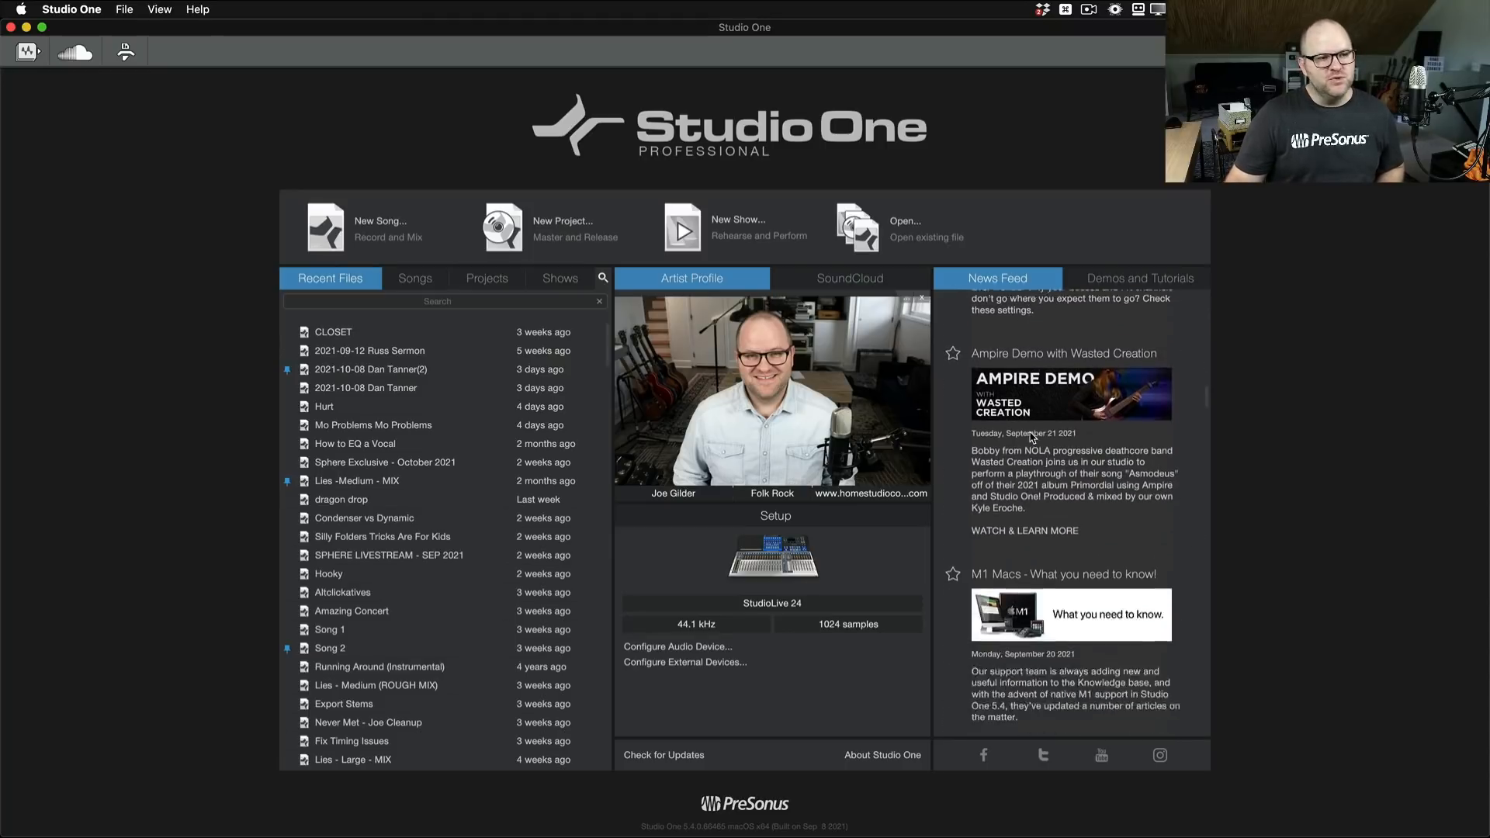
{"action": "scroll", "scroll_direction": "down", "scroll_amount": 3}
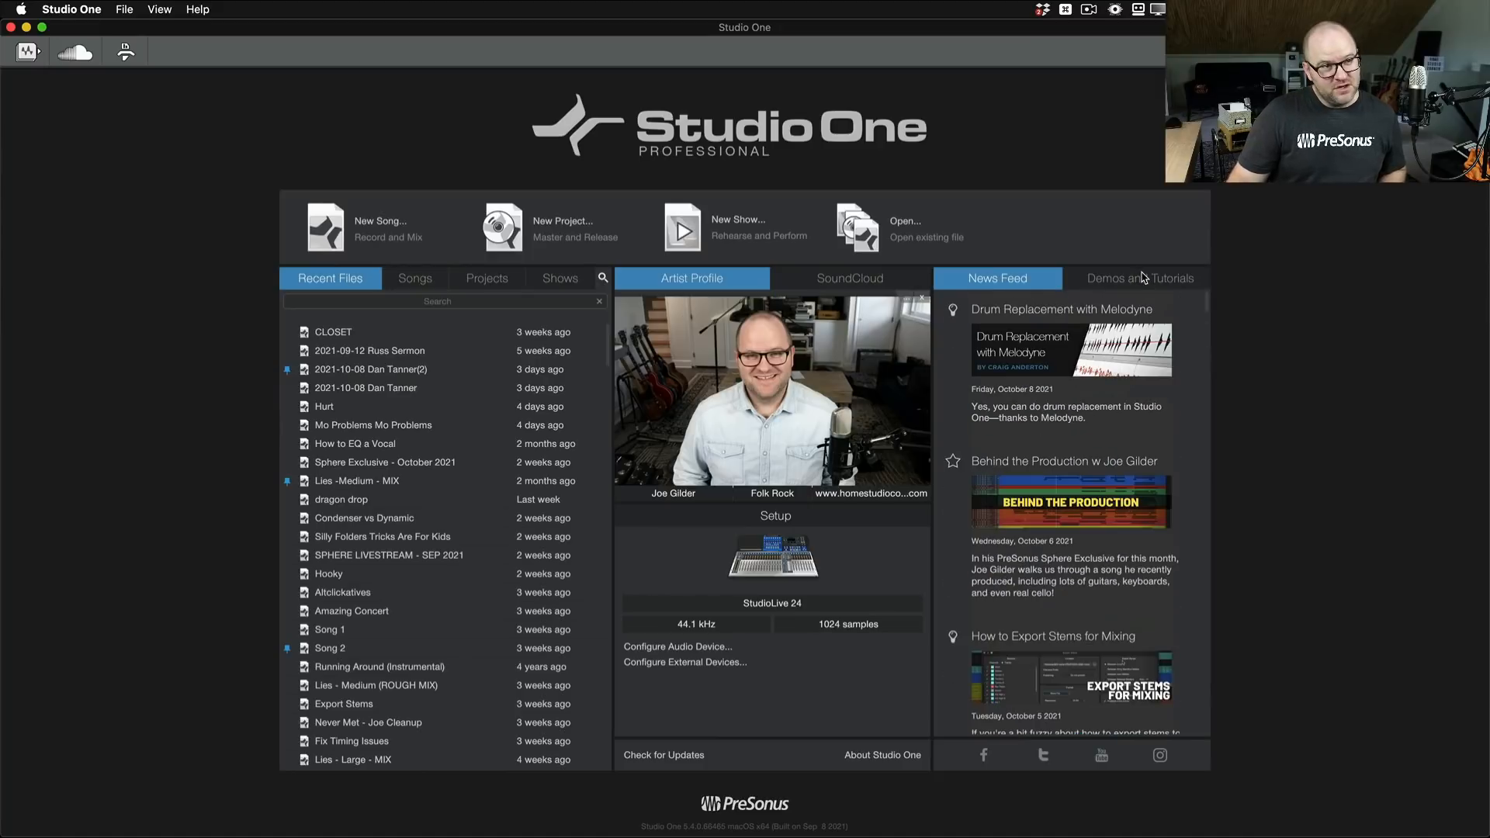
Step: Return to Demos and Tutorials and open the Studio One application menu
{"action": "left_click", "coordinate": [1138, 278]}
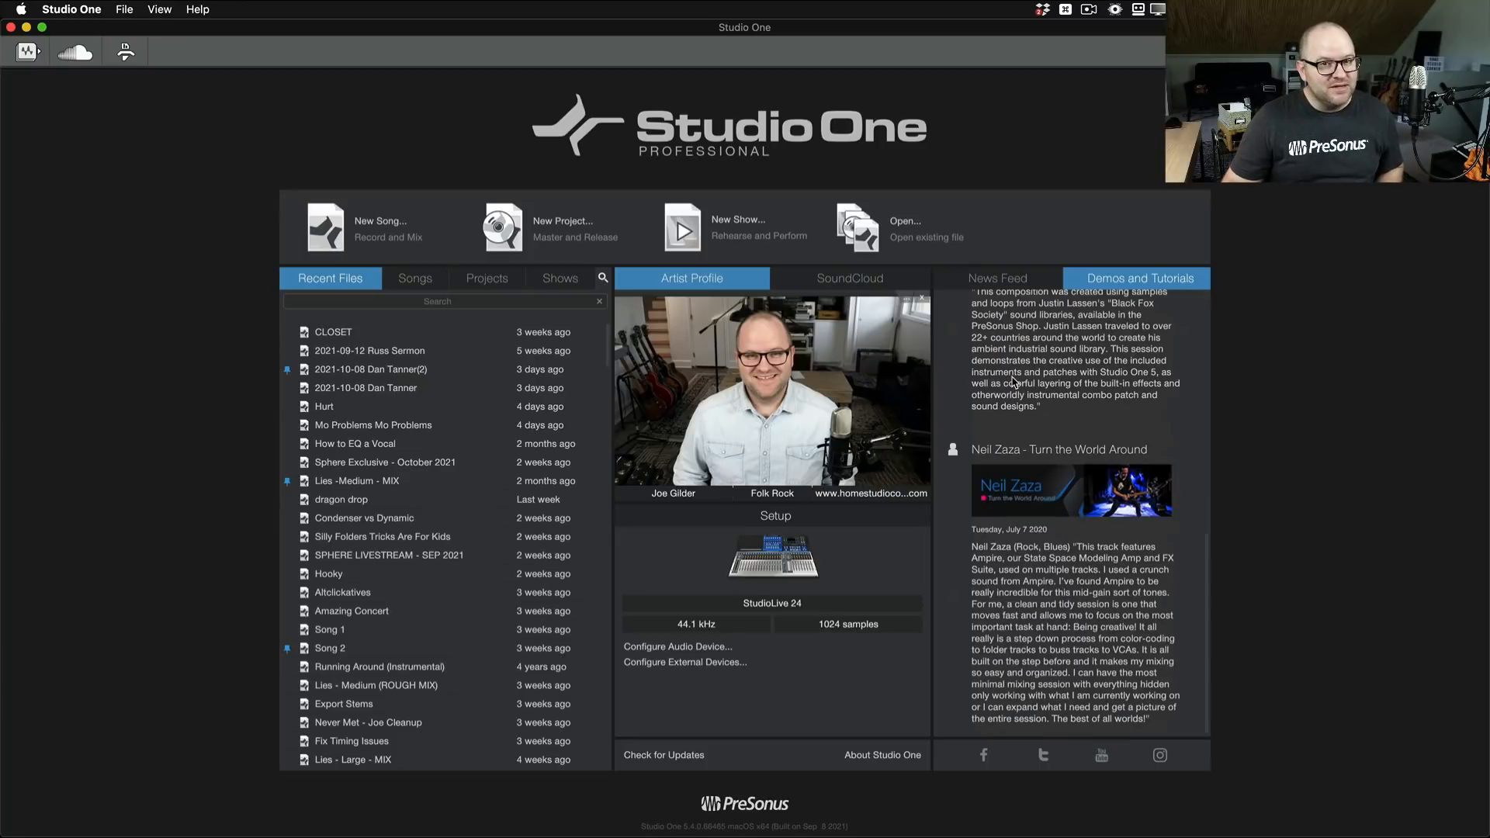
{"action": "scroll", "scroll_direction": "up", "scroll_amount": 3}
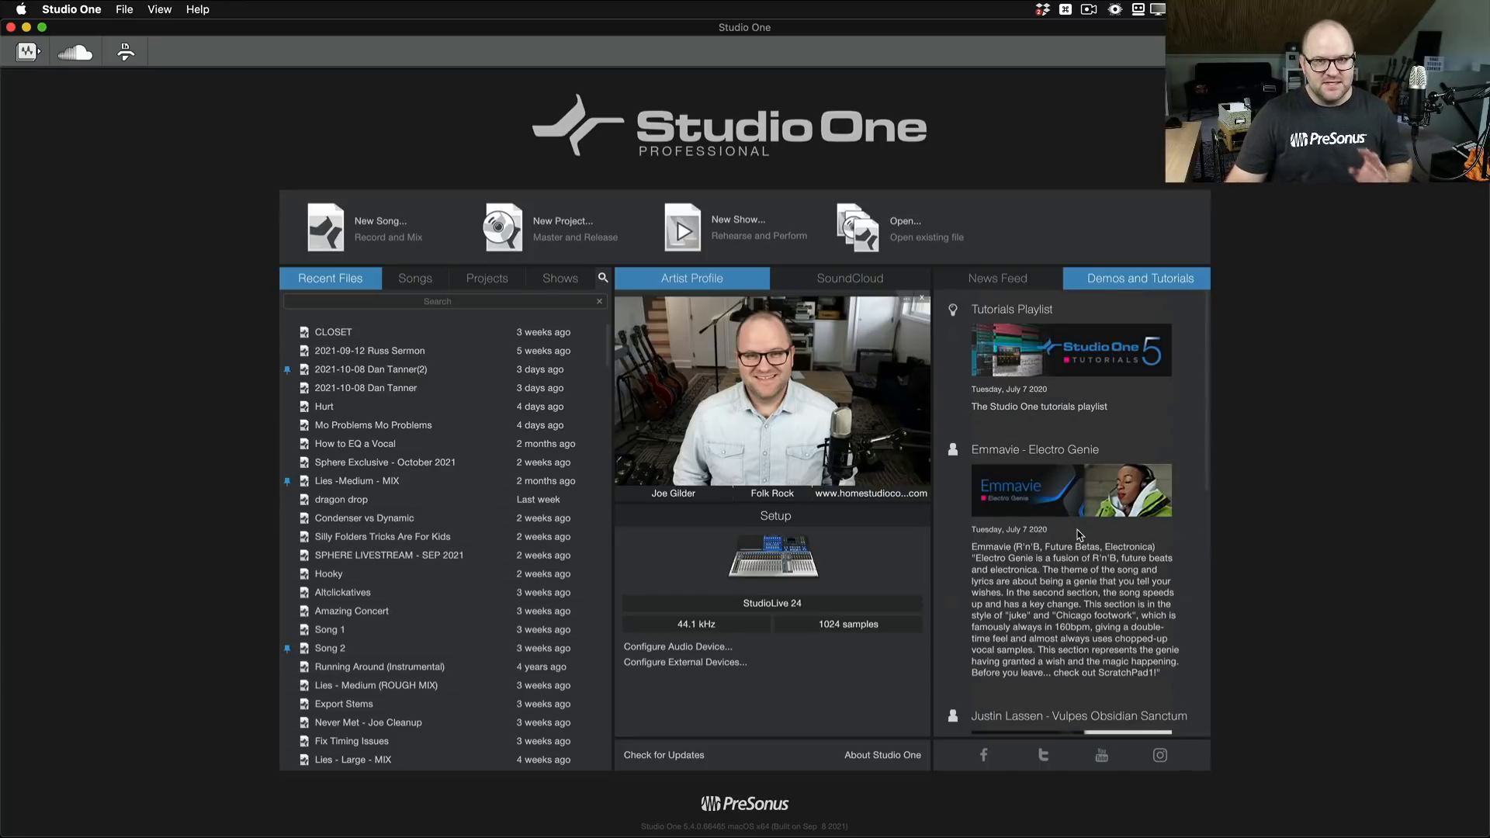
{"action": "left_click", "coordinate": [70, 9]}
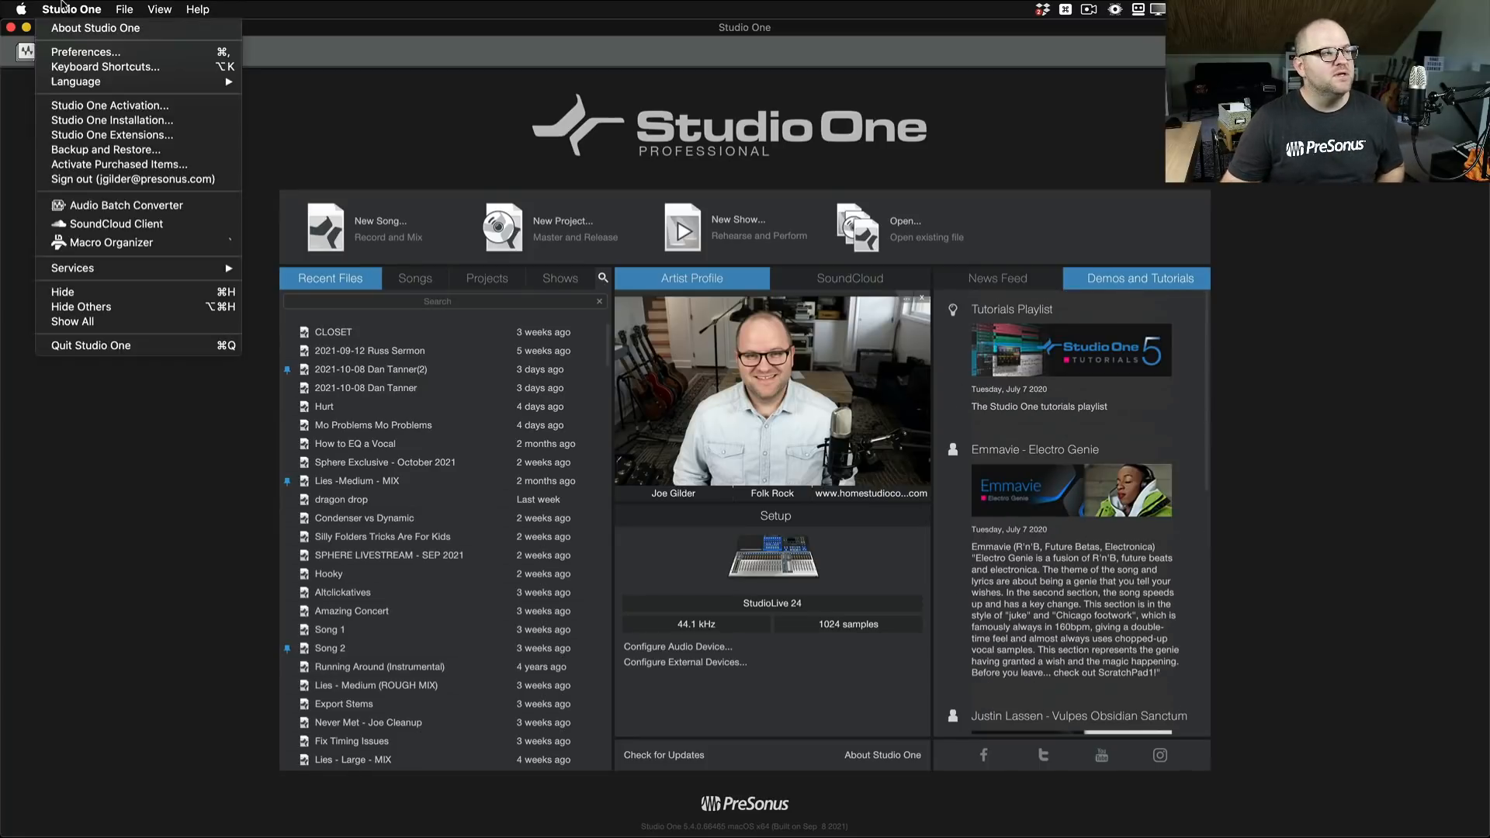
Step: In Studio One Installation, tick Studio One Demos and Tutorials, then close without installing
{"action": "left_click", "coordinate": [111, 119]}
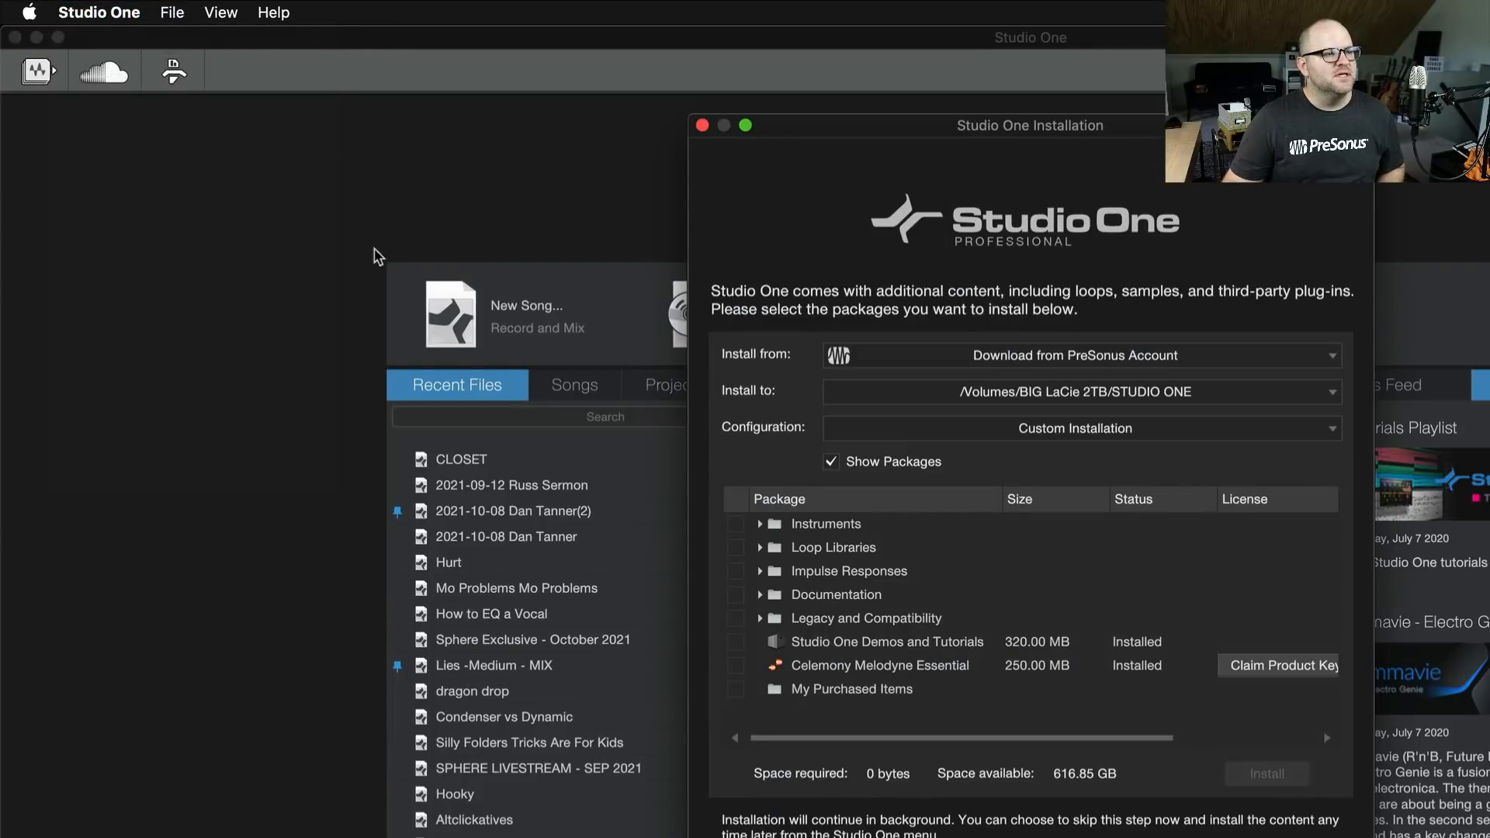
{"action": "mouse_move", "coordinate": [804, 650]}
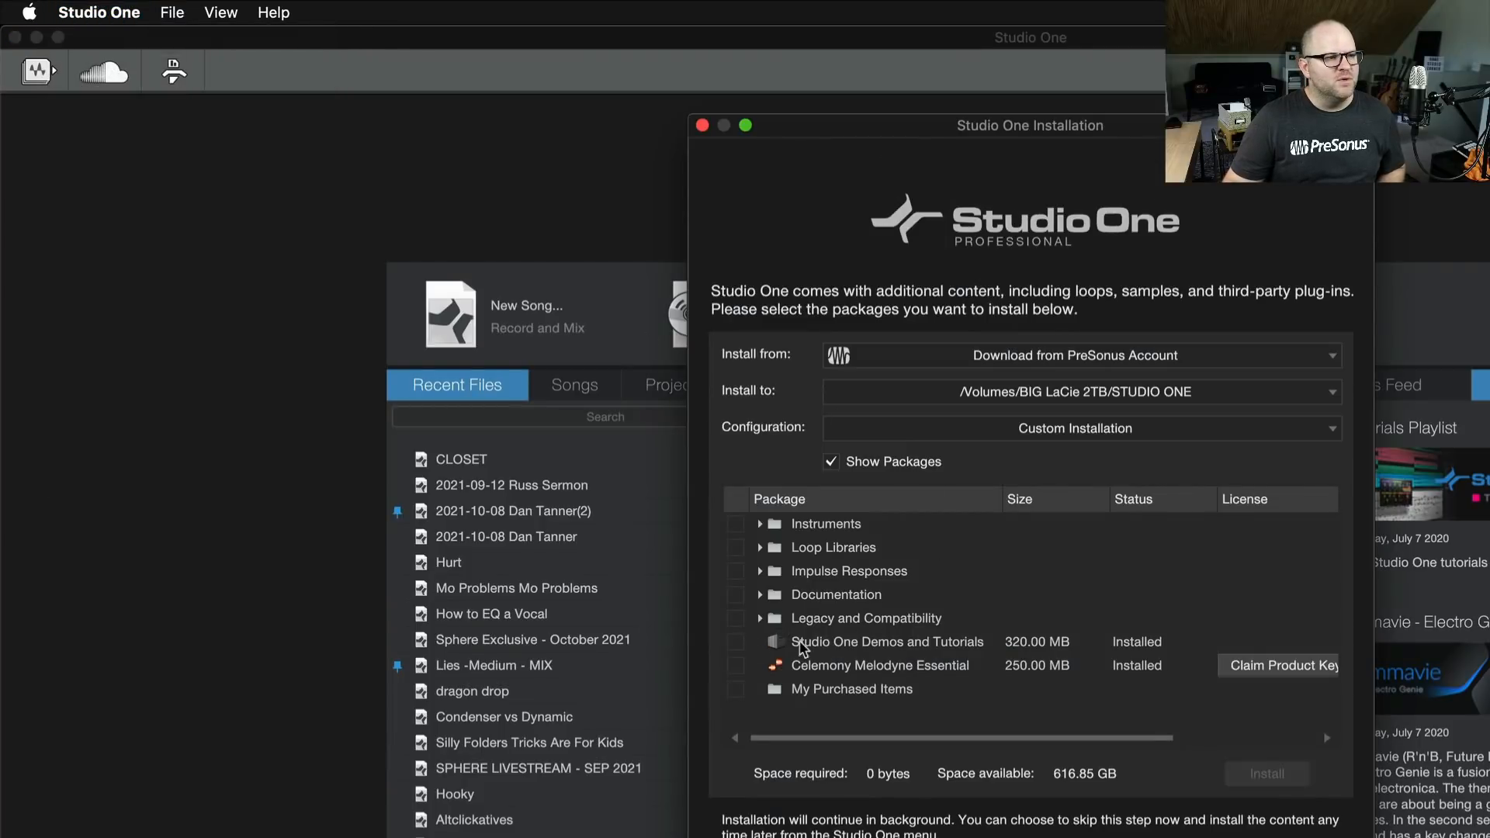
{"action": "left_click", "coordinate": [737, 642]}
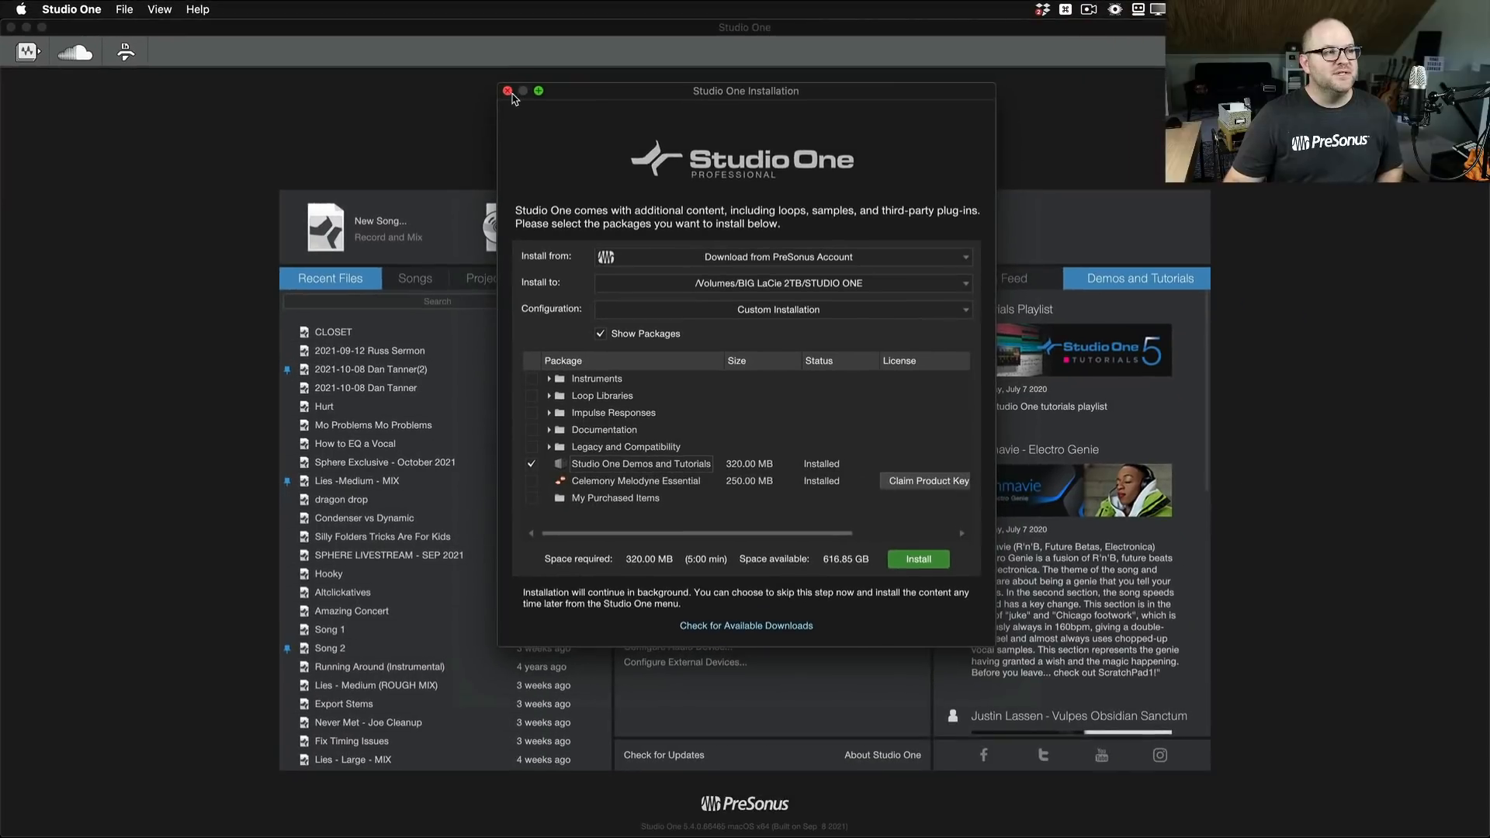
{"action": "left_click", "coordinate": [508, 90]}
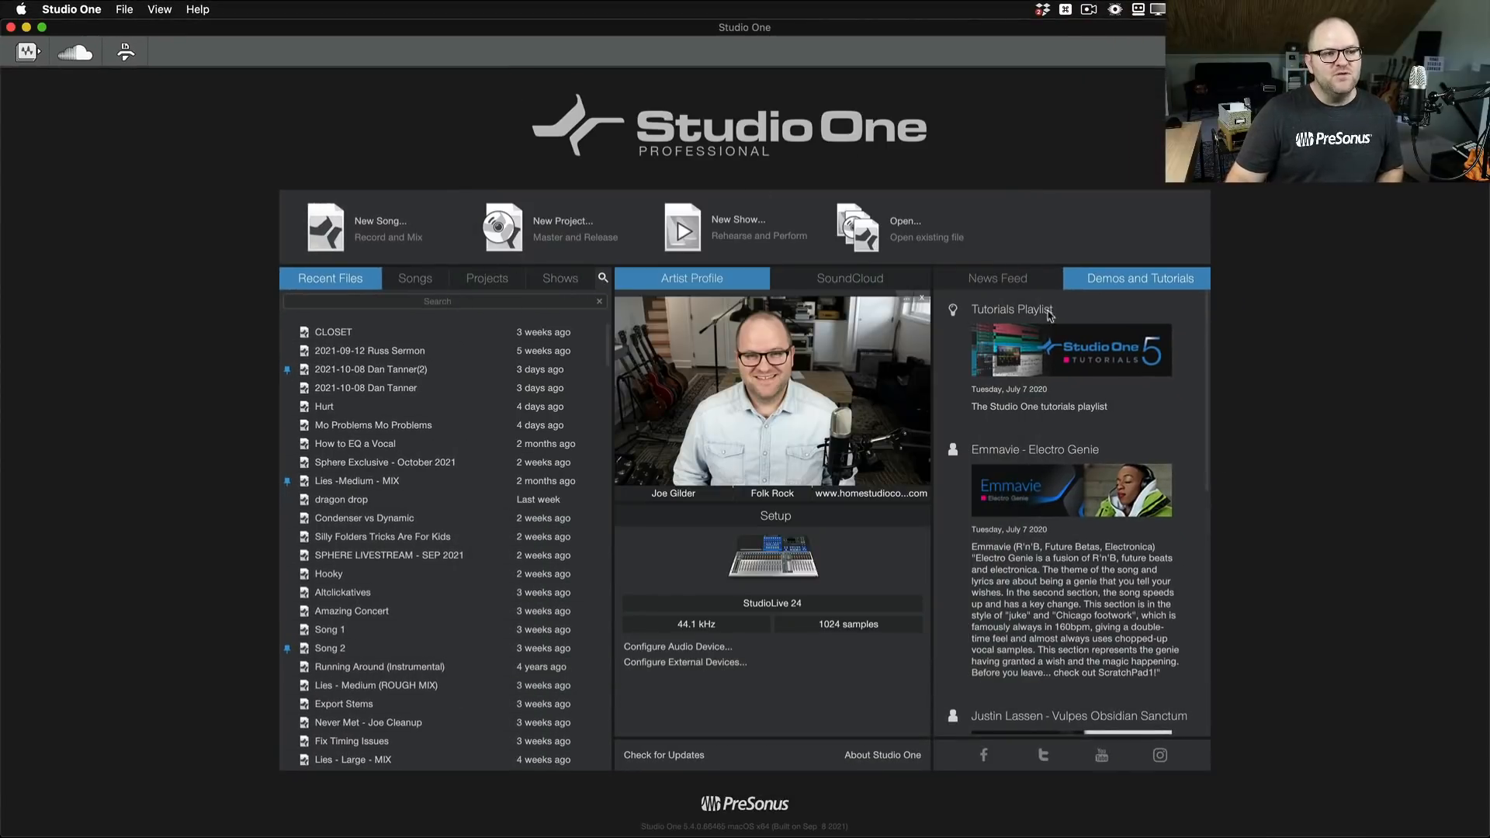
Step: Open the Emmavie - Electro Genie demo song and dismiss the copyright notice
{"action": "scroll", "scroll_direction": "down", "scroll_amount": 3}
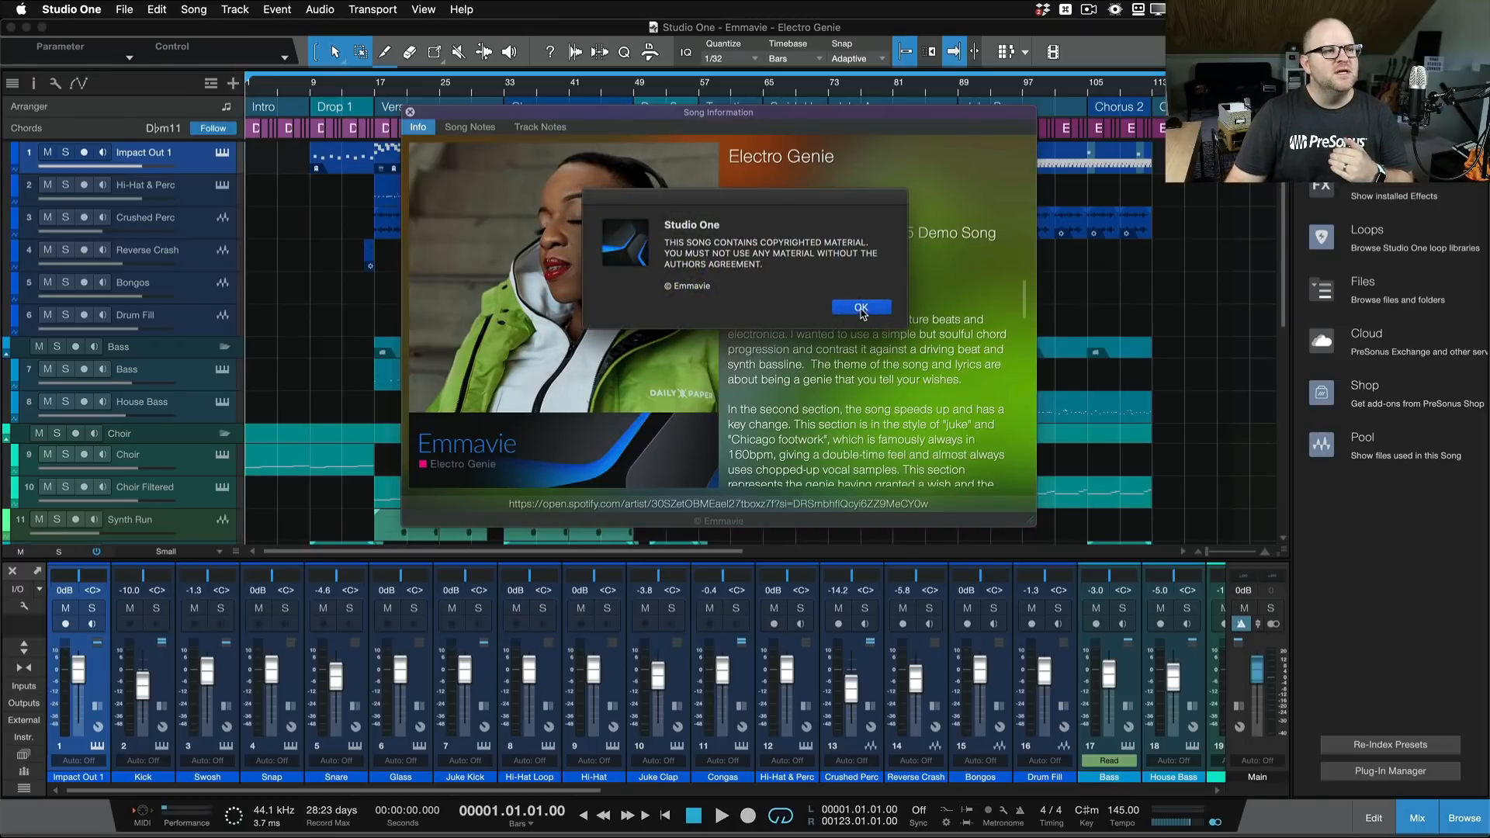
{"action": "left_click", "coordinate": [860, 306]}
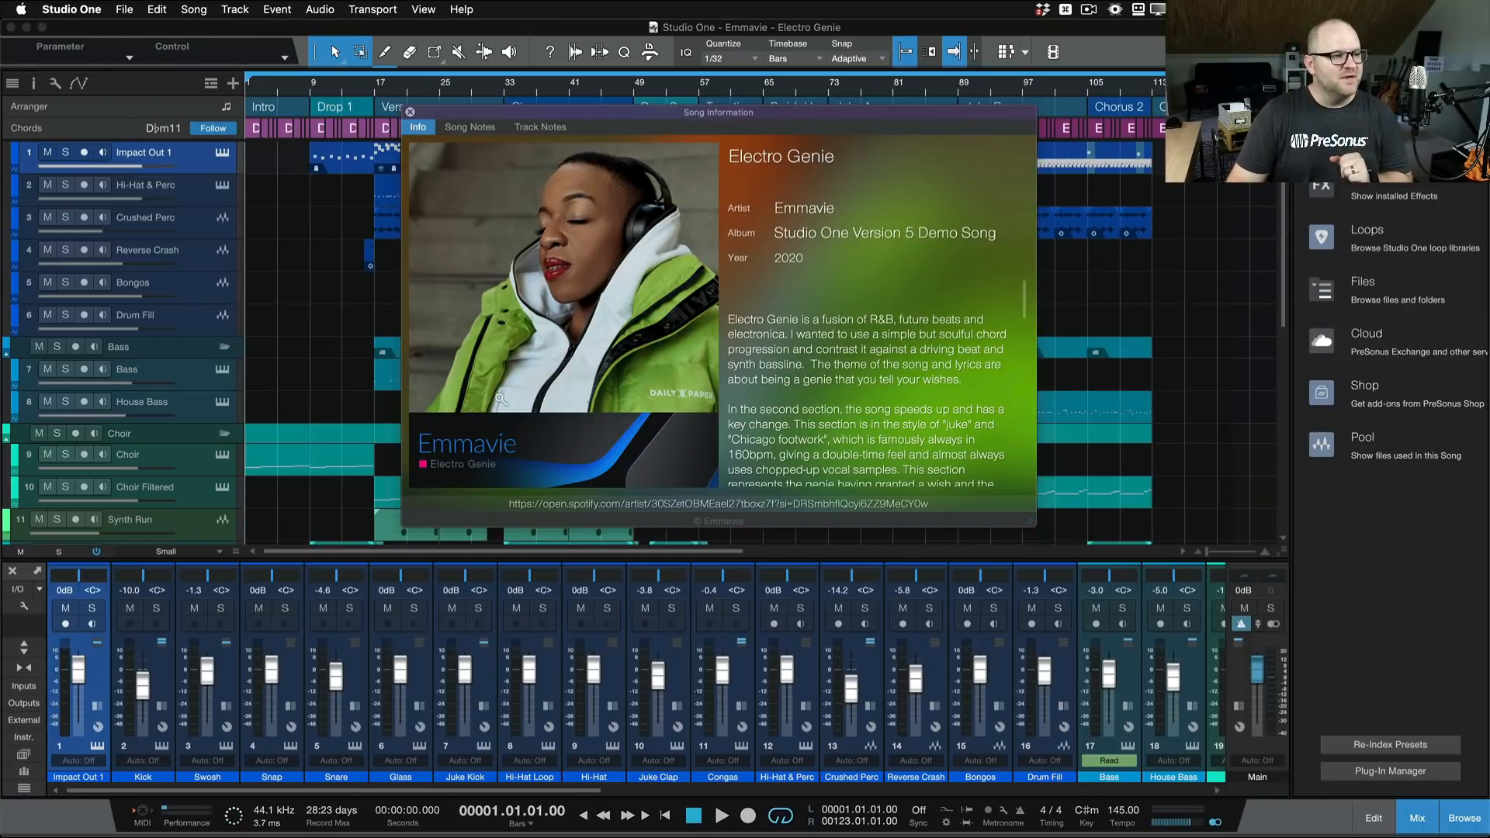
{"action": "scroll", "scroll_direction": "down", "scroll_amount": 3}
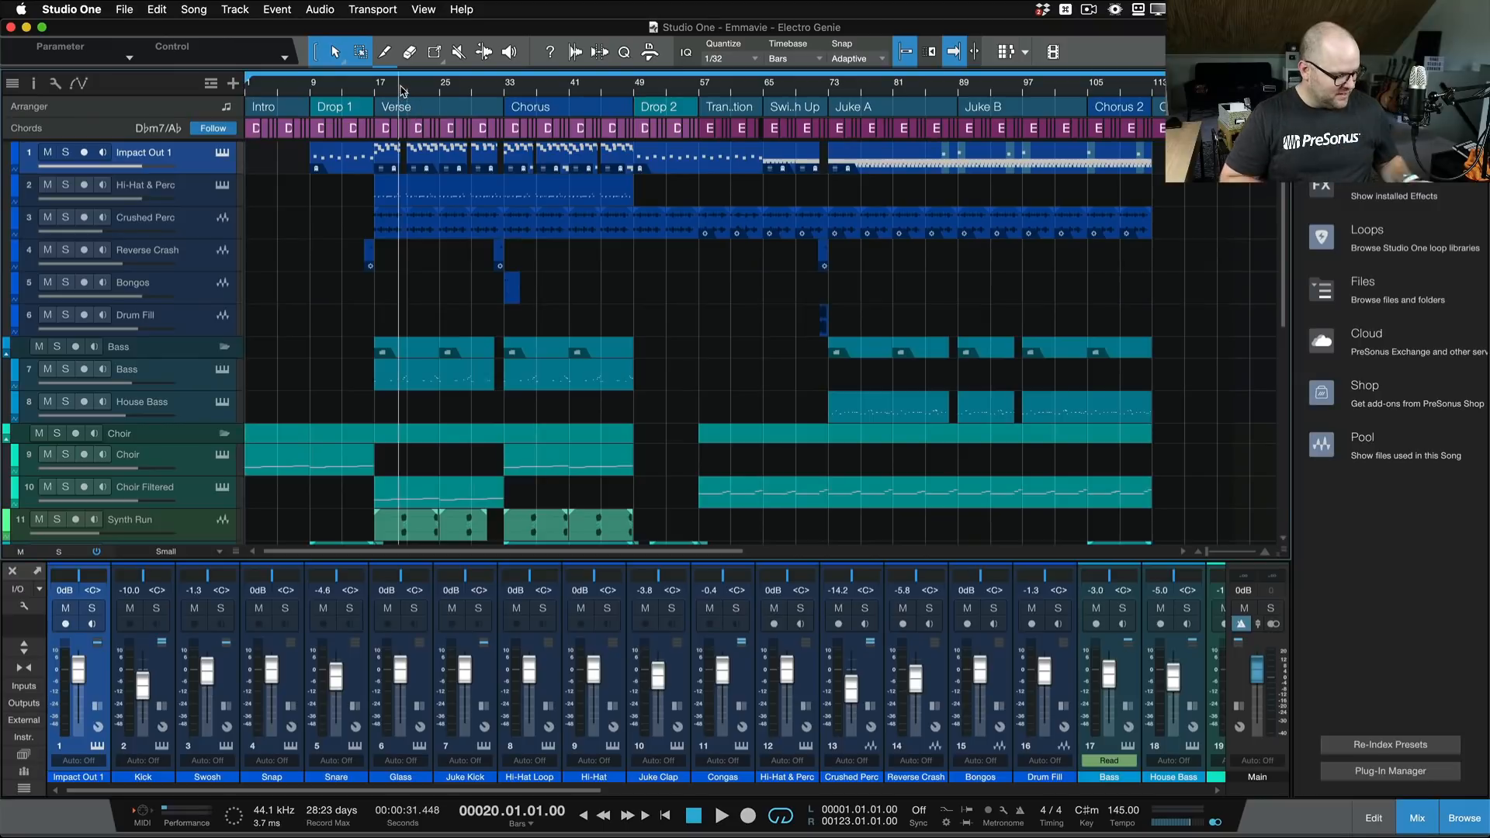
Step: Briefly play and stop the demo, then close the song without saving
{"action": "left_click", "coordinate": [723, 816]}
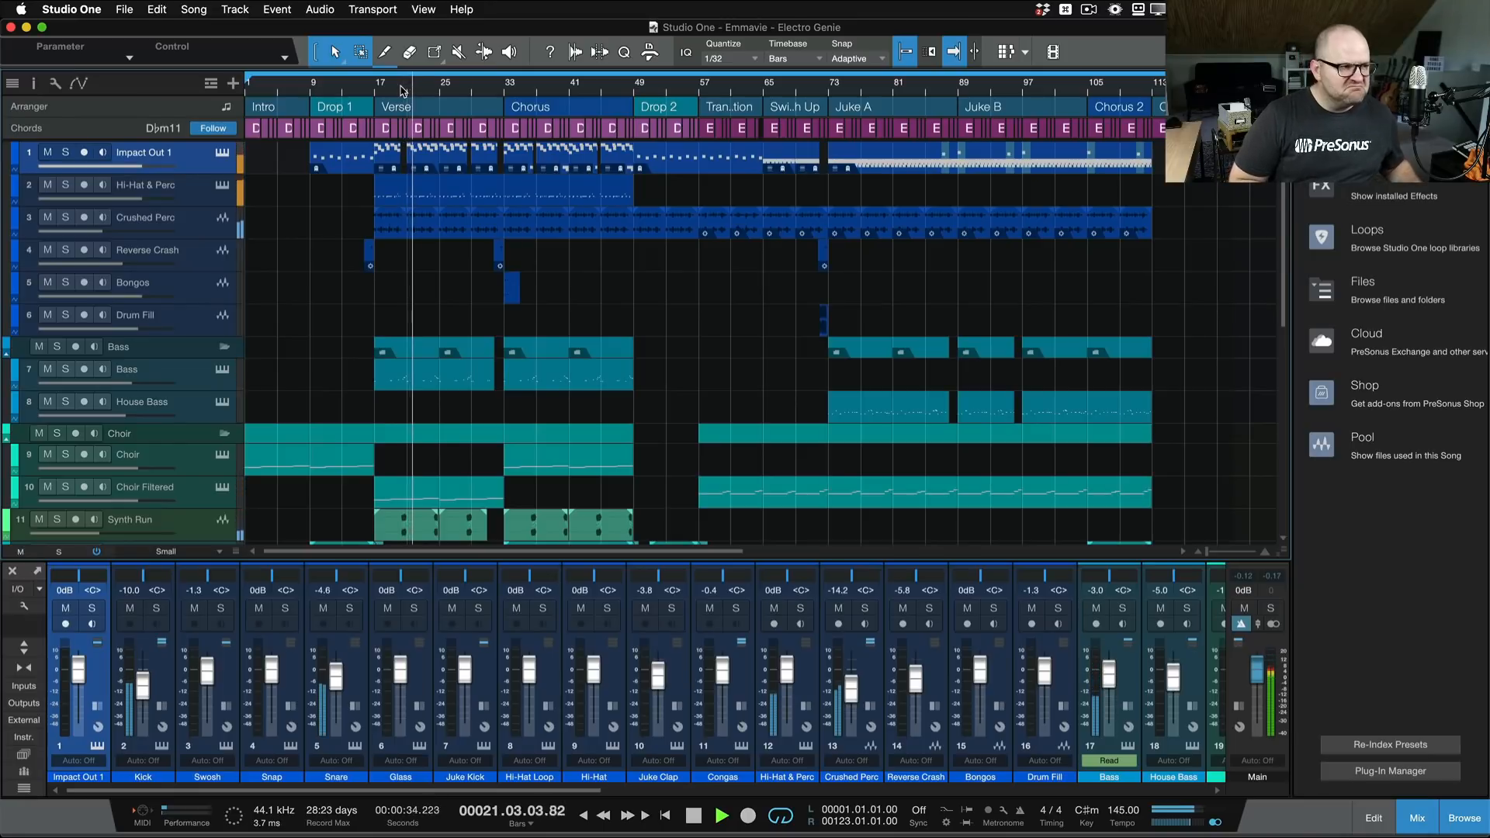
{"action": "left_click", "coordinate": [720, 816]}
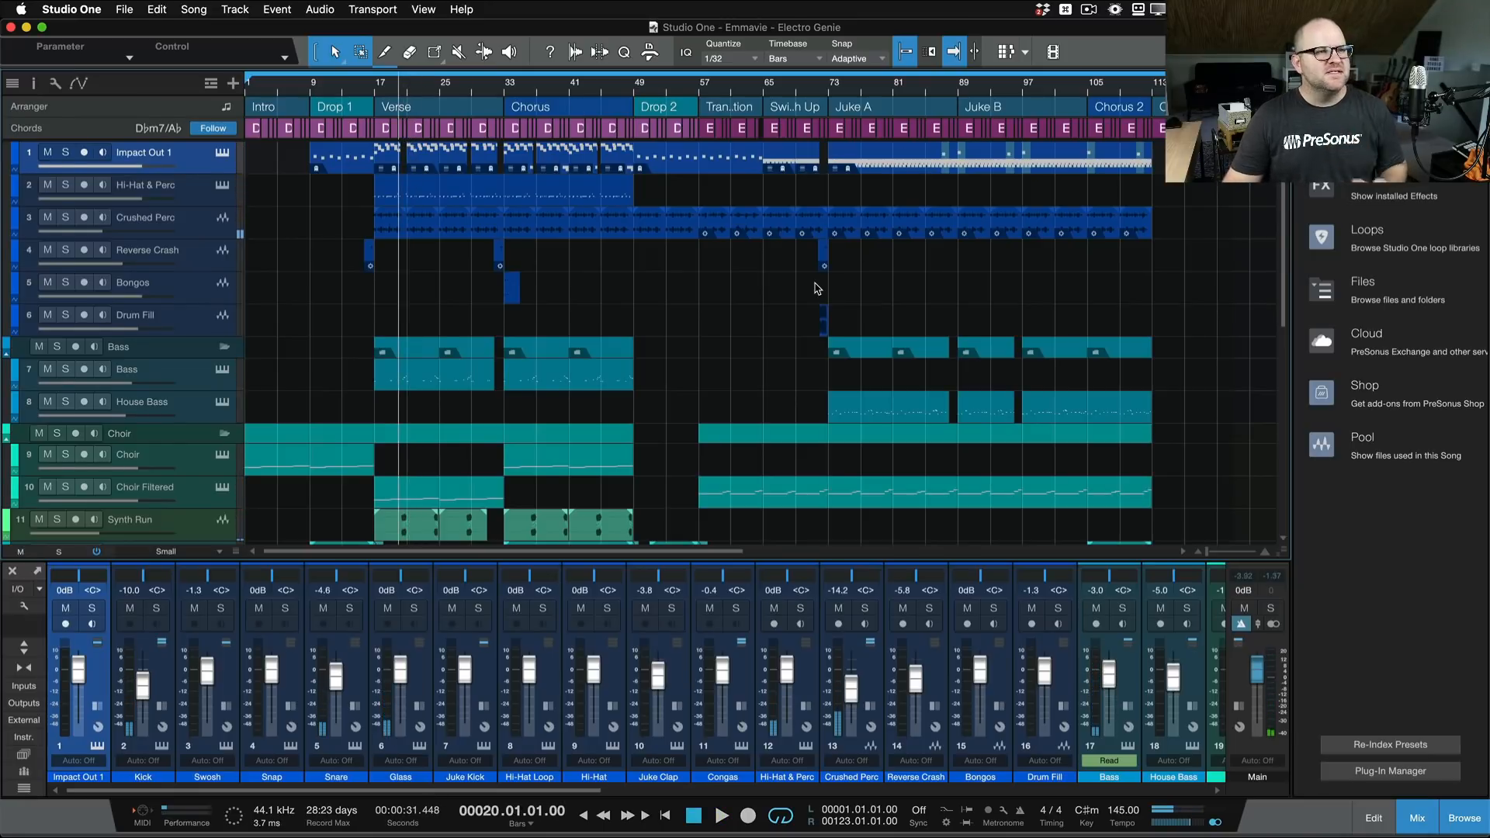
{"action": "scroll", "scroll_direction": "down", "scroll_amount": 3}
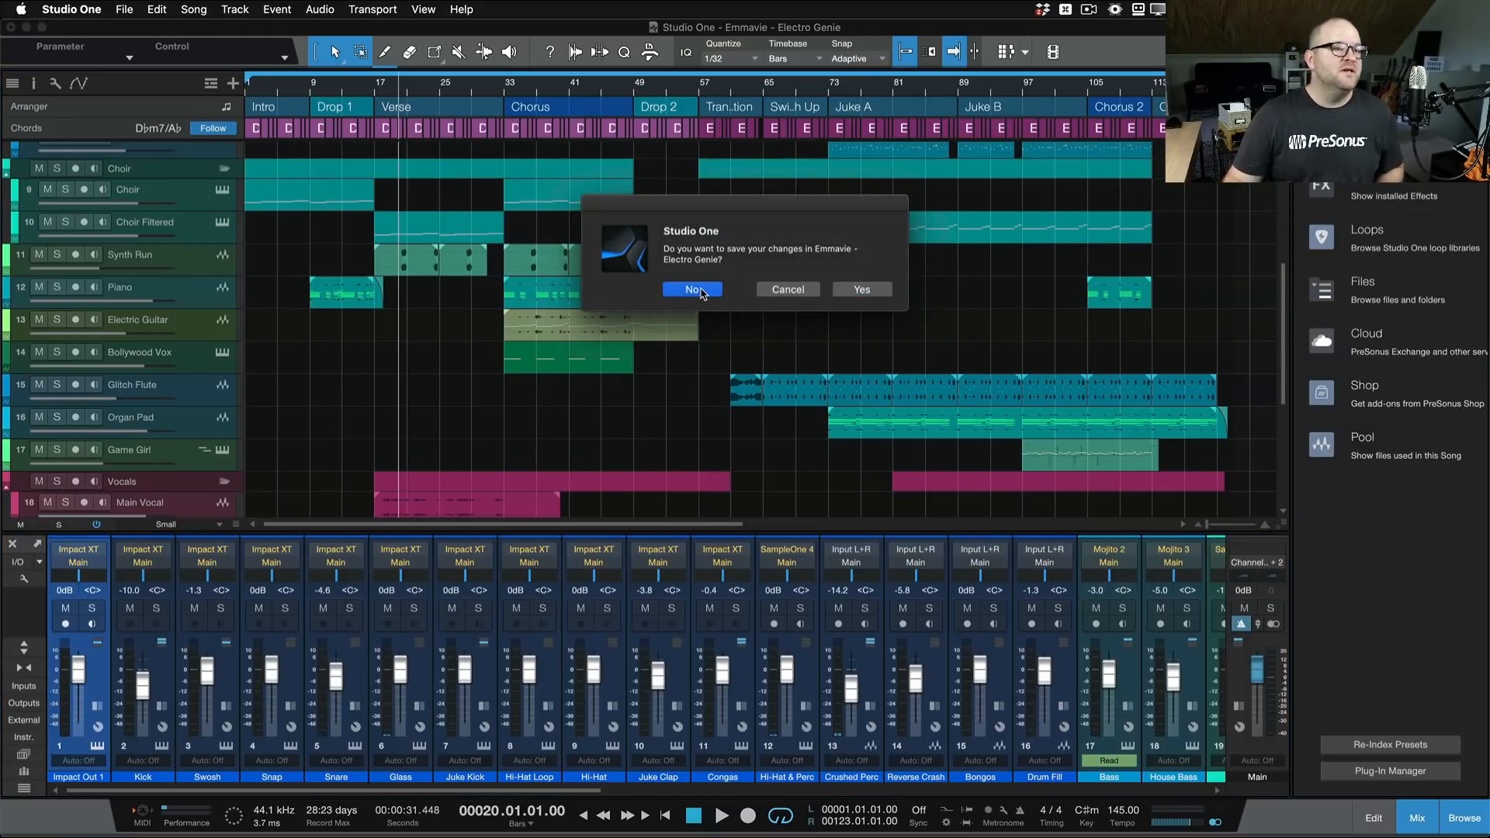
{"action": "left_click", "coordinate": [693, 289]}
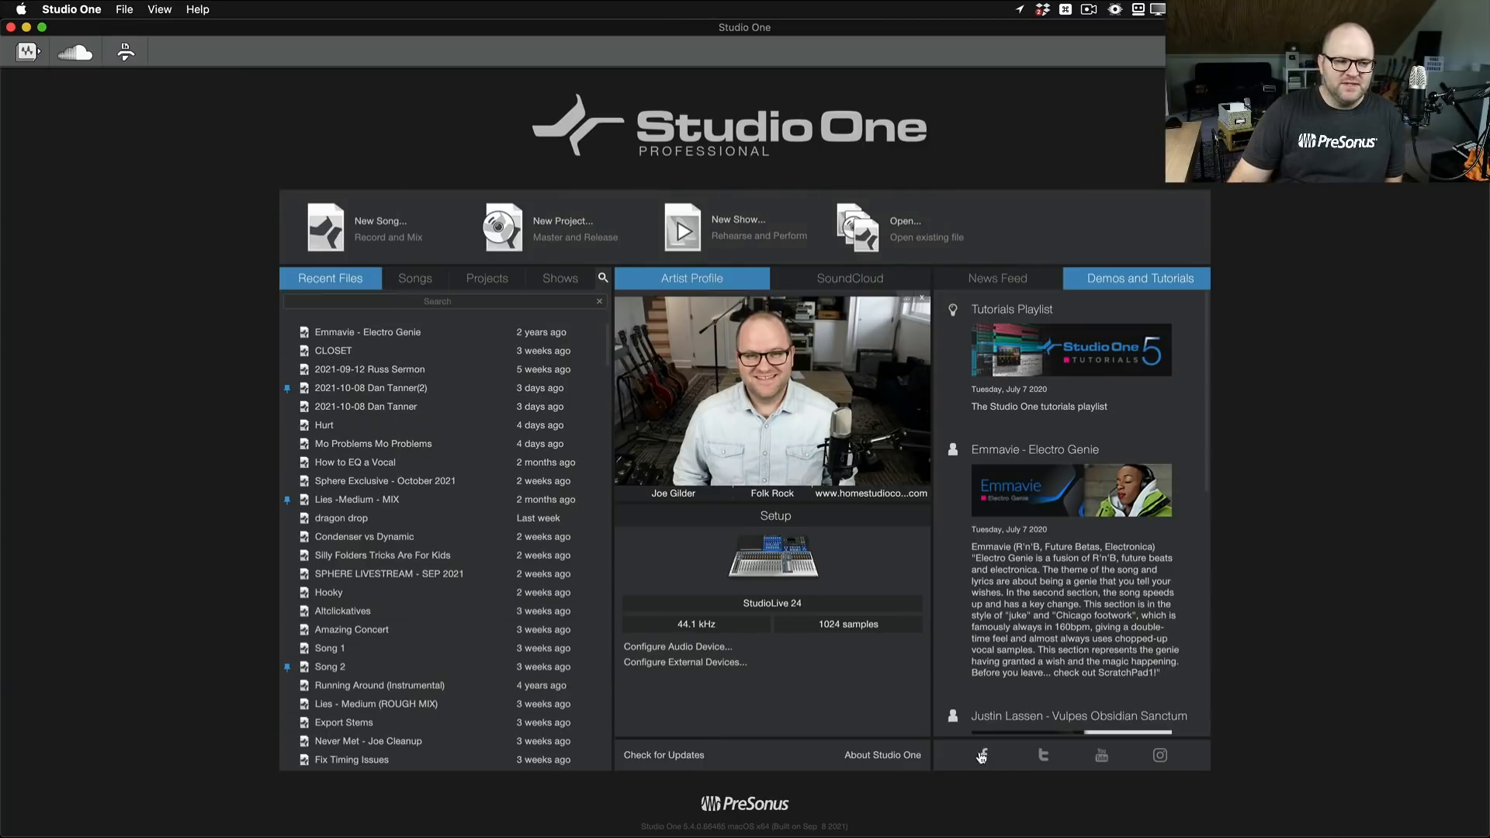
{"action": "mouse_move", "coordinate": [960, 761]}
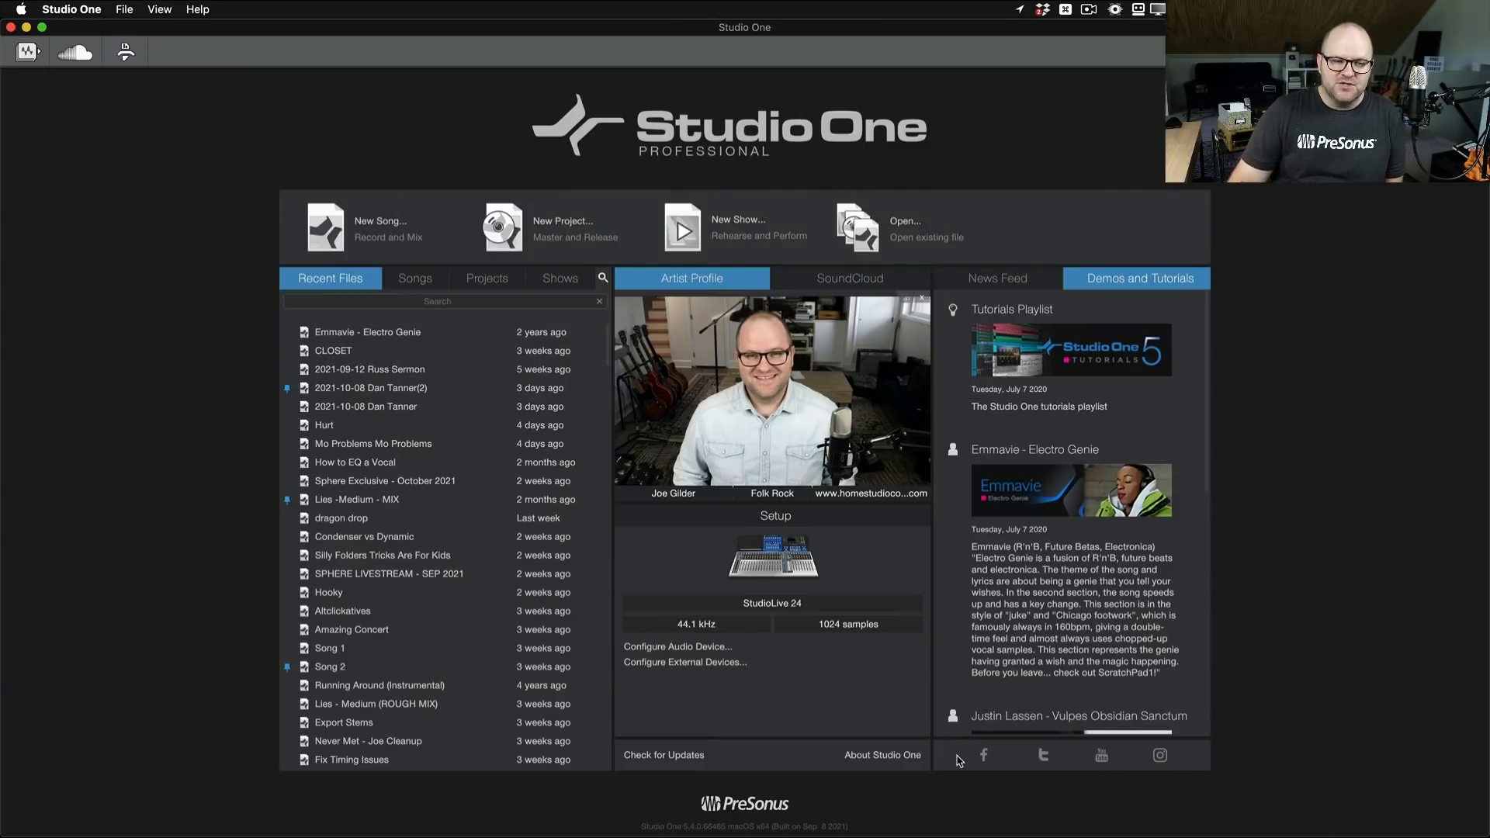